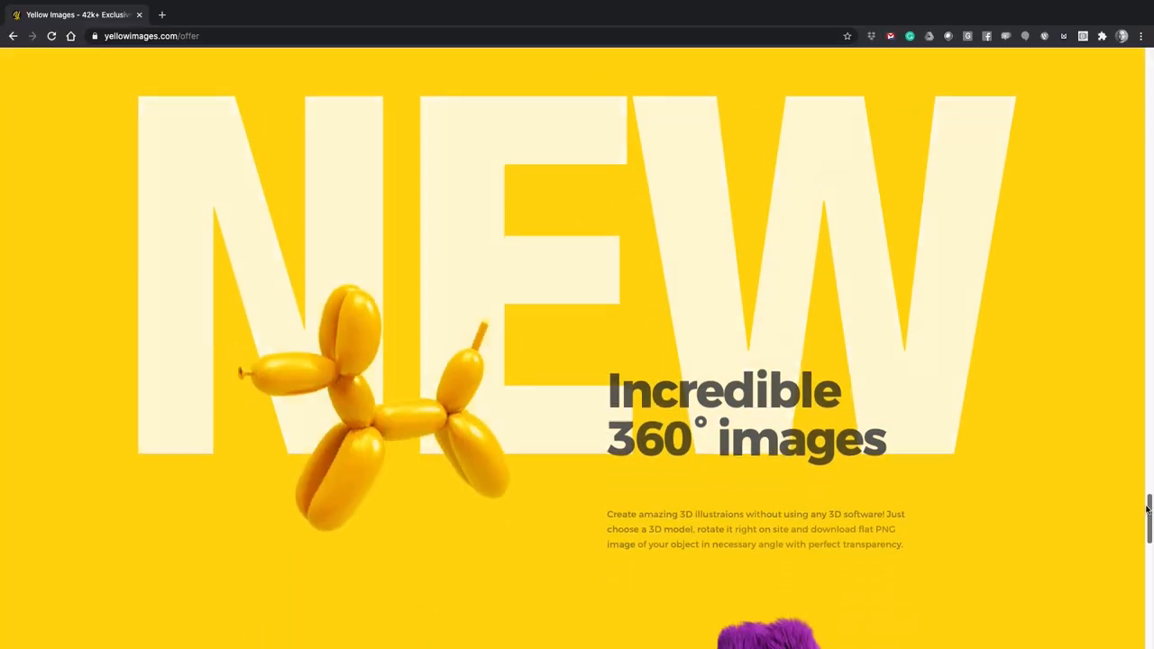
# Step: Scroll the splash PNG results and pick one of the milk, chocolate or coffee splashes
pyautogui.scroll(-3)
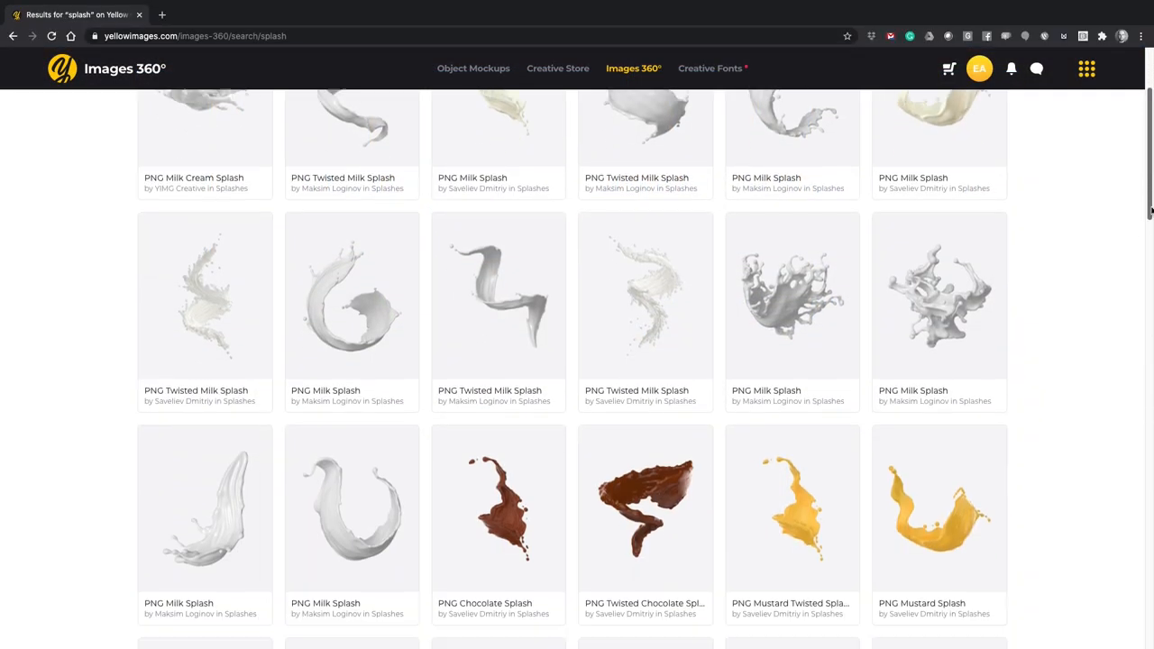
pyautogui.scroll(-3)
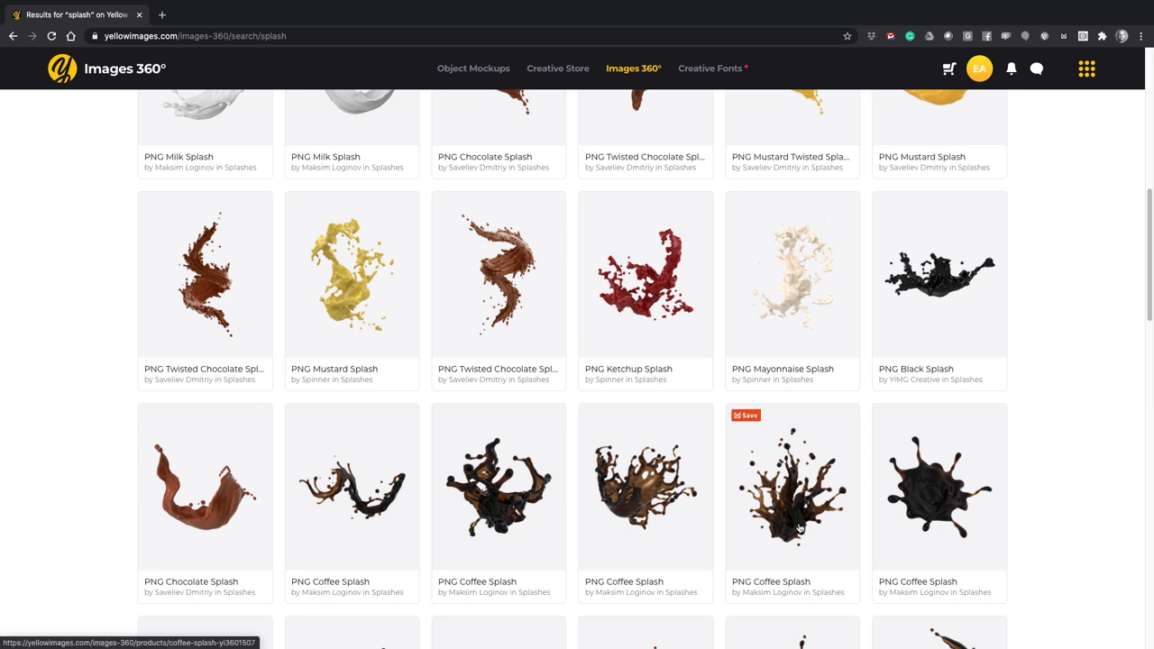
pyautogui.click(791, 487)
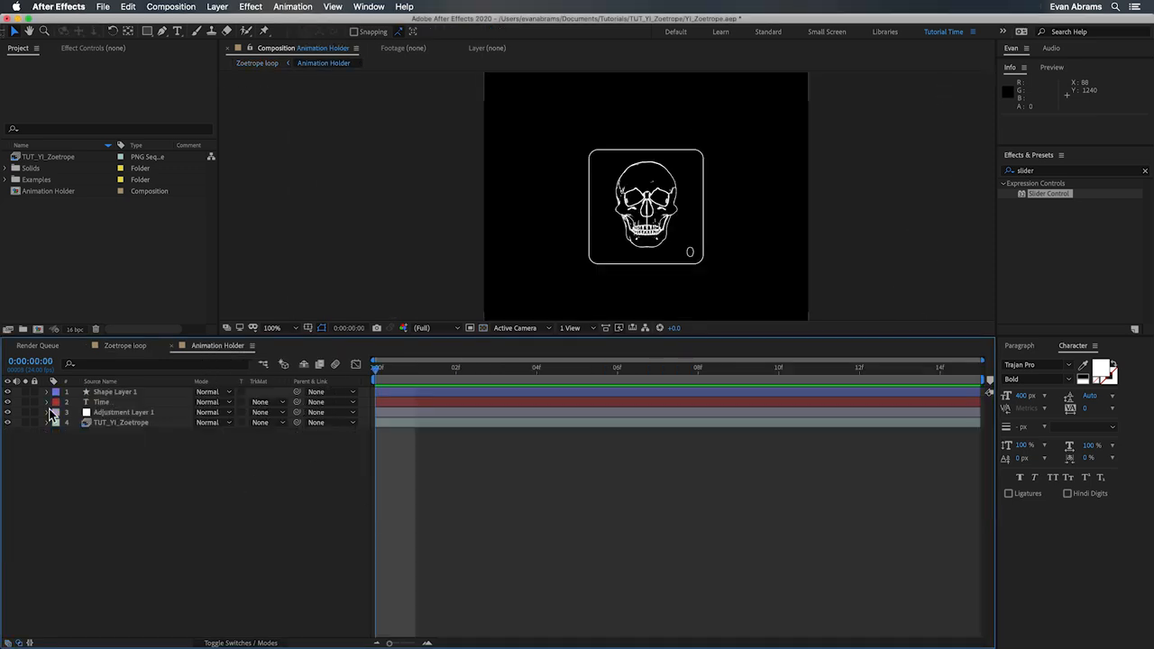
# Step: Solo the skull footage layer, then select Adjustment Layer 1 to show its effects on the skull
pyautogui.click(119, 422)
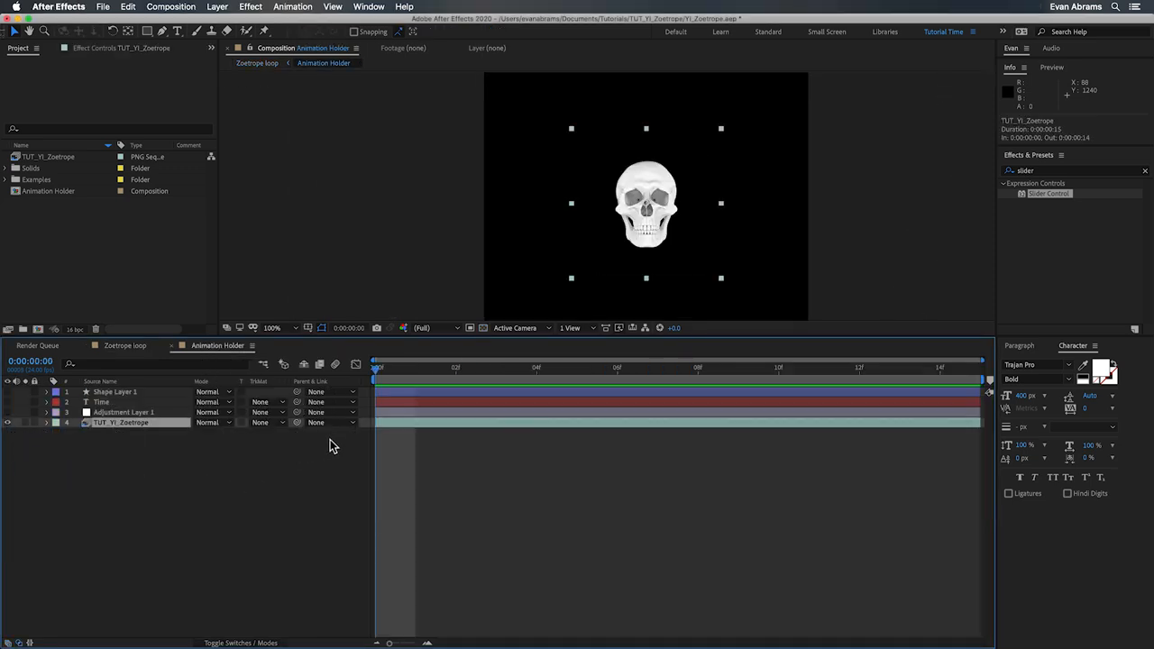
pyautogui.click(414, 368)
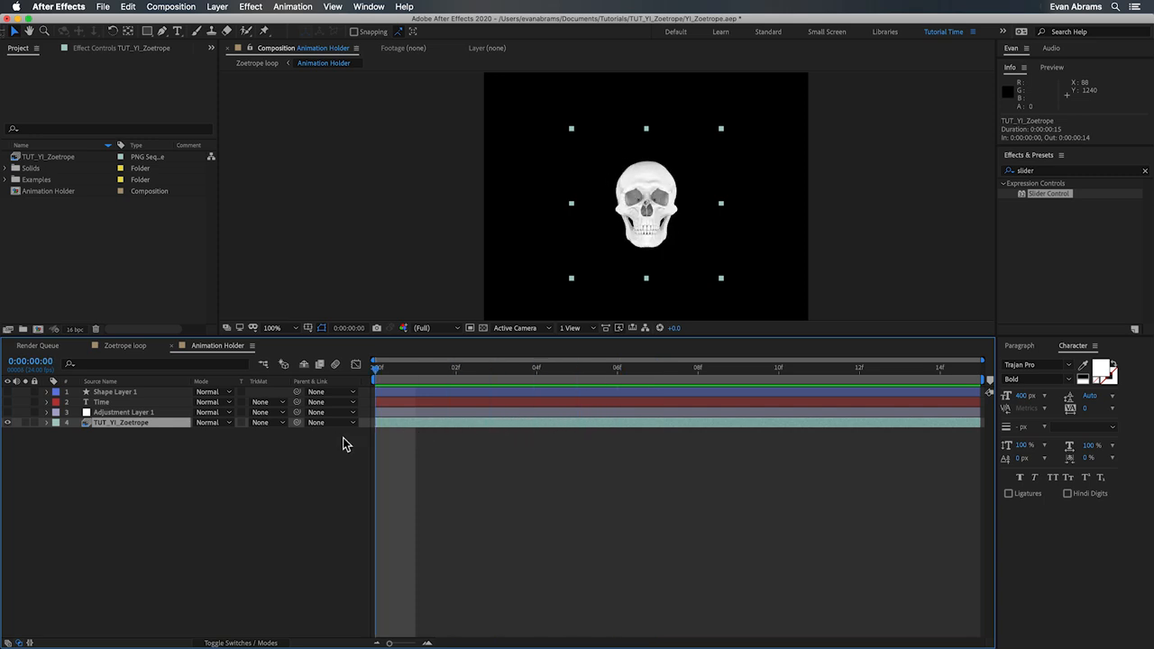
pyautogui.click(123, 412)
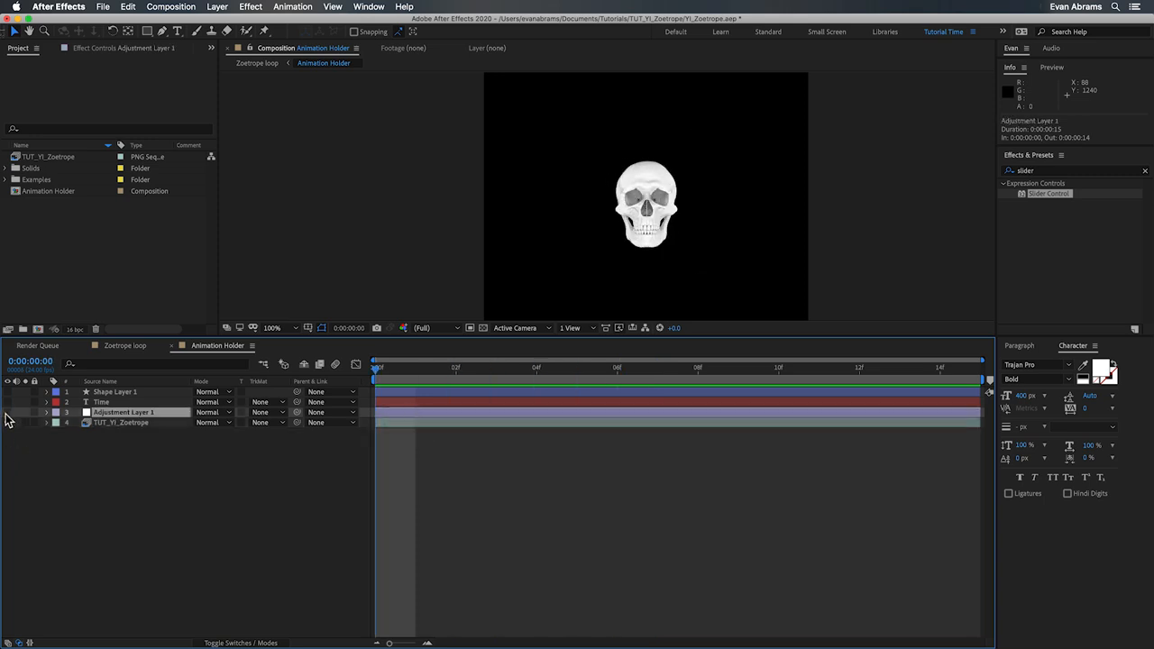
pyautogui.click(123, 411)
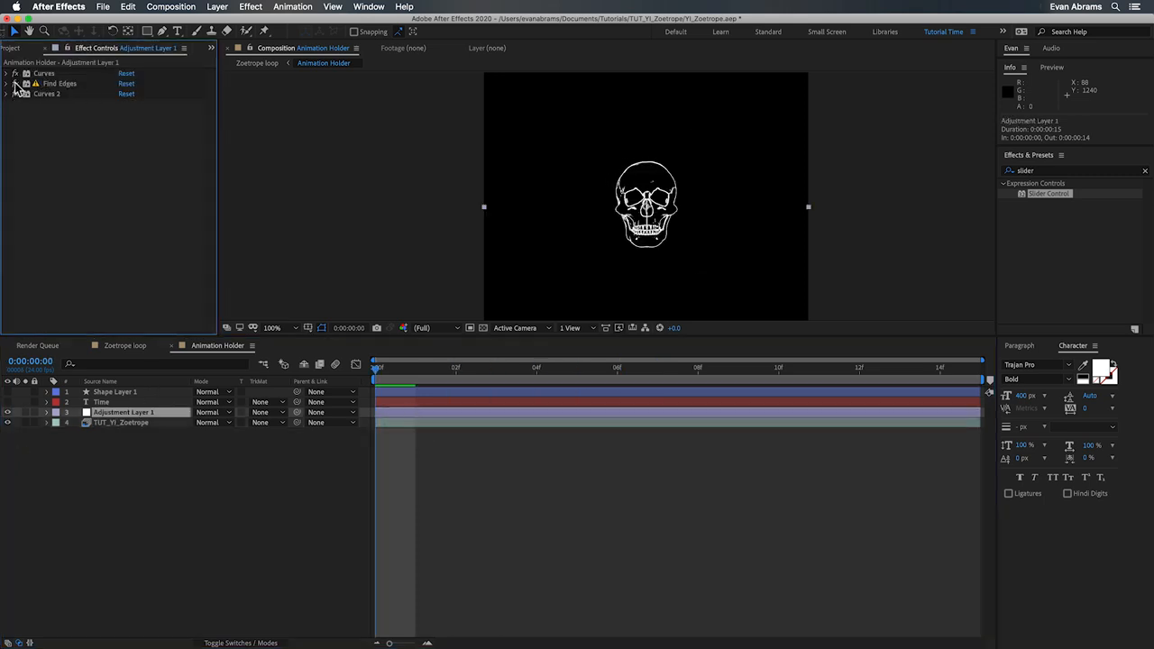
# Step: Inspect the first Curves effect, then the Find Edges and Curves 2 settings in Effect Controls
pyautogui.click(7, 72)
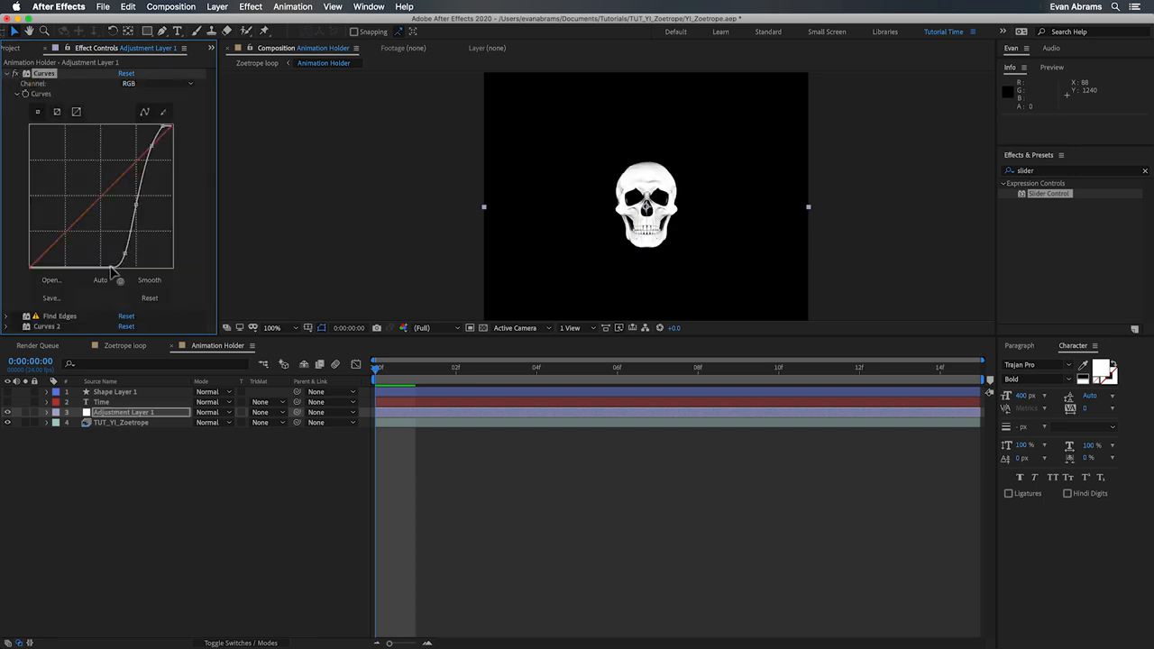
pyautogui.click(7, 72)
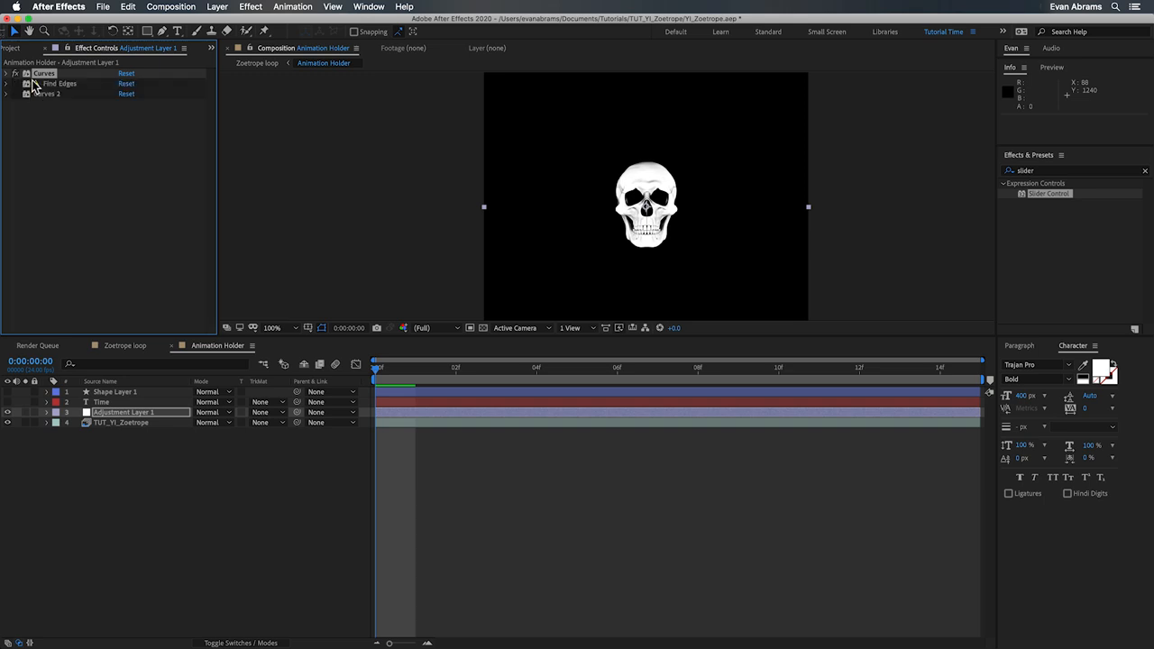
pyautogui.click(7, 83)
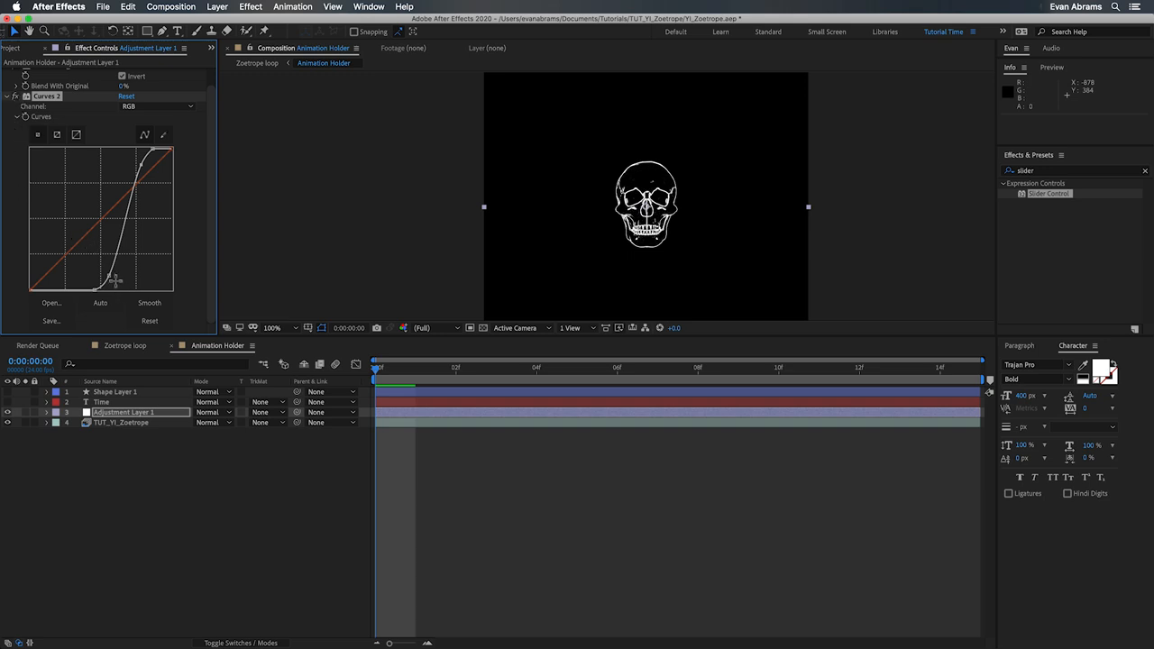
# Step: Reveal Shape Layer 1's rounded Rectangle Path and the Time layer's Source Text expression
pyautogui.click(116, 391)
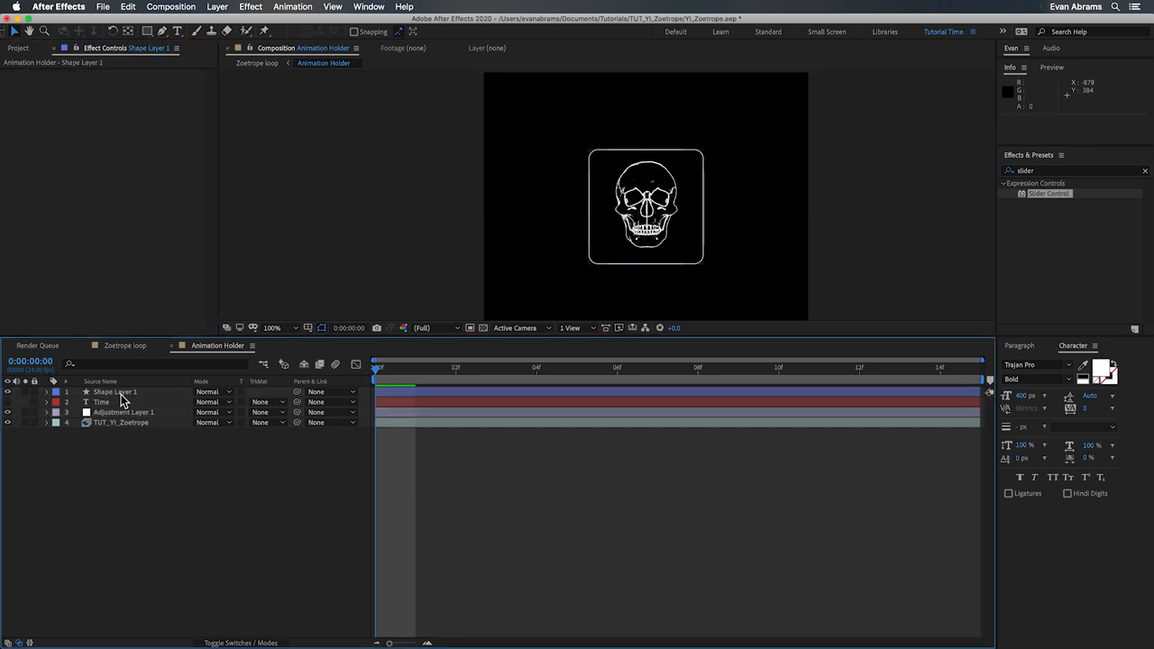
pyautogui.click(47, 391)
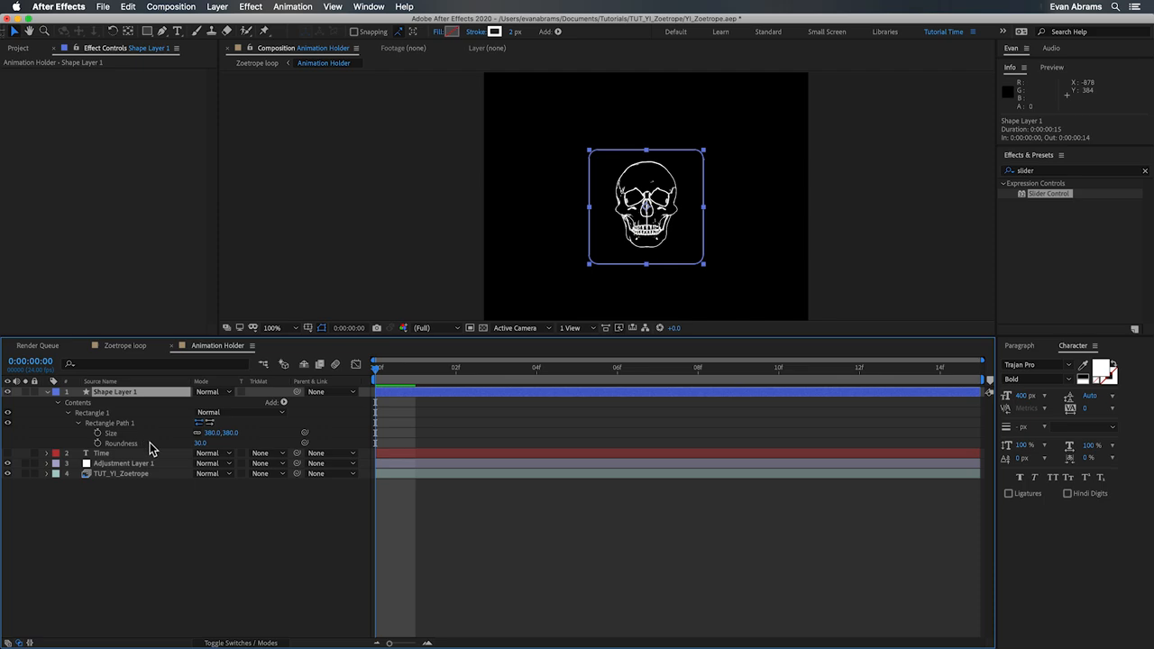
pyautogui.click(101, 400)
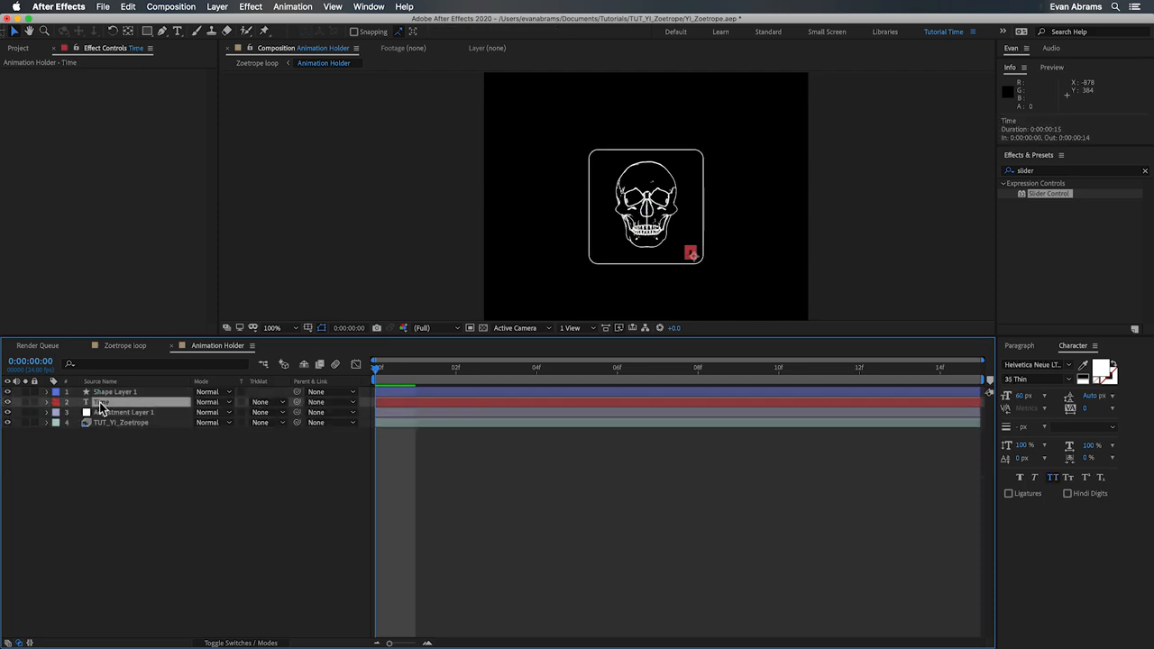
pyautogui.click(47, 402)
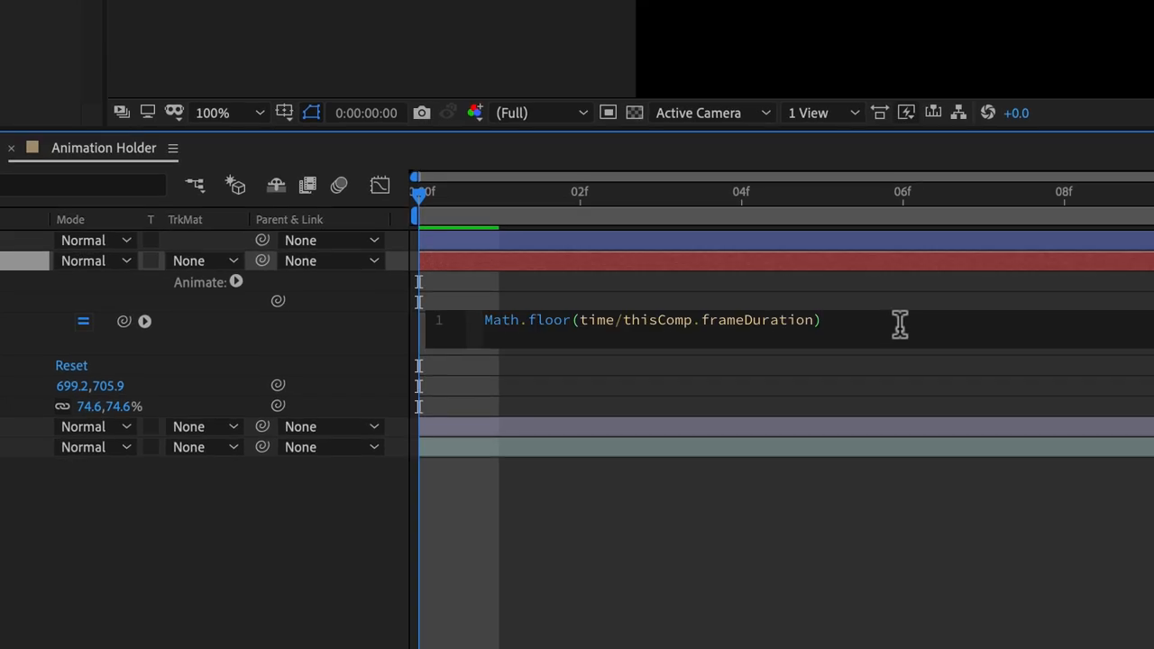
# Step: Scrub and play through frames to confirm the Math.floor frame number updates
pyautogui.click(820, 321)
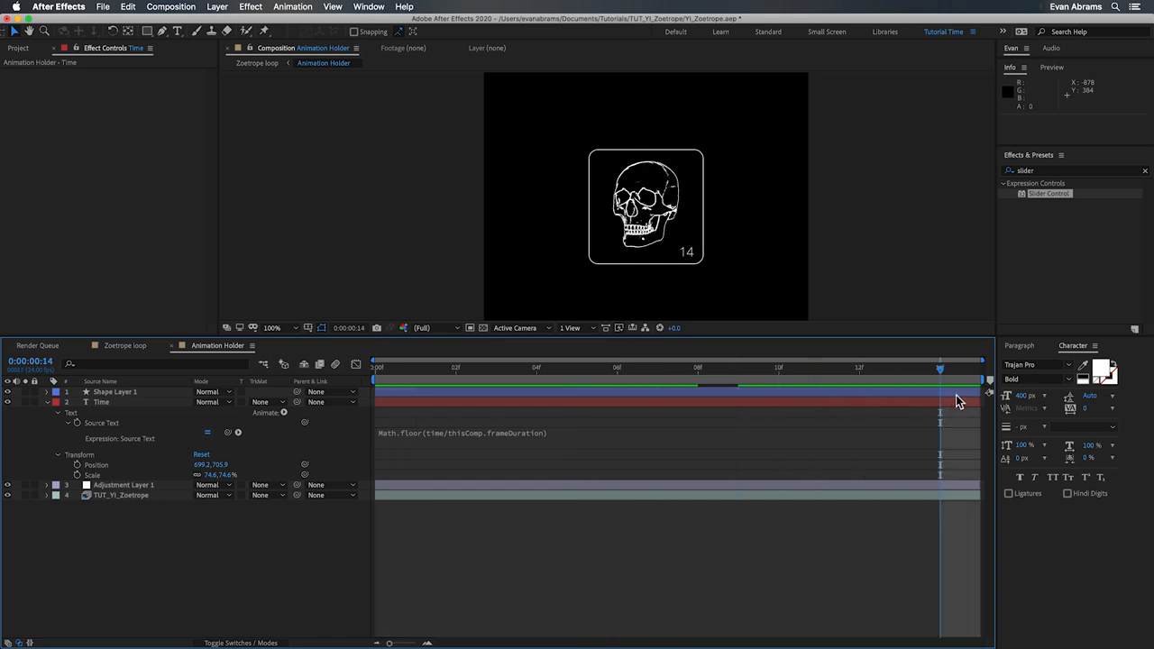
pyautogui.press('Space')
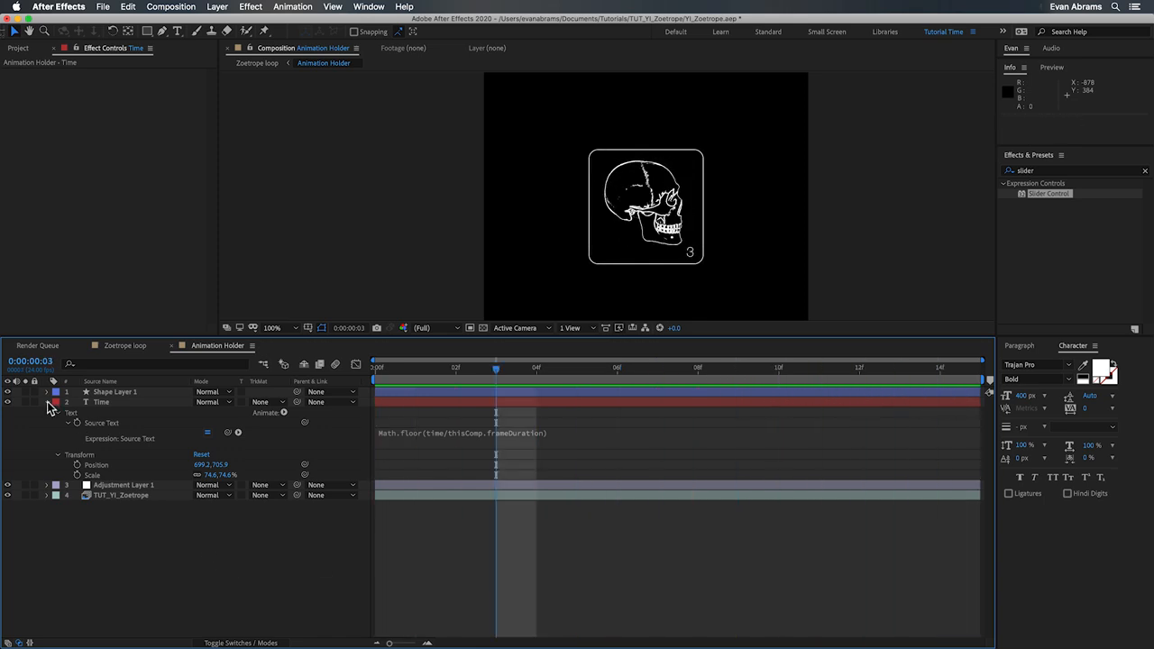
pyautogui.click(47, 402)
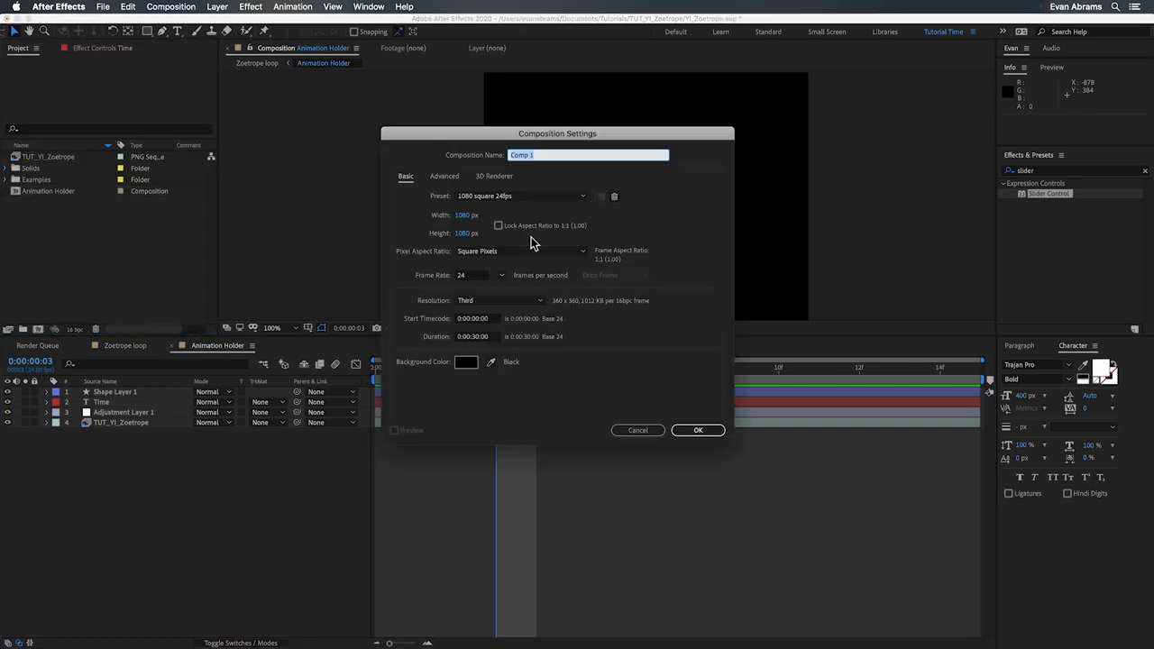
# Step: Create the Zoetrope composition and place the Animation Holder in its timeline
pyautogui.write('Zoetrope')
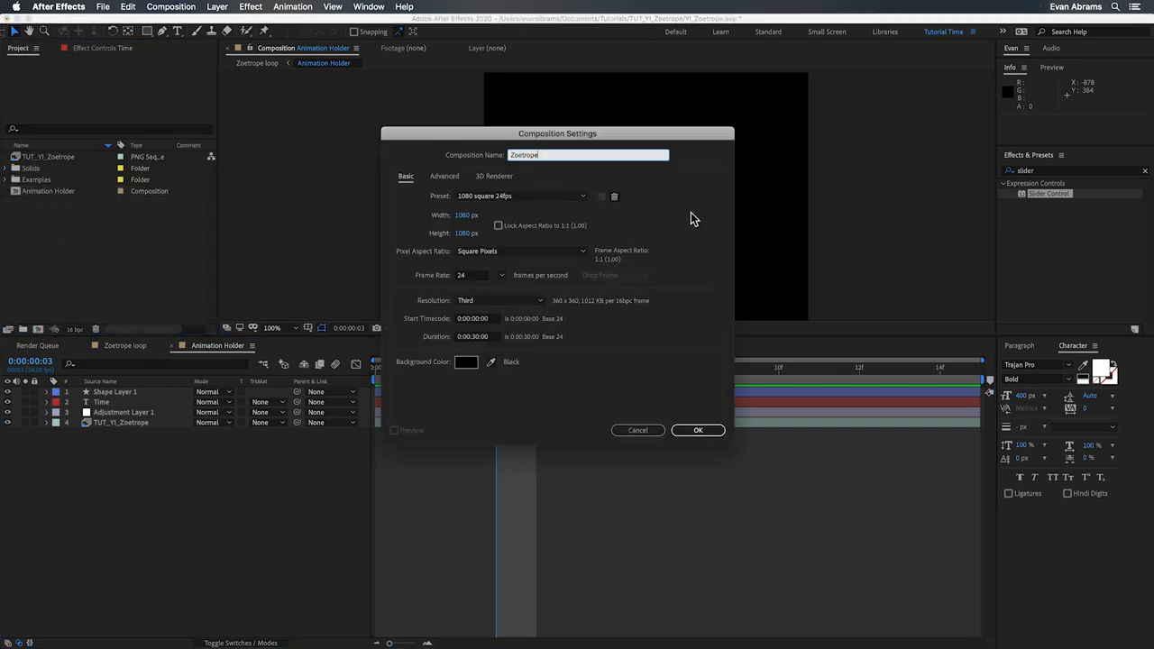
pyautogui.click(698, 429)
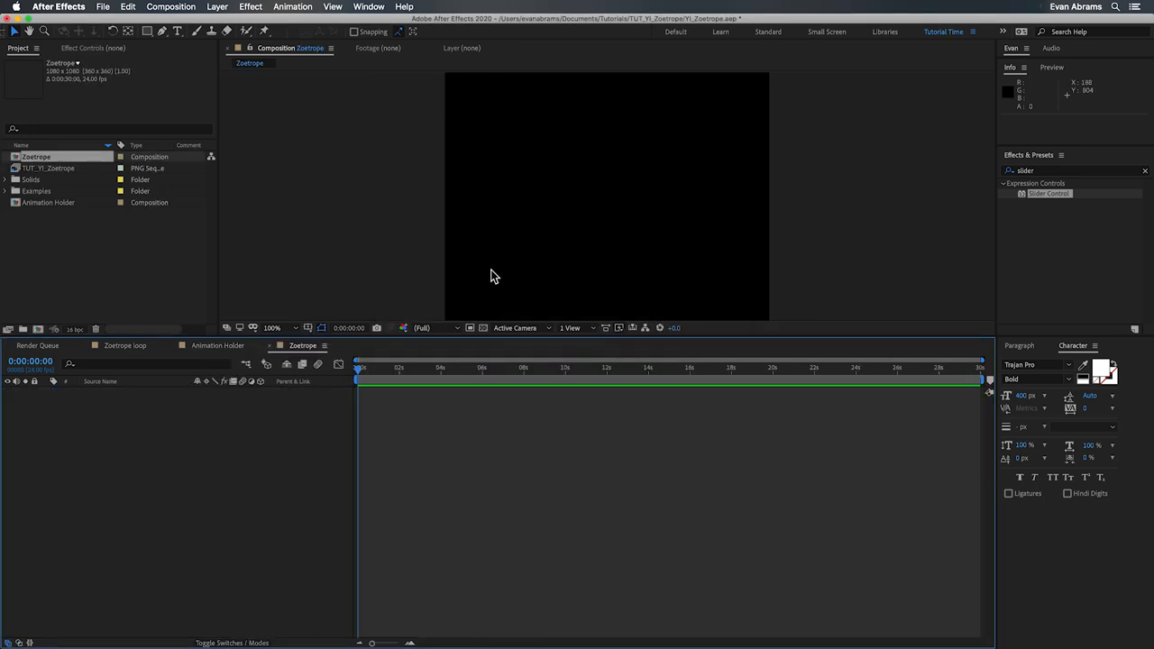
pyautogui.doubleClick(49, 202)
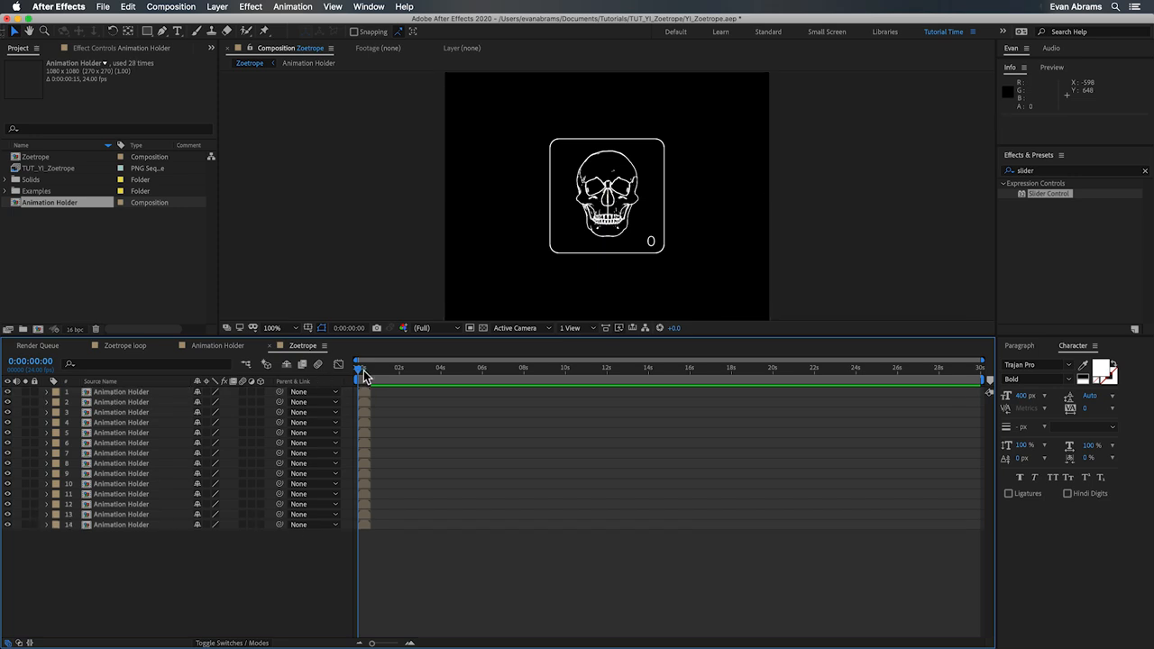
pyautogui.moveTo(133, 366)
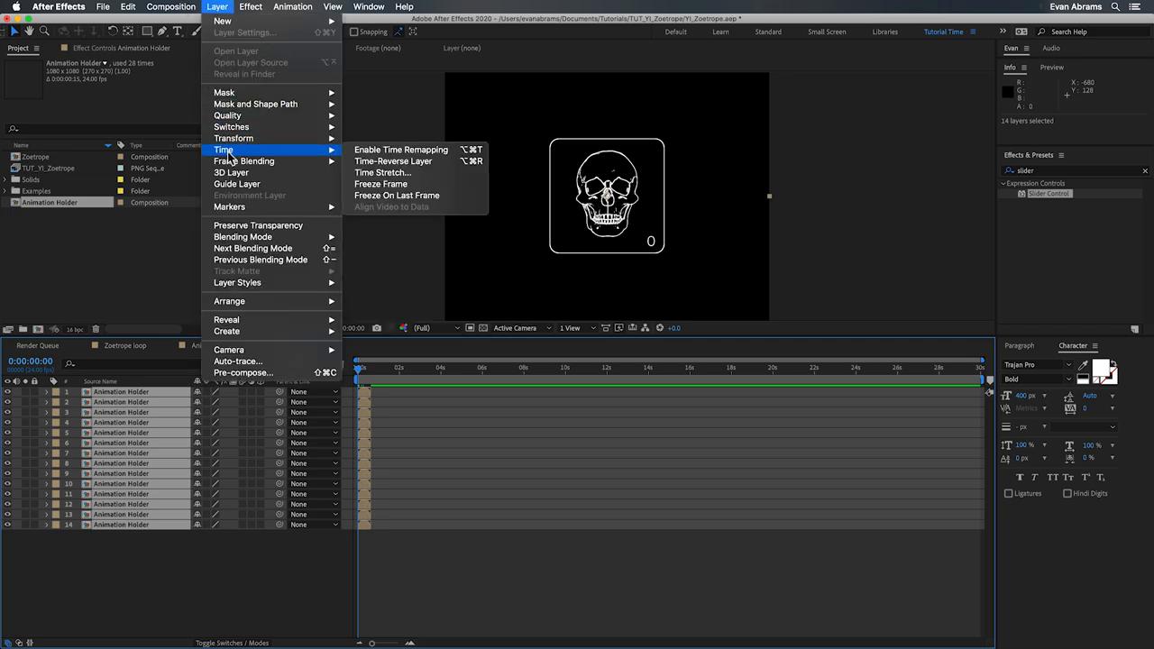
pyautogui.moveTo(440, 191)
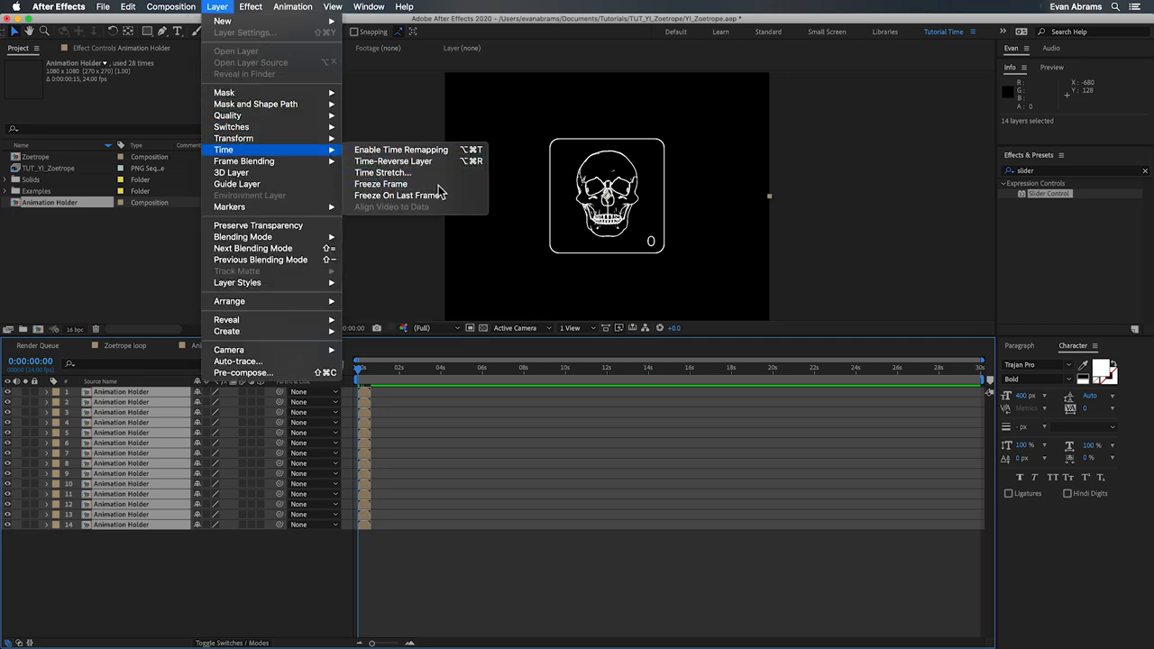
# Step: Enable time remapping on all copies and add a 'var i = index-1;' frameDuration expression
pyautogui.click(400, 150)
pyautogui.write('comp("Animation Holder").frameDuration*i')
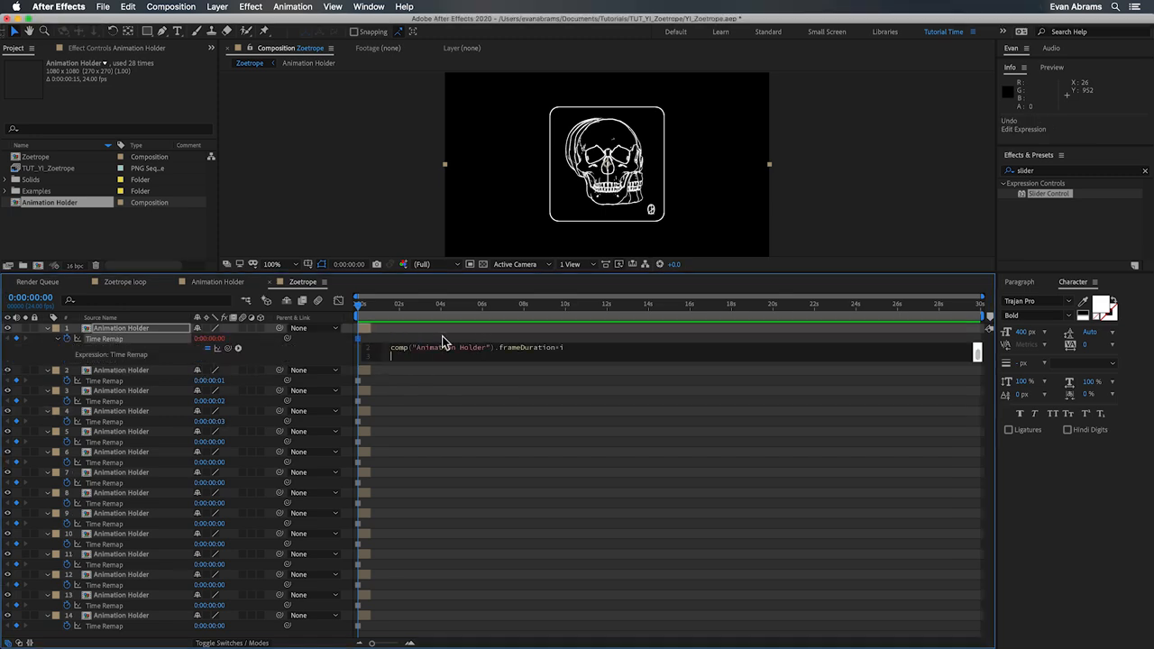
pyautogui.write('var i = index-1;')
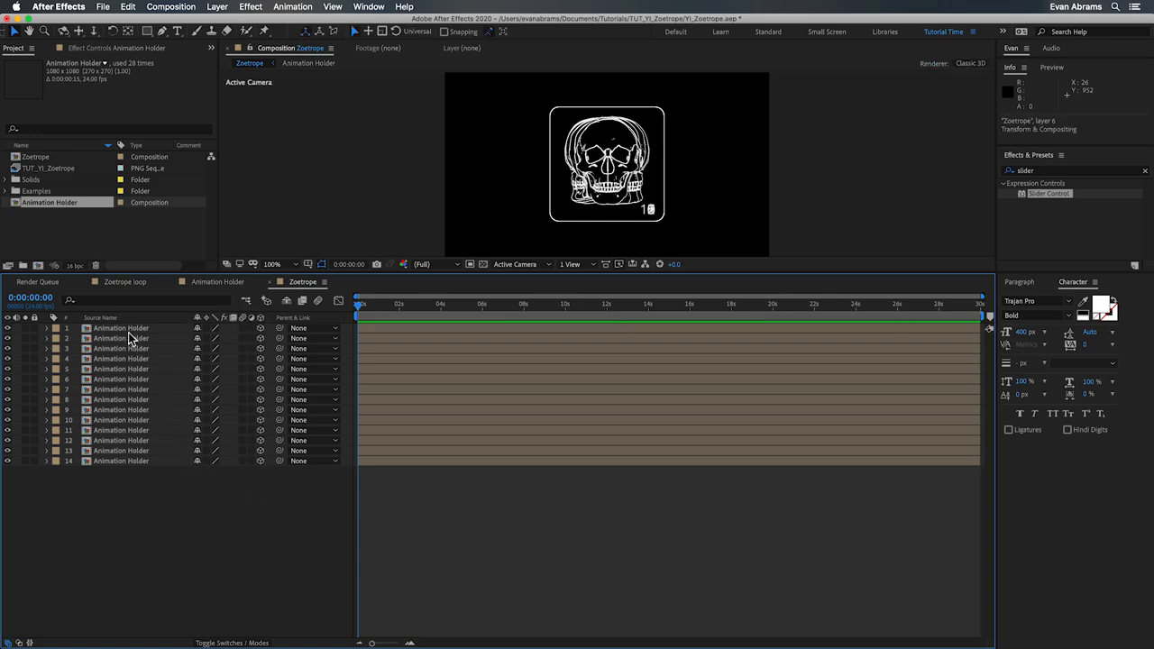
# Step: Give every copy a Y Rotation expression of index times 360/14, fanning the skulls into a ring
pyautogui.click(47, 328)
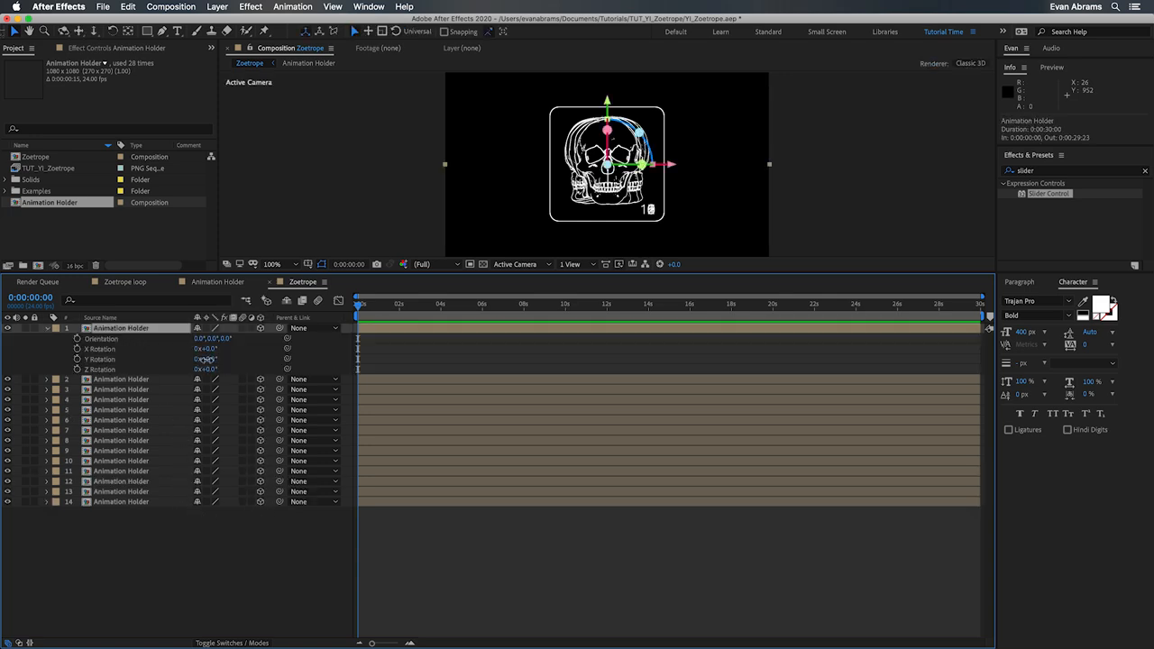
pyautogui.moveTo(205, 359); pyautogui.dragTo(227, 359)
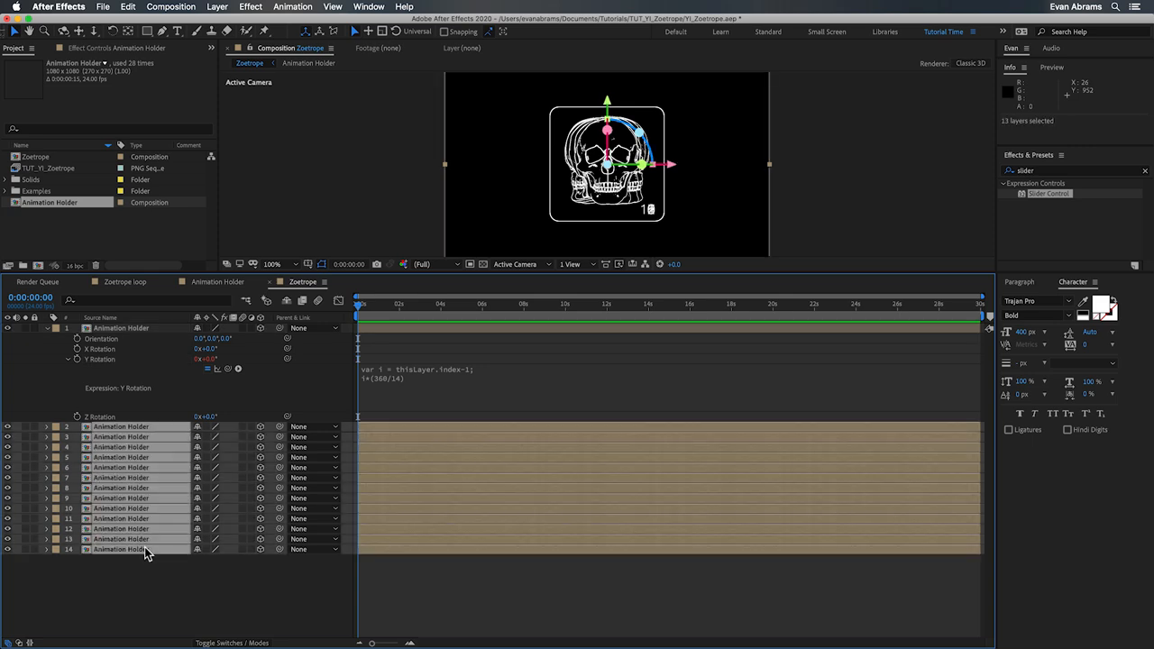
pyautogui.click(441, 595)
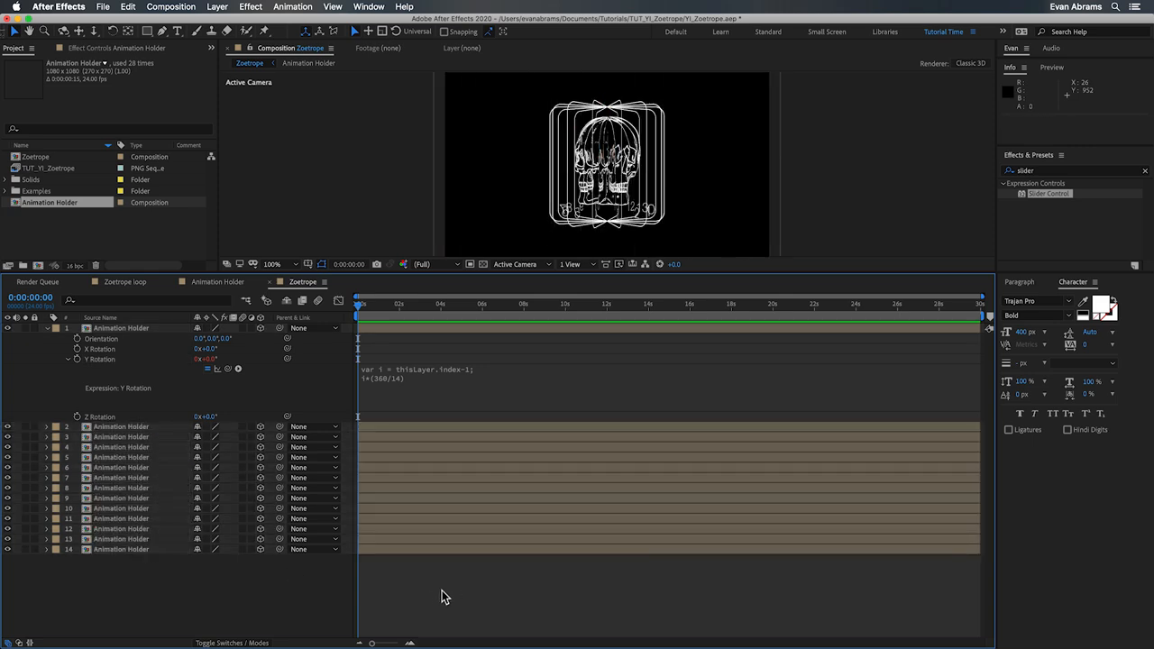
pyautogui.moveTo(462, 577)
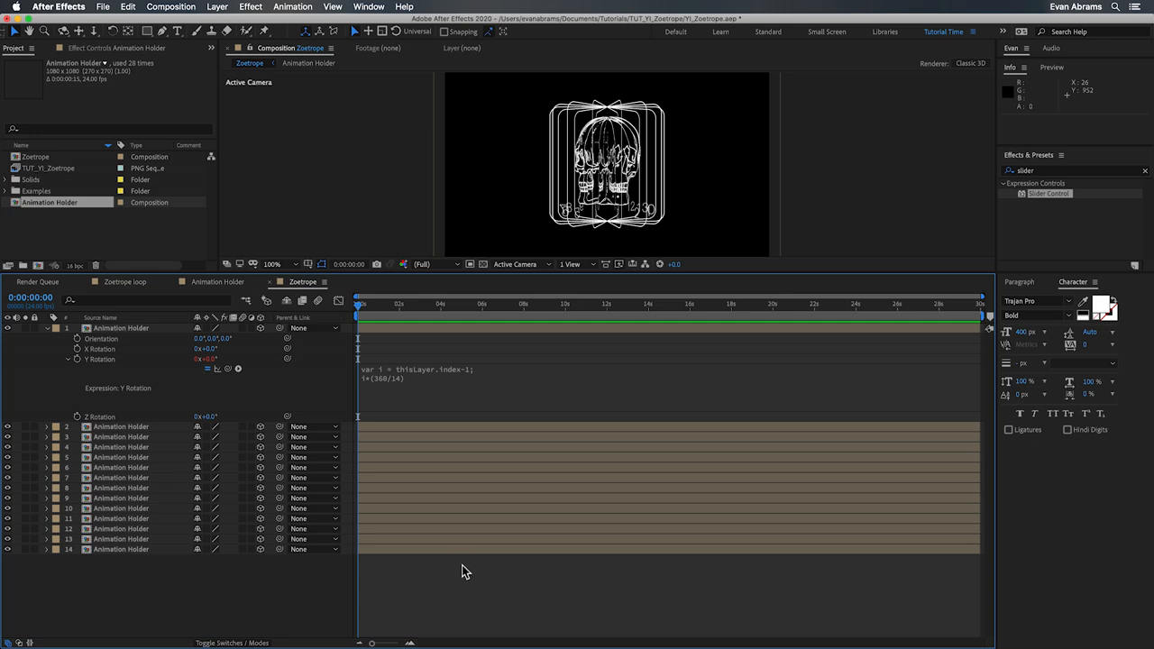
pyautogui.moveTo(329, 588)
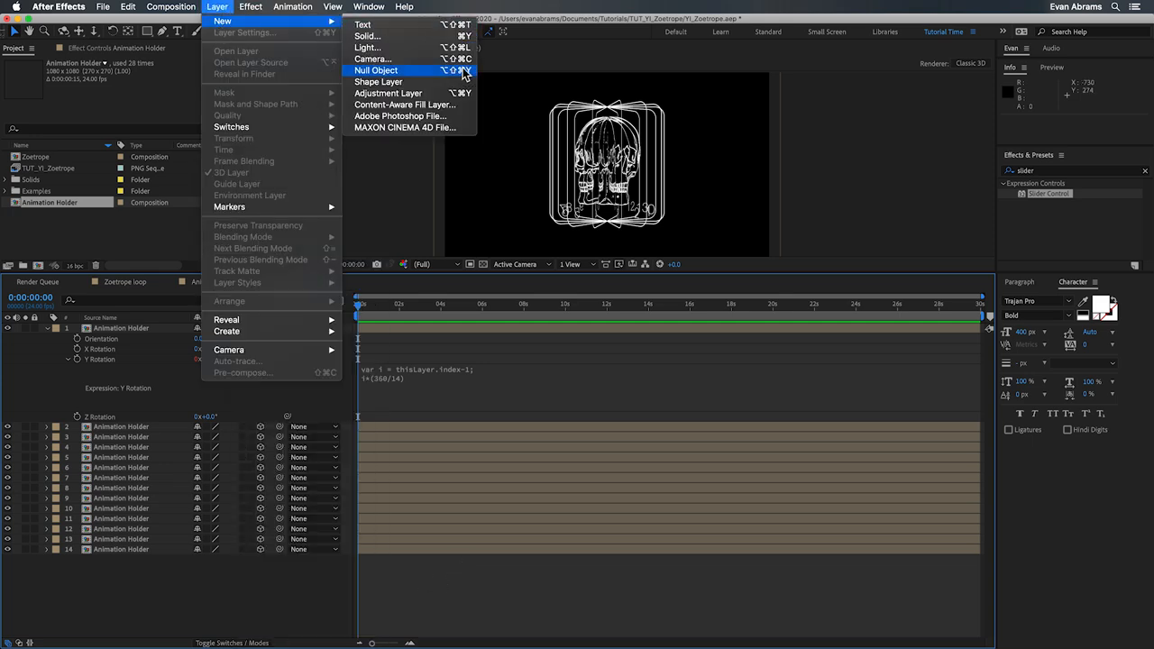
# Step: Add Null 3 with a Slider Control and make all copies' Y Rotation divide 360 by its value
pyautogui.click(375, 70)
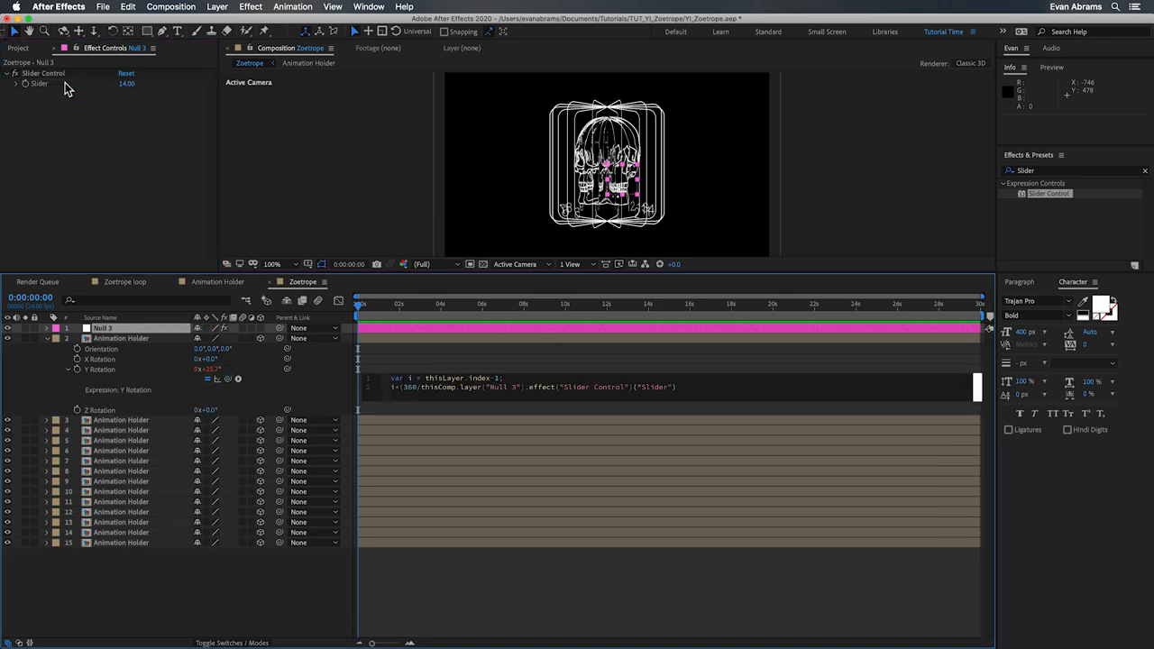
pyautogui.moveTo(686, 382)
pyautogui.write(')')
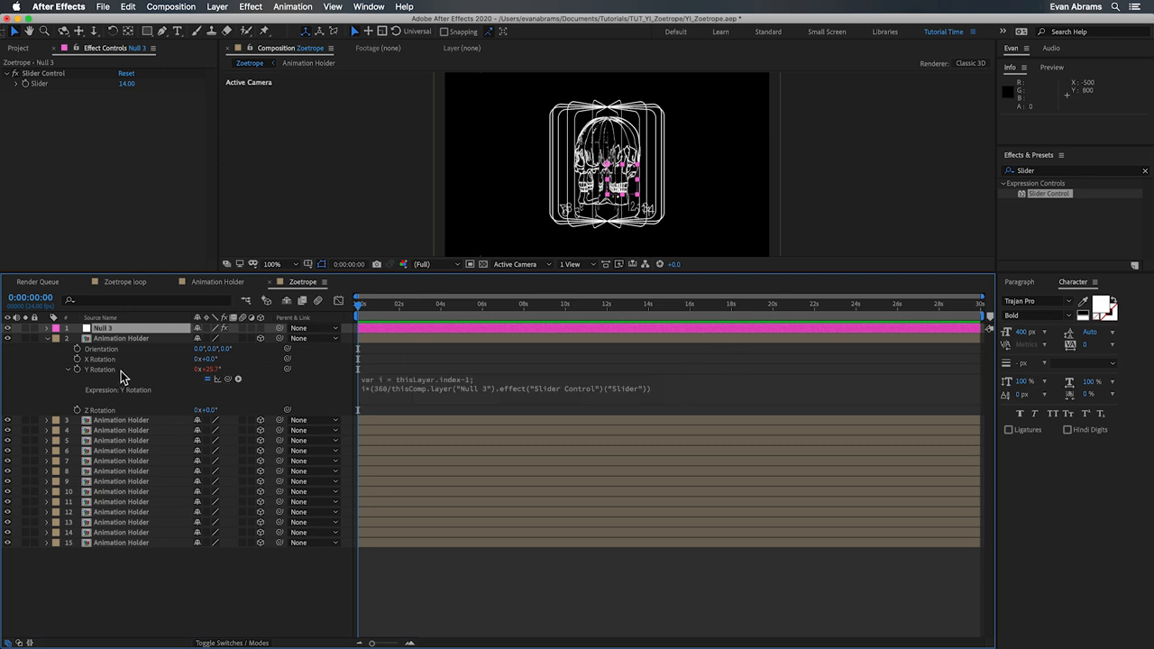
pyautogui.click(122, 540)
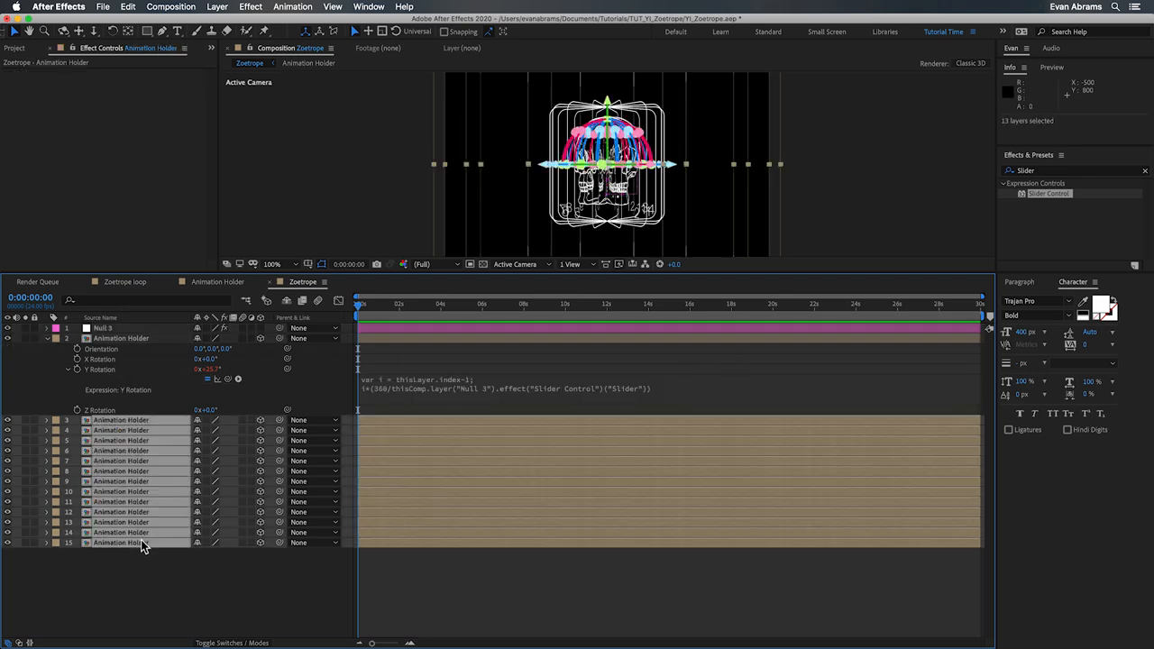
pyautogui.click(375, 328)
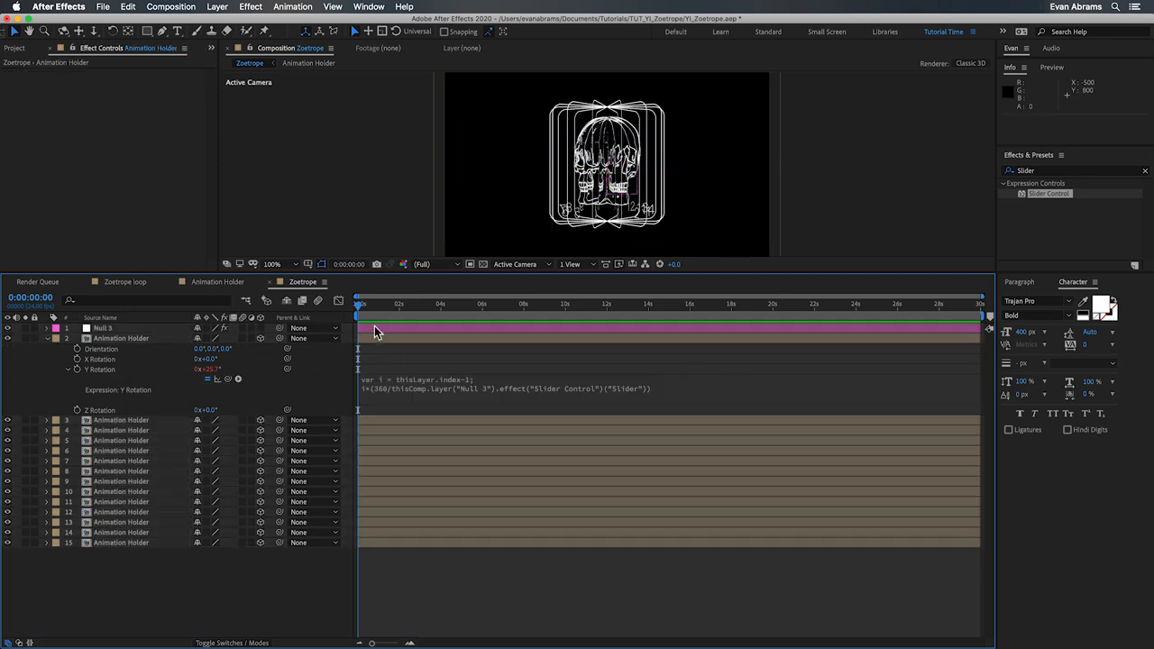
pyautogui.click(101, 328)
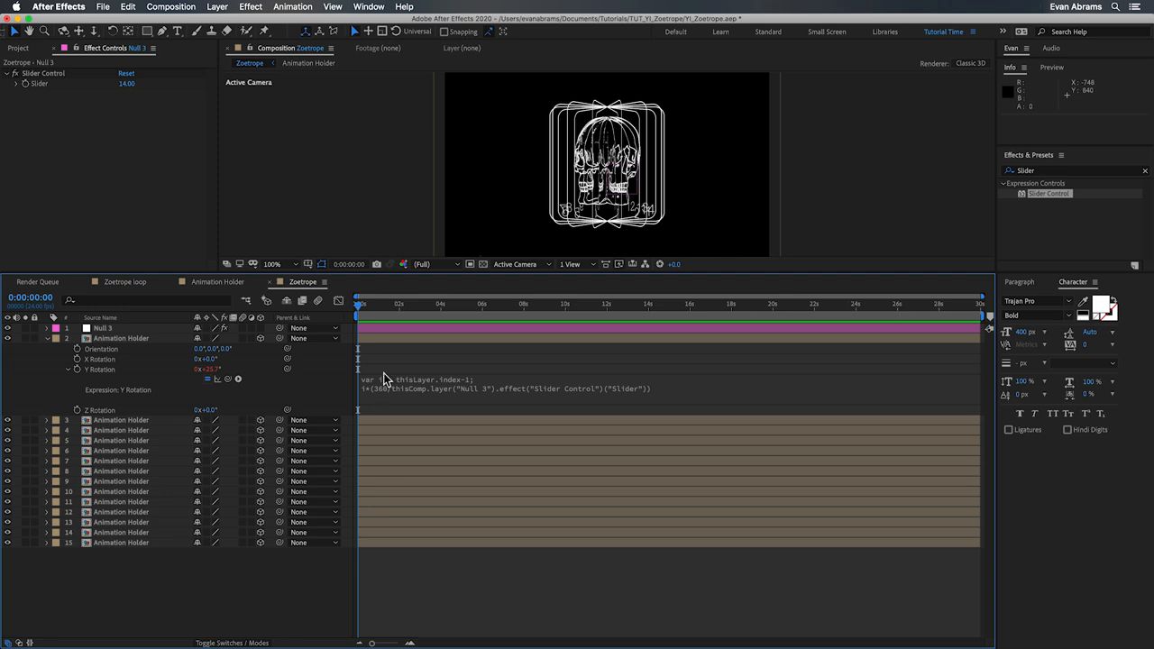
# Step: Switch to Custom View 1 and parent all Animation Holder layers to Null 3
pyautogui.click(521, 264)
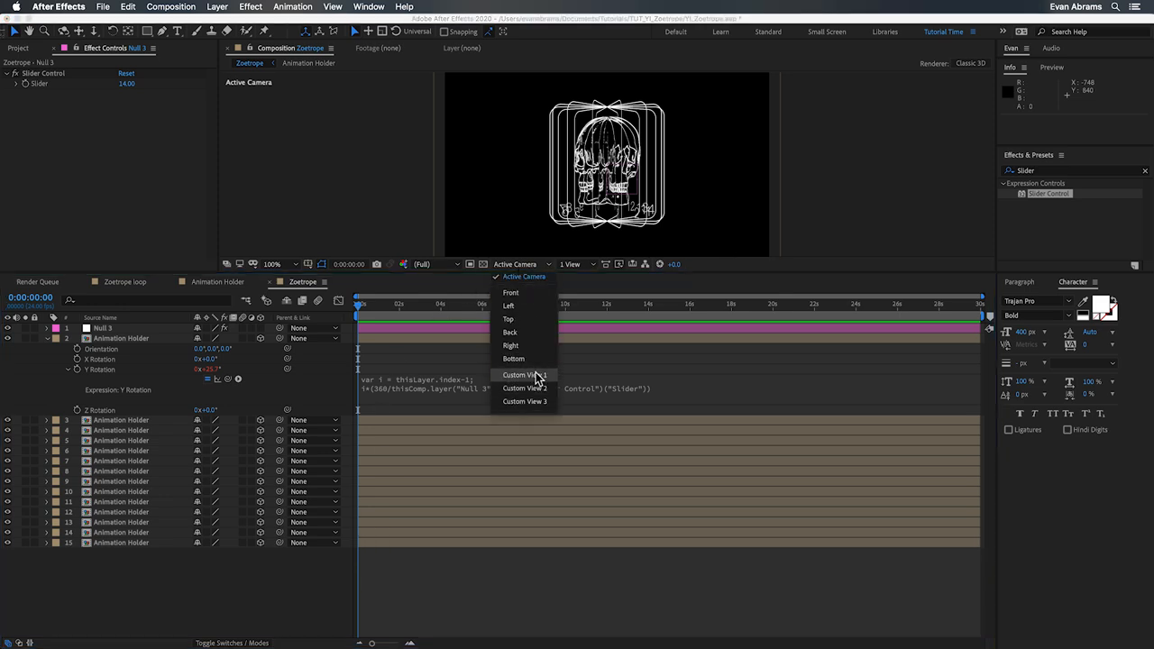
pyautogui.click(522, 375)
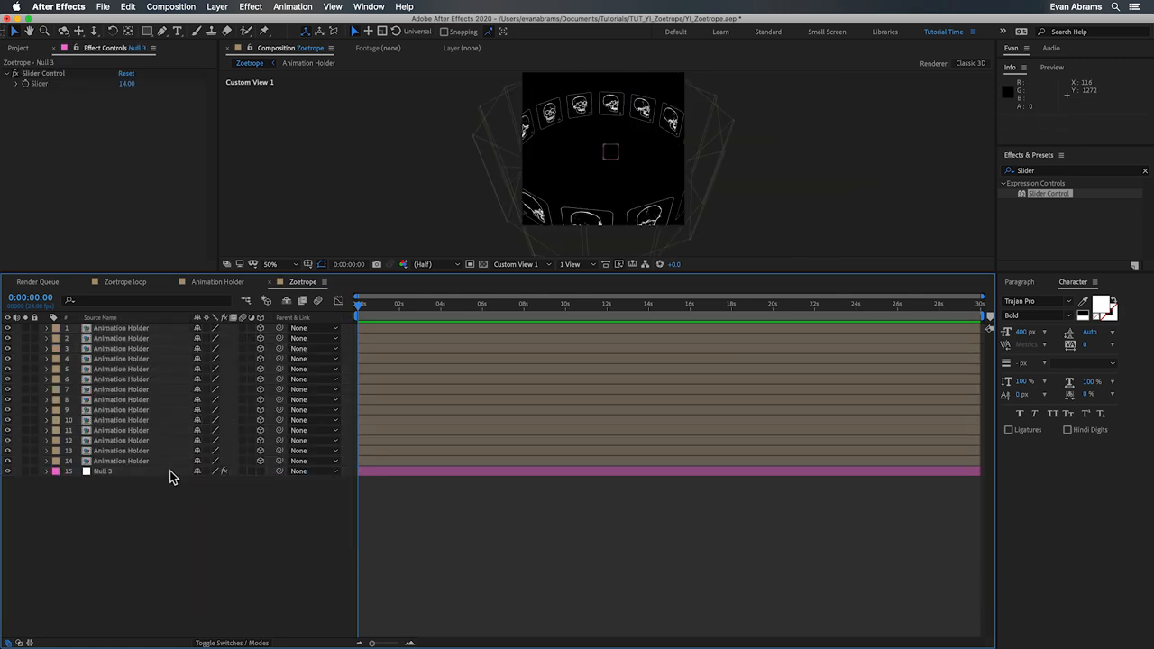
pyautogui.moveTo(172, 508)
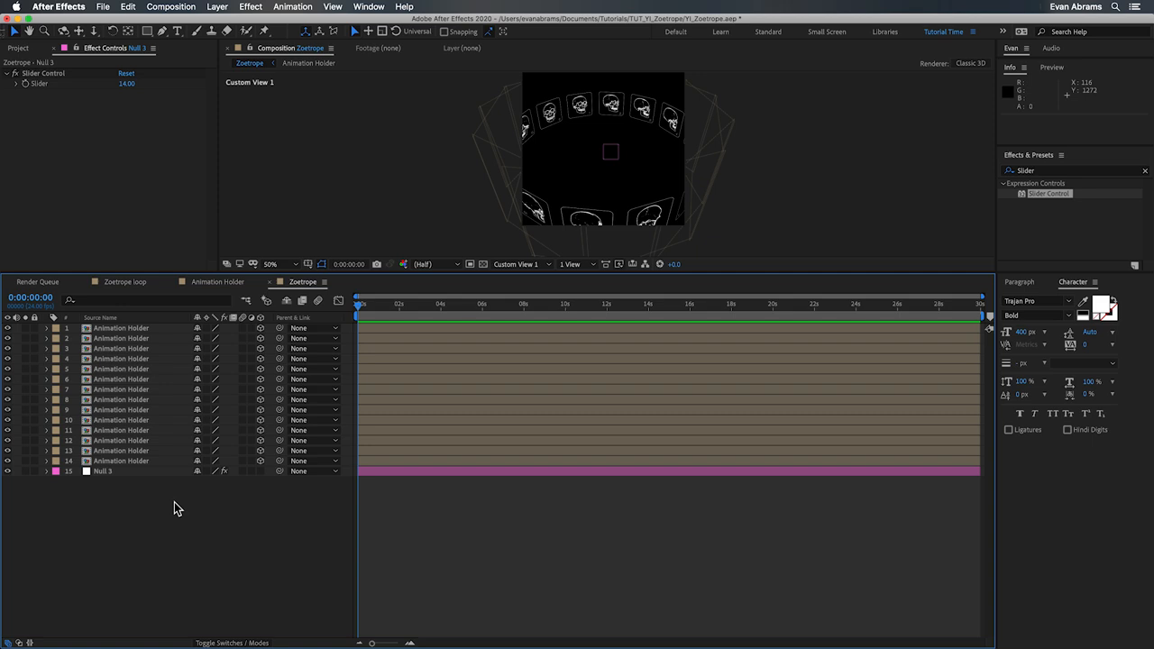
pyautogui.moveTo(184, 476)
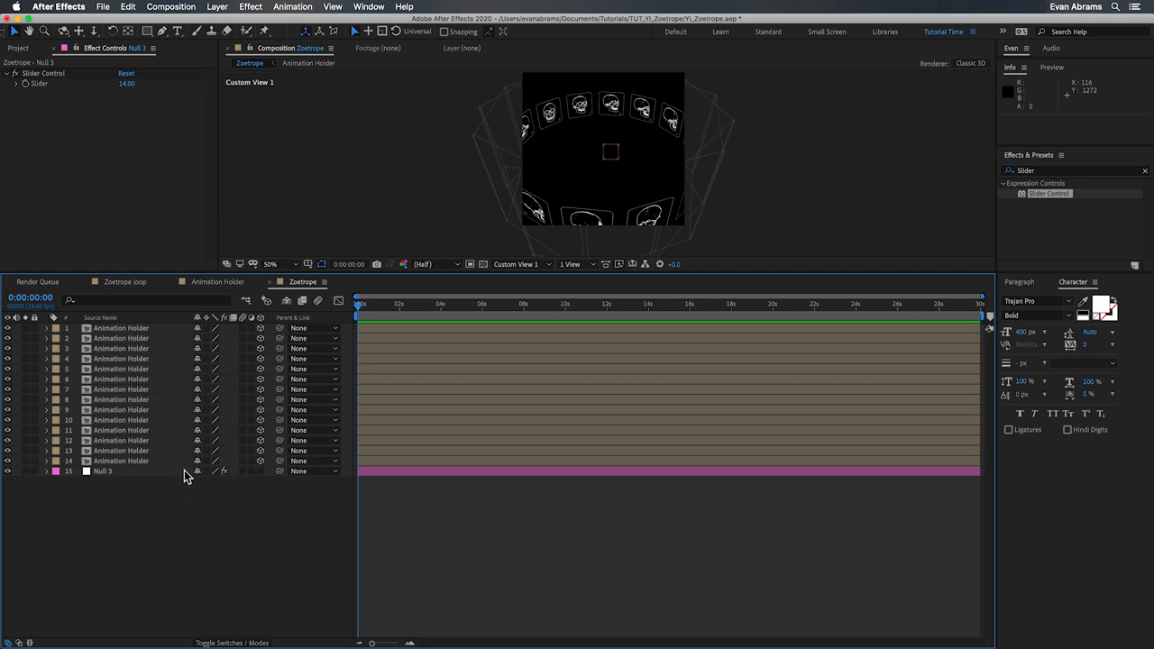
pyautogui.click(103, 470)
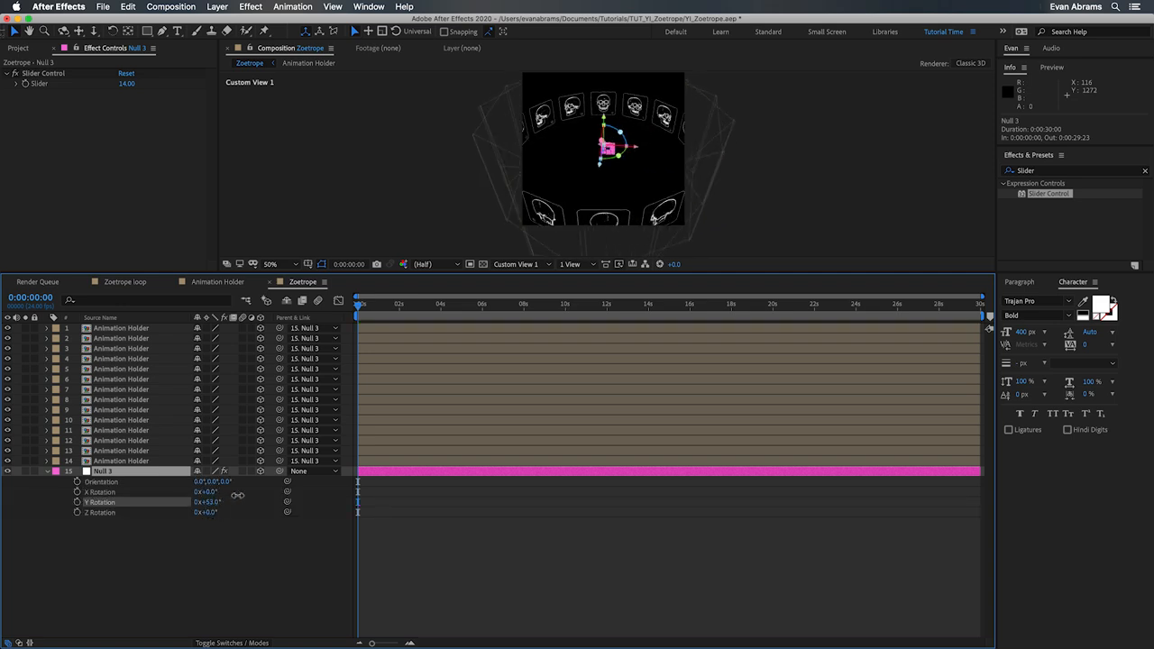
pyautogui.moveTo(207, 501); pyautogui.dragTo(187, 501)
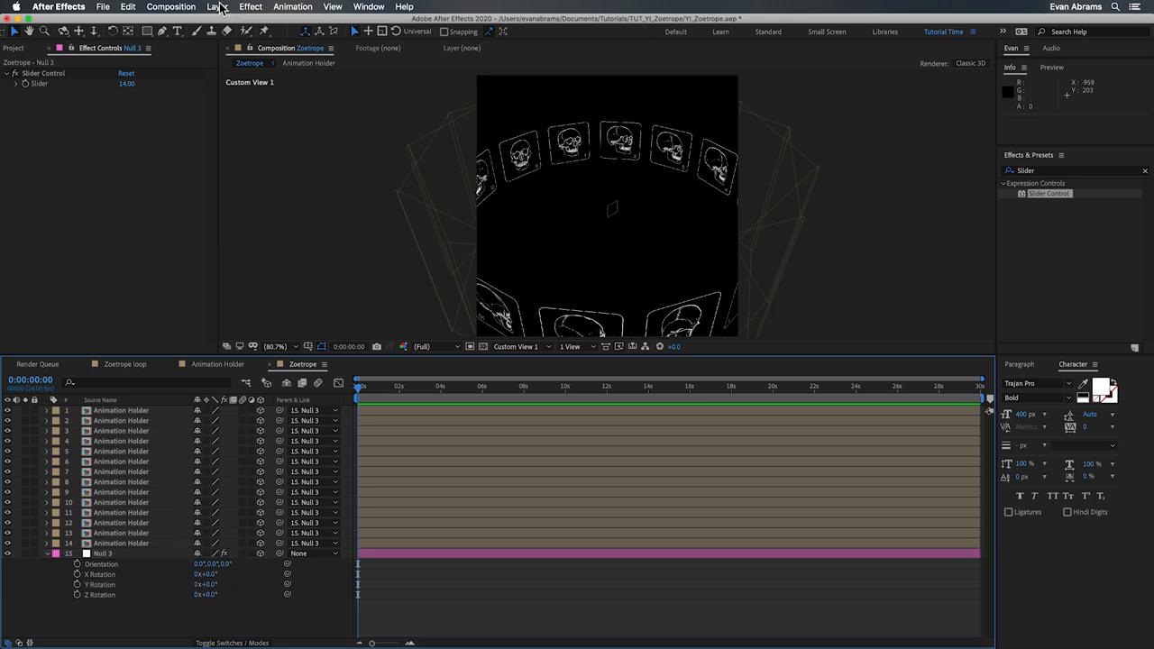
# Step: Start a new camera layer from the Layer menu and bring up its lens presets
pyautogui.click(216, 7)
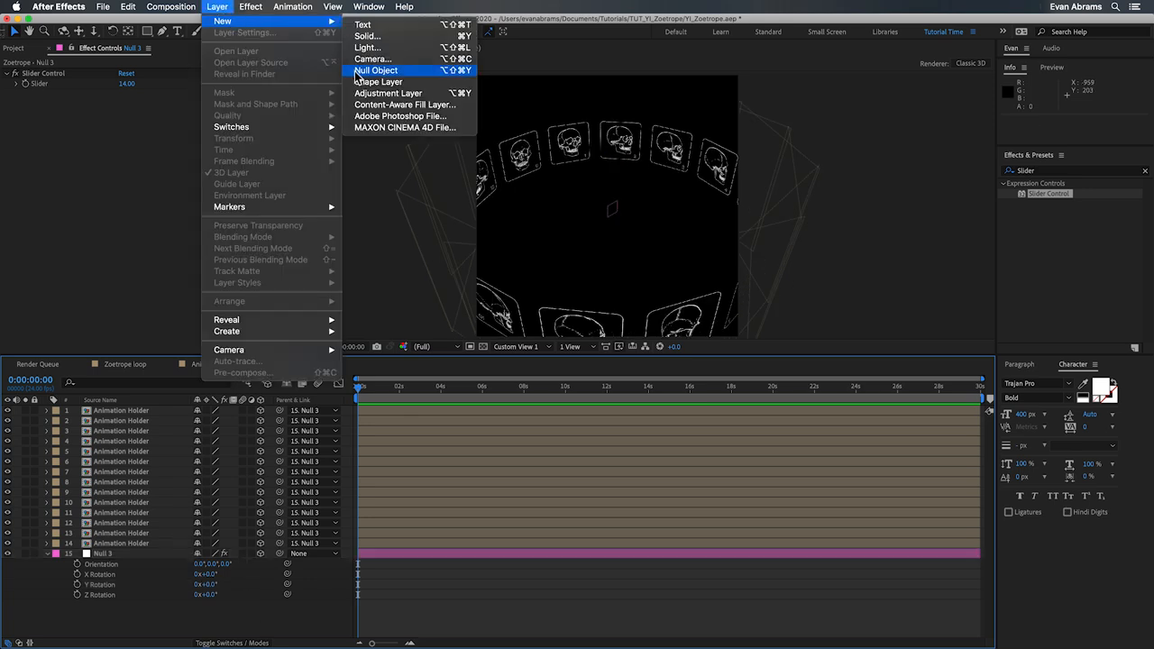
pyautogui.moveTo(369, 58)
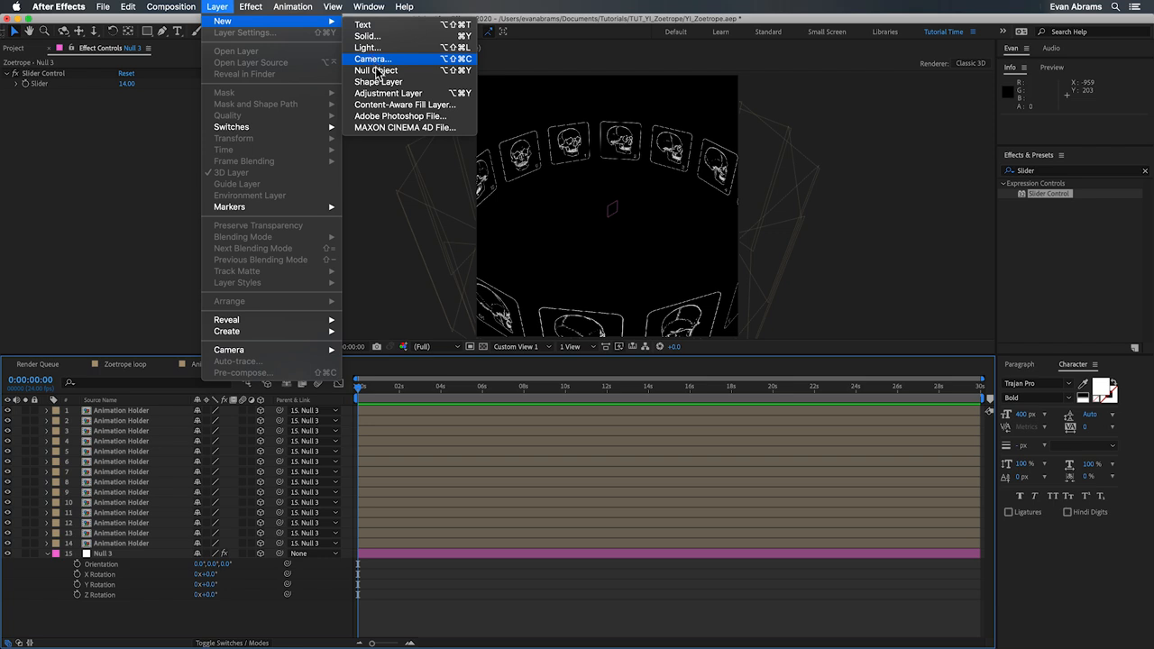
pyautogui.moveTo(375, 70)
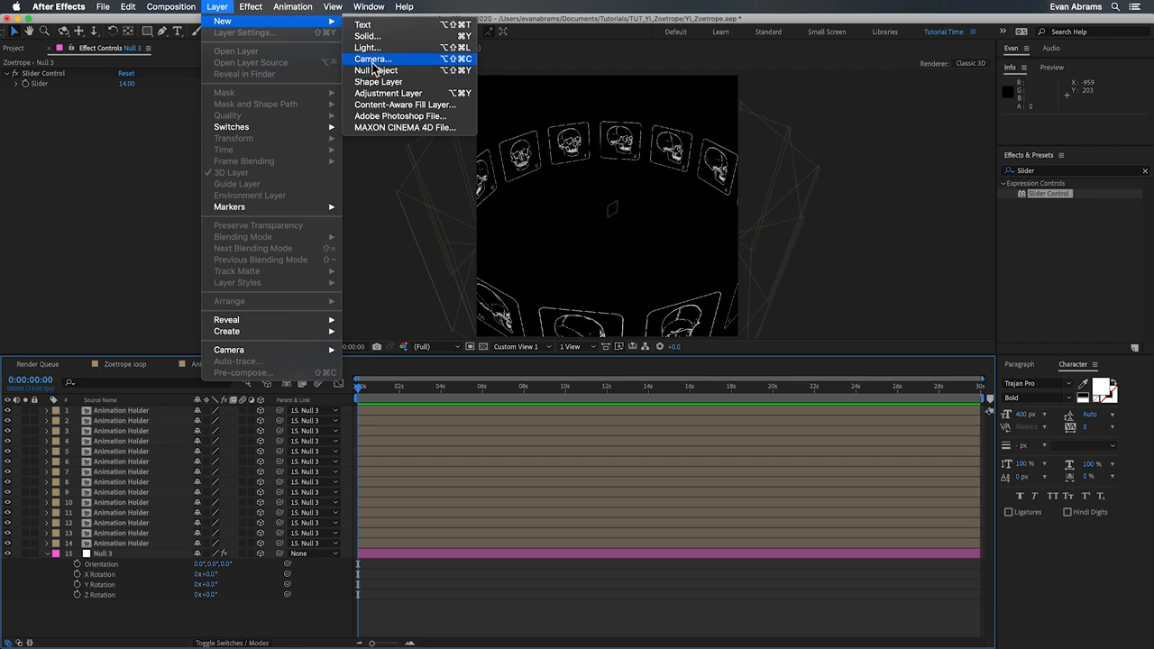
pyautogui.click(371, 58)
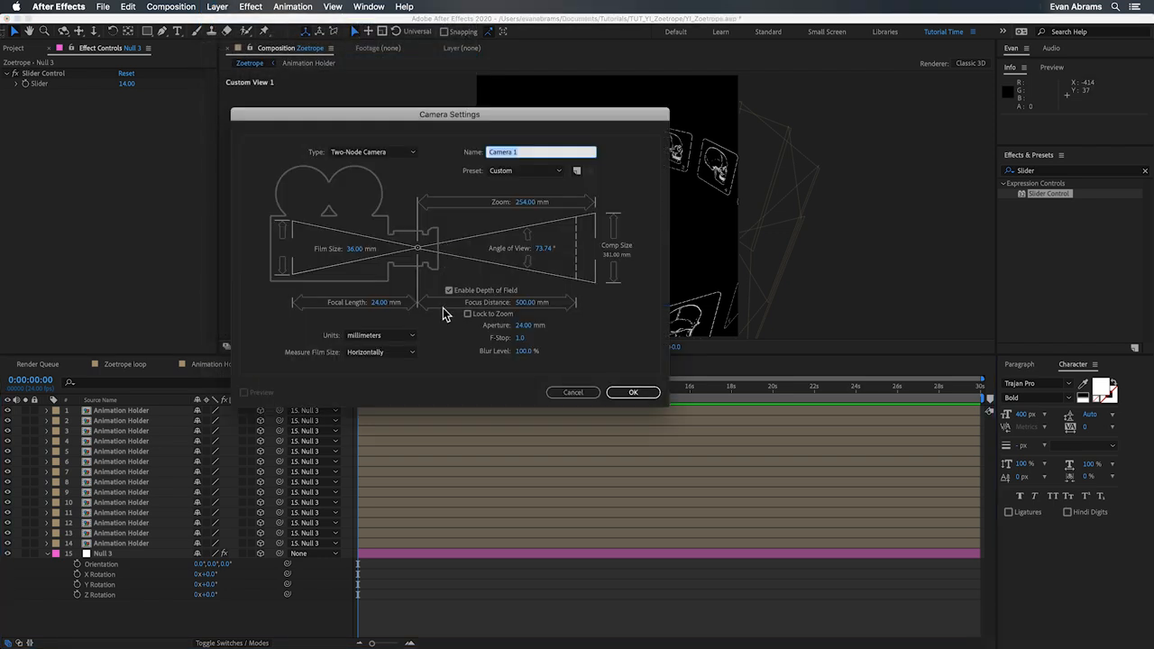
pyautogui.moveTo(451, 183)
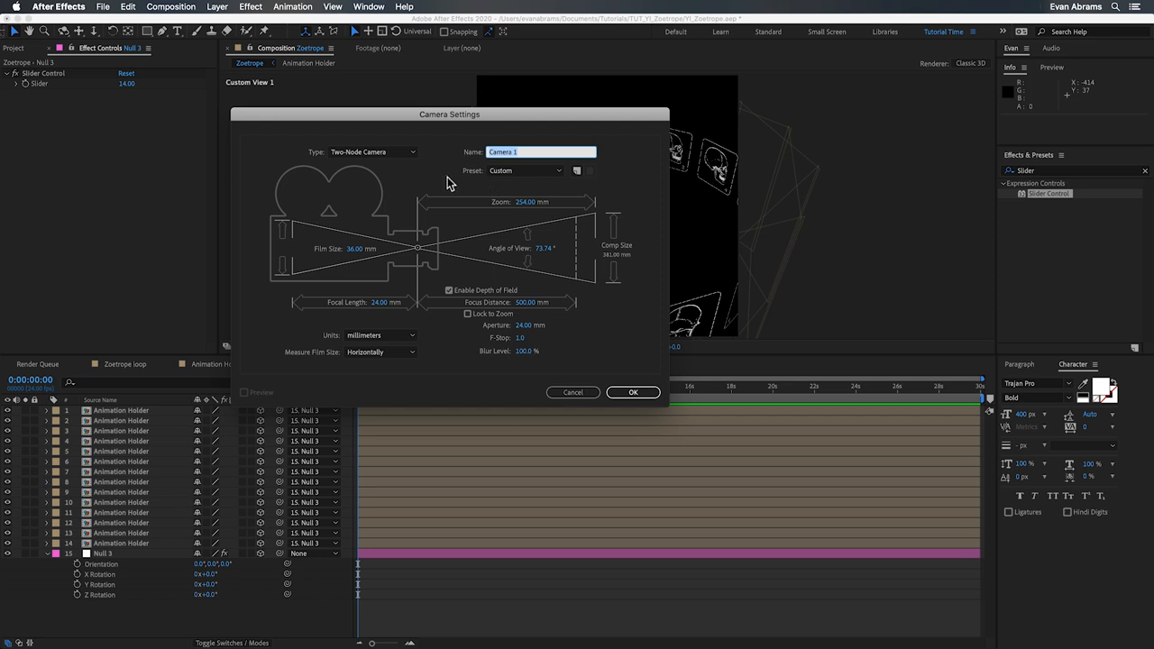
pyautogui.click(527, 169)
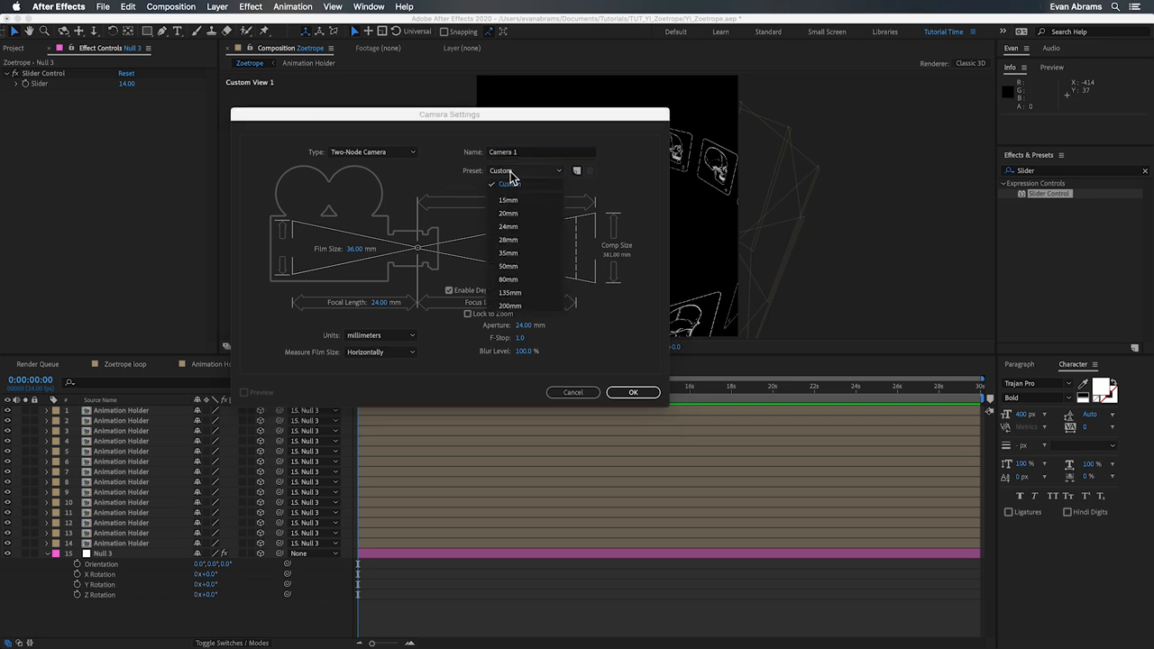
pyautogui.moveTo(527, 227)
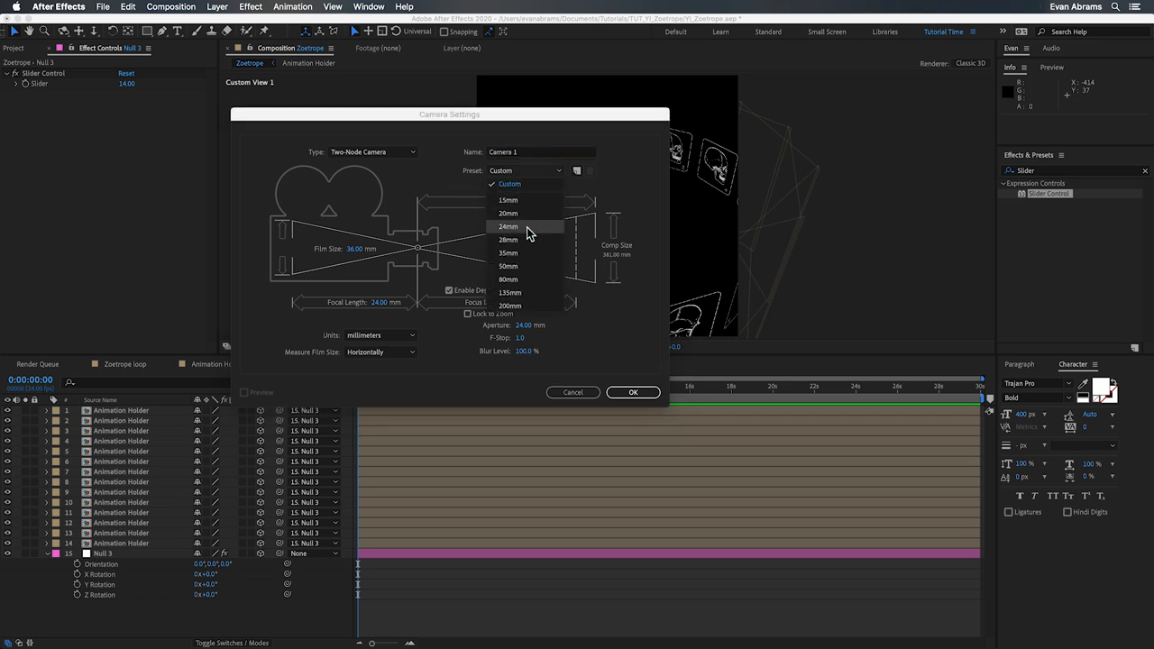
# Step: Create Camera 1 as a 24mm two-node camera with depth of field enabled
pyautogui.click(508, 228)
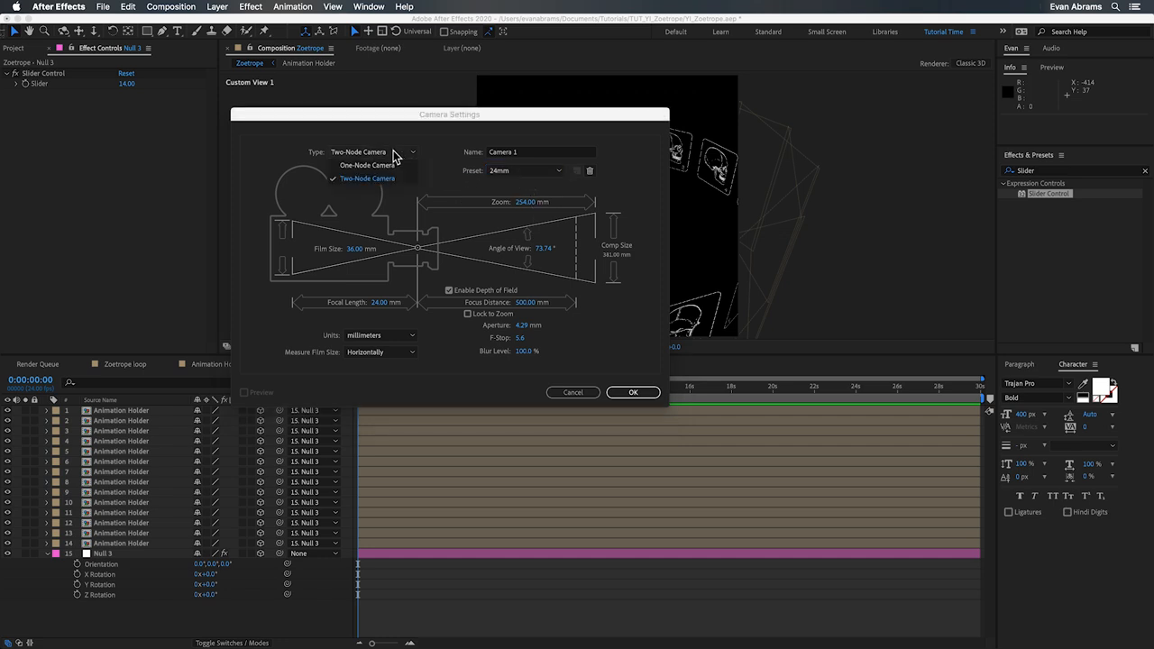
pyautogui.moveTo(400, 179)
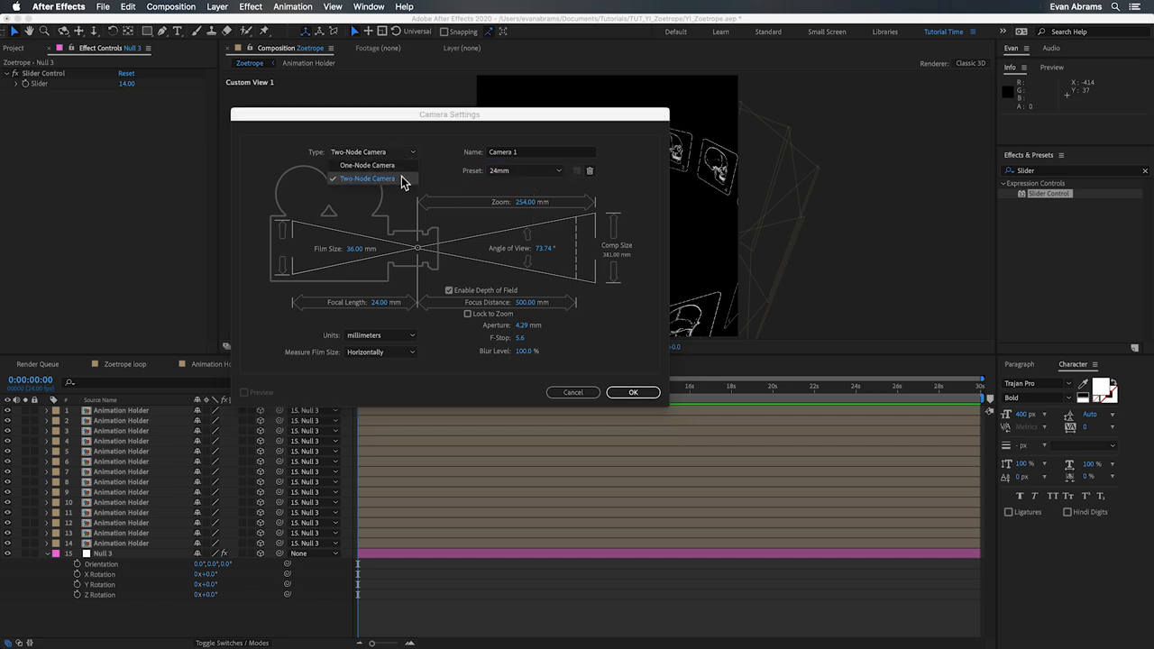
pyautogui.click(367, 178)
pyautogui.write('1')
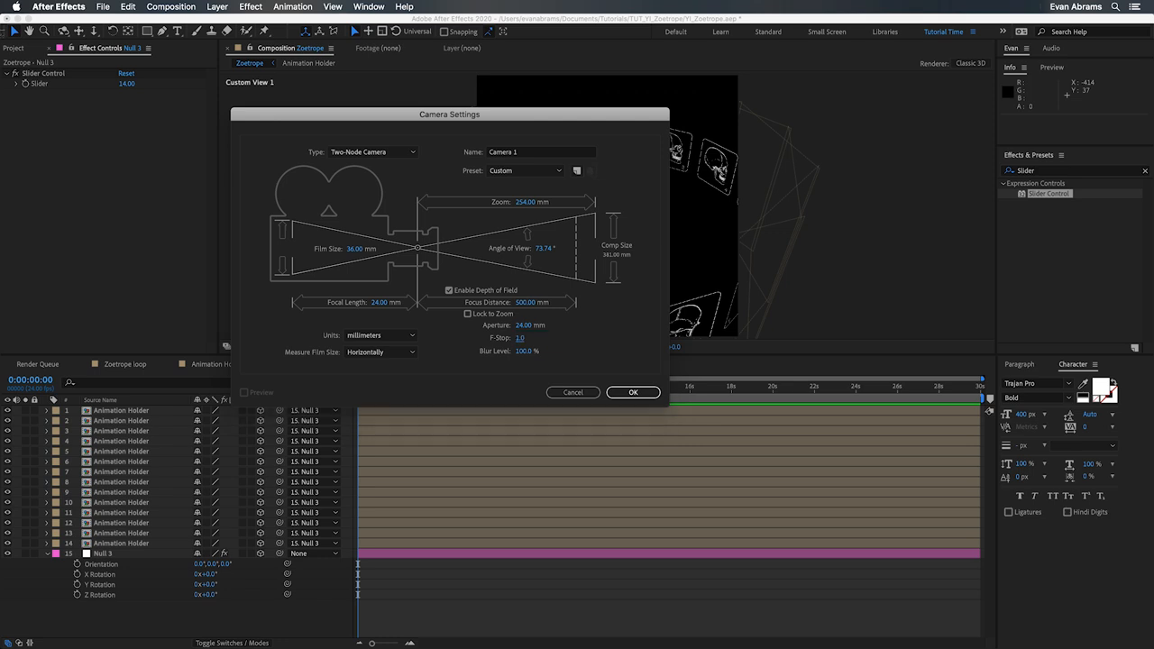
pyautogui.click(633, 393)
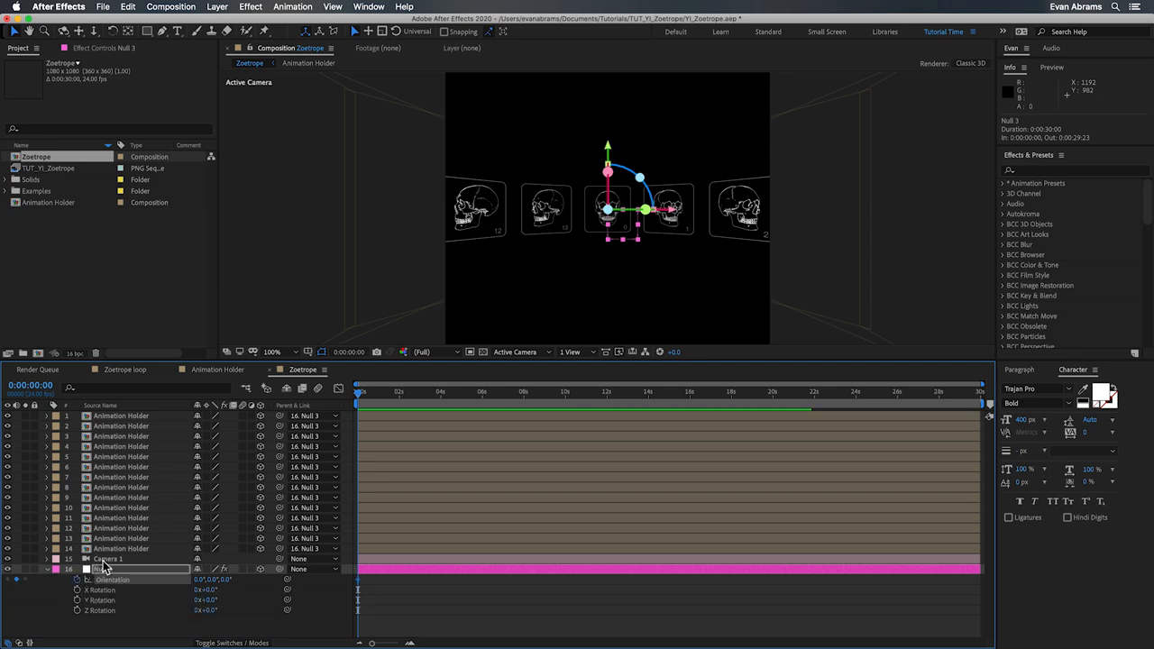
# Step: Reveal Camera 1's transform and set stopwatches on Point of Interest and Position
pyautogui.click(108, 559)
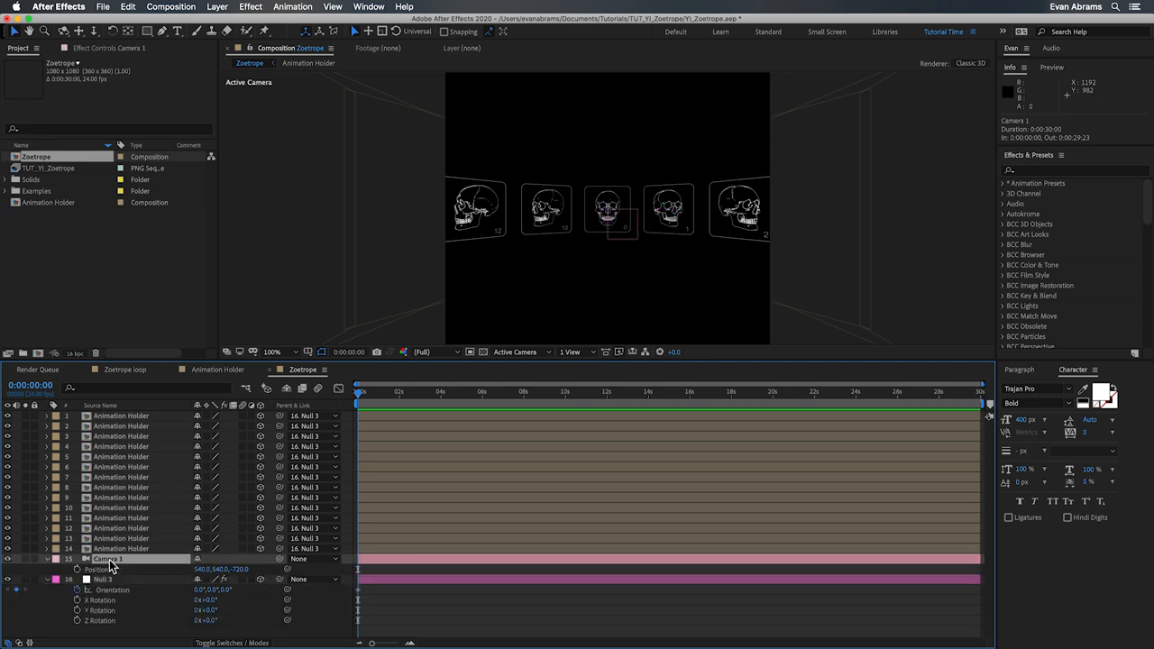
pyautogui.click(47, 559)
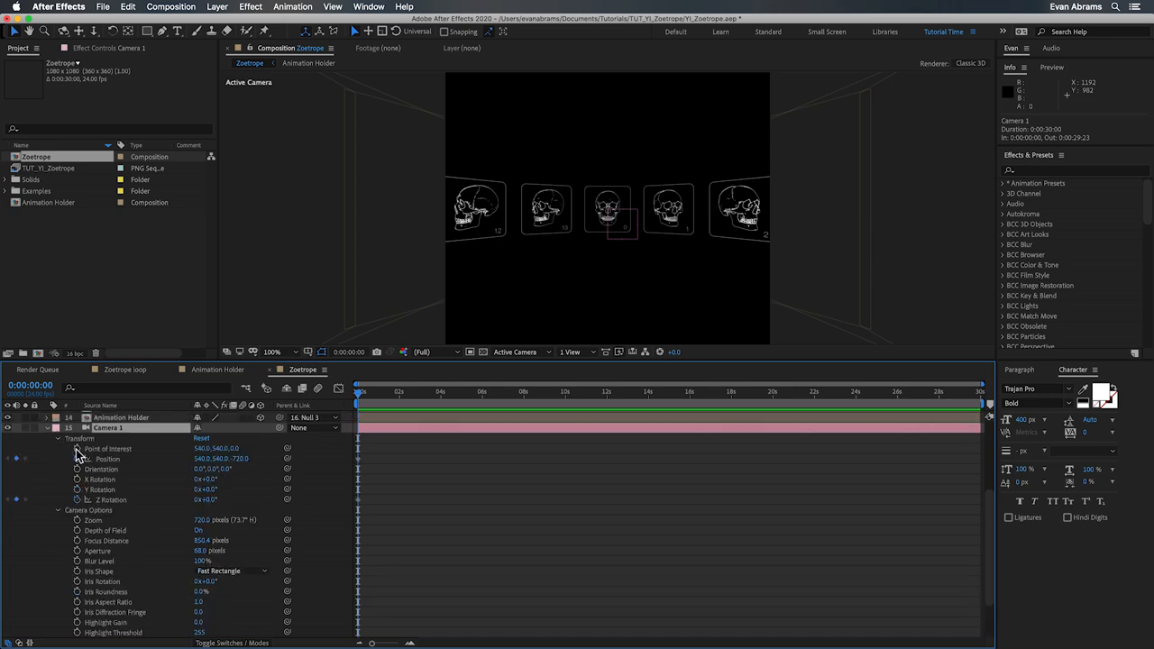
pyautogui.click(48, 427)
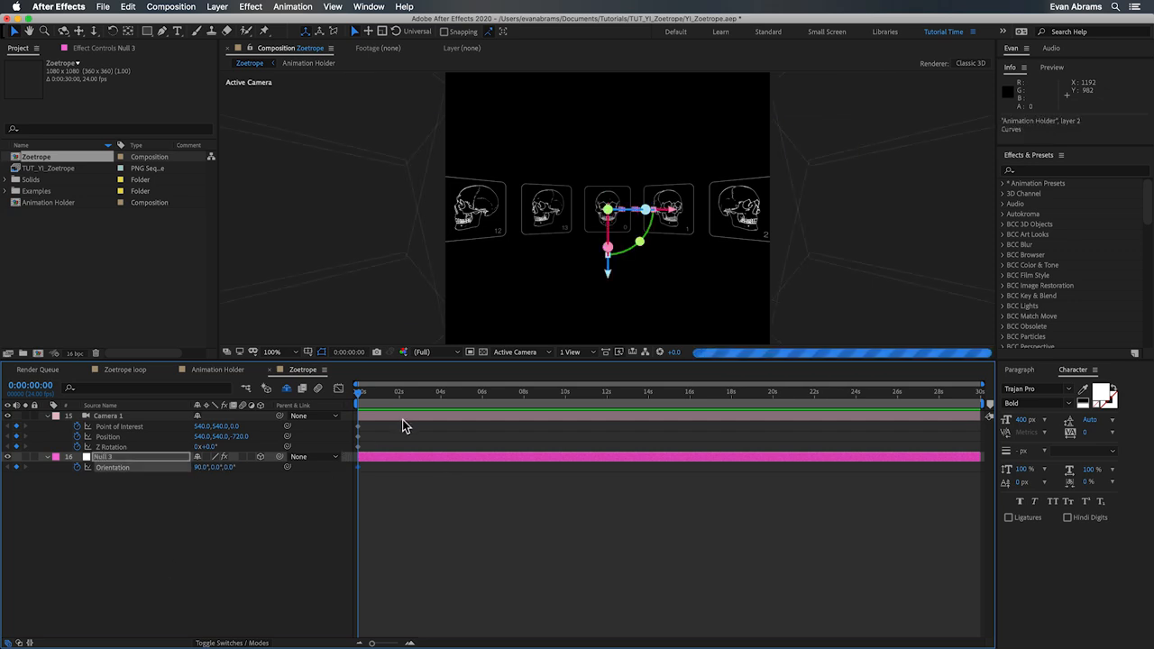
# Step: Keyframe the camera pulling back from close on the skull frames a little later in time
pyautogui.click(371, 389)
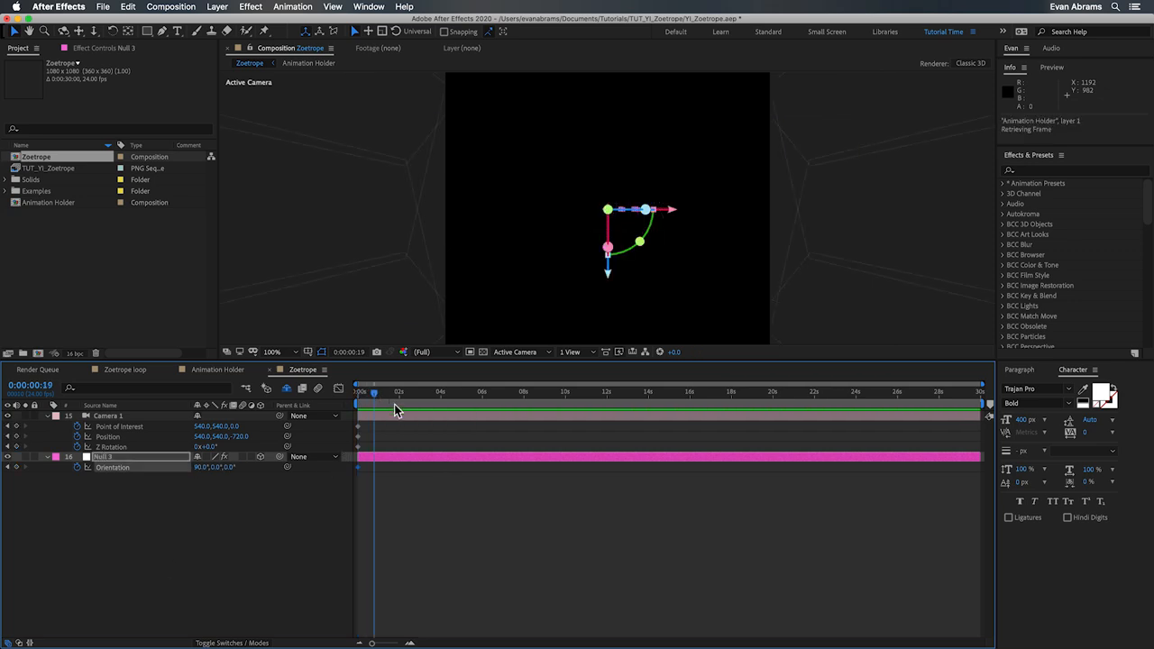
pyautogui.click(400, 391)
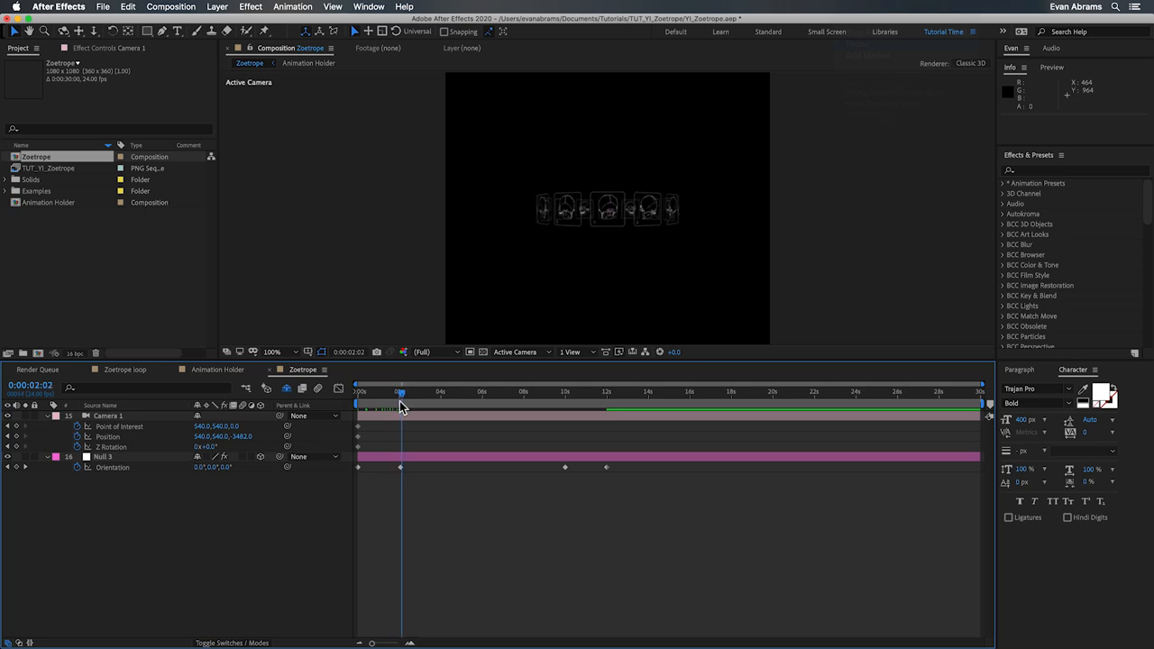
pyautogui.moveTo(400, 391); pyautogui.dragTo(407, 391)
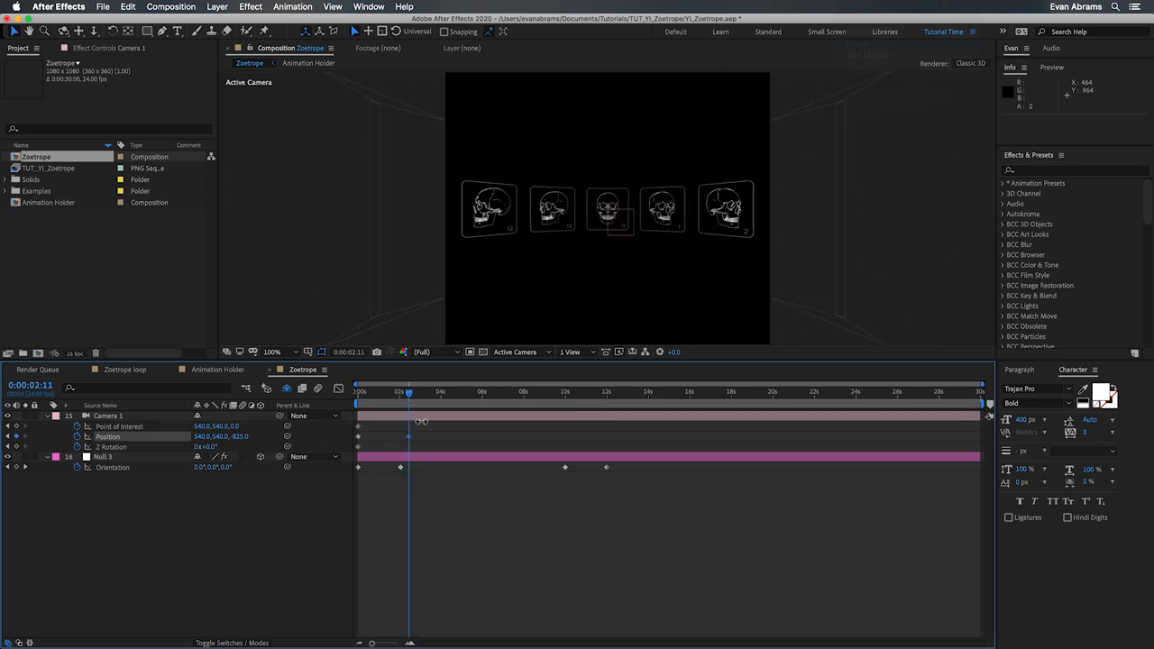
pyautogui.click(108, 414)
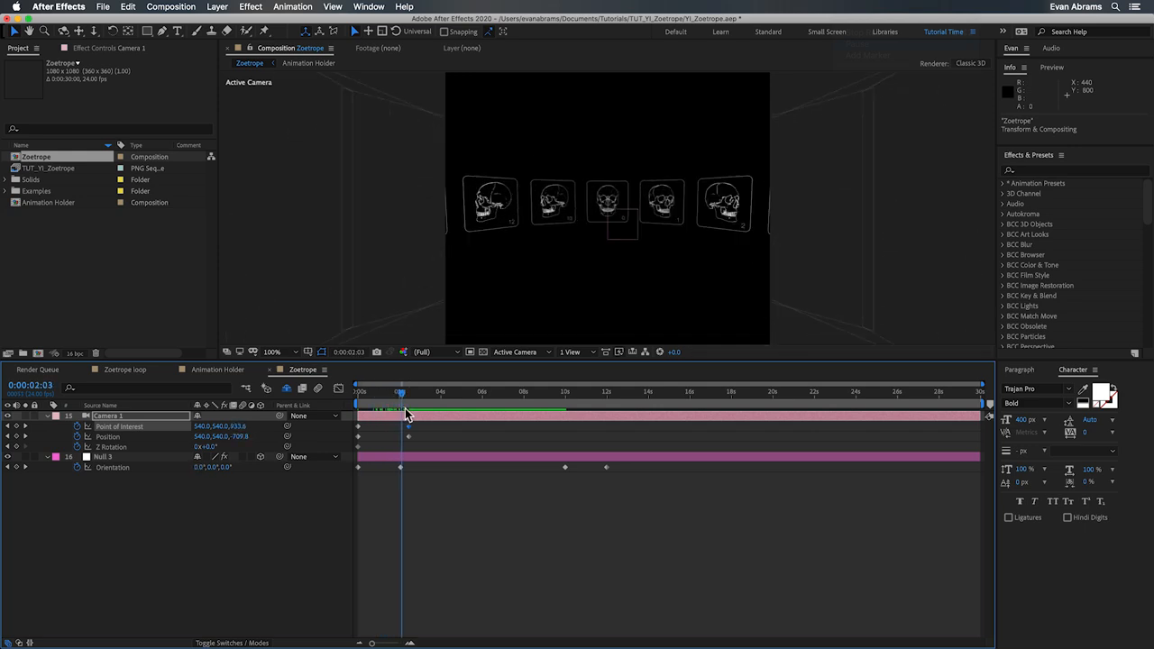
# Step: Keyframe the camera around ten to twelve seconds looking down over the whole ring
pyautogui.moveTo(401, 389); pyautogui.dragTo(407, 389)
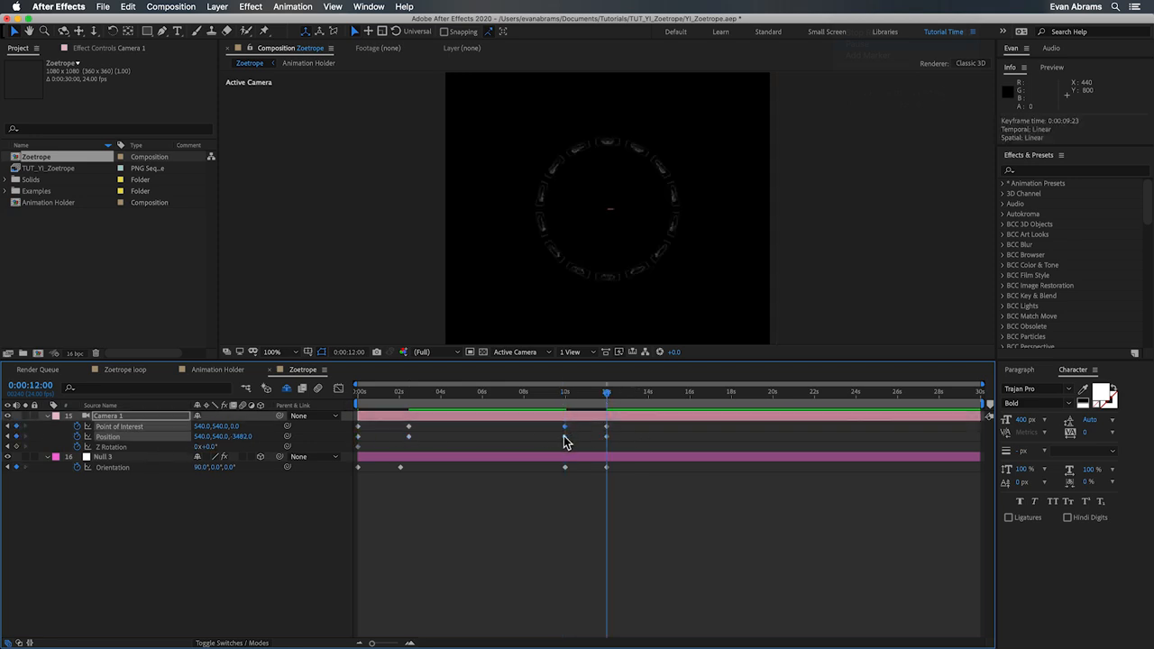
pyautogui.moveTo(606, 389); pyautogui.dragTo(566, 390)
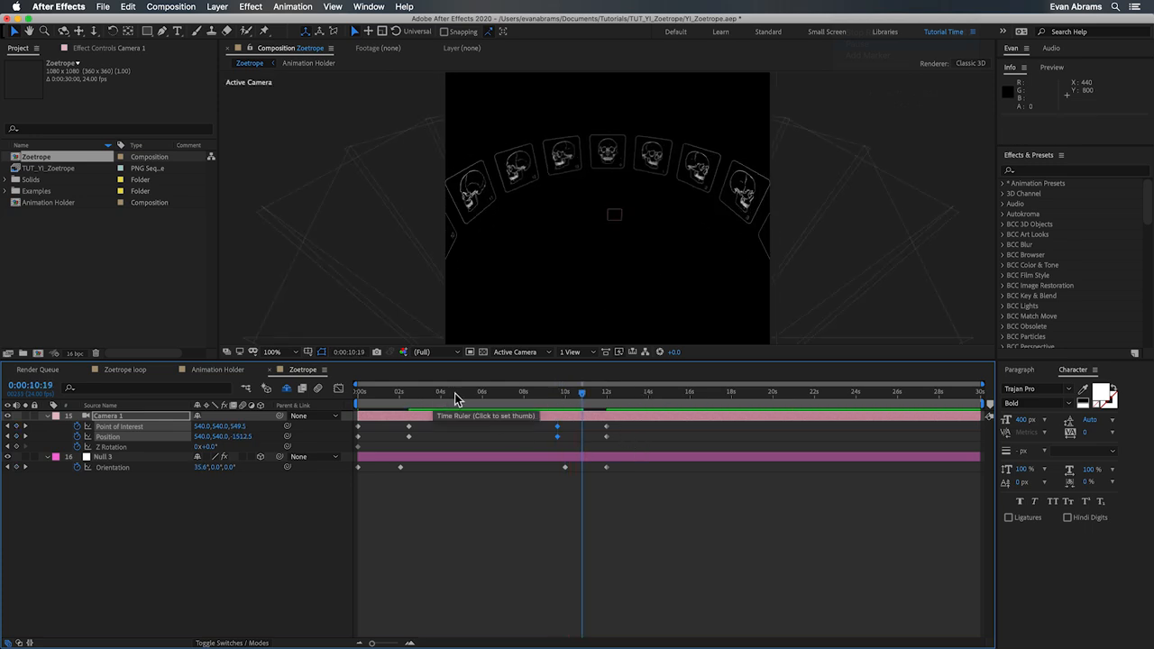
pyautogui.click(606, 391)
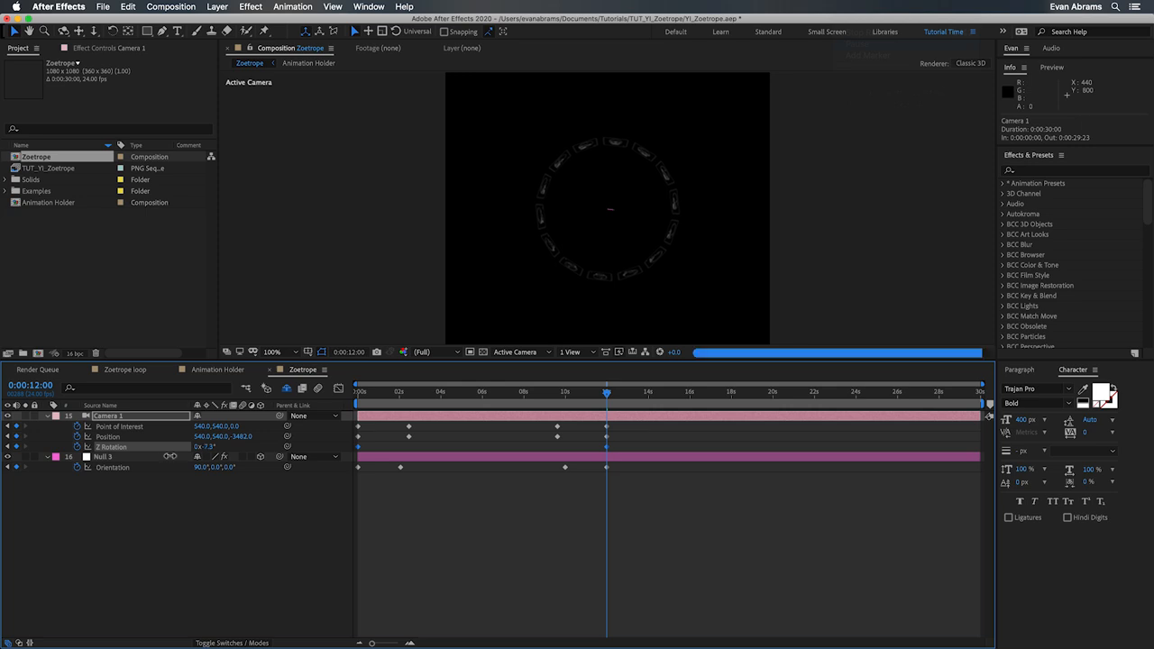
pyautogui.click(485, 389)
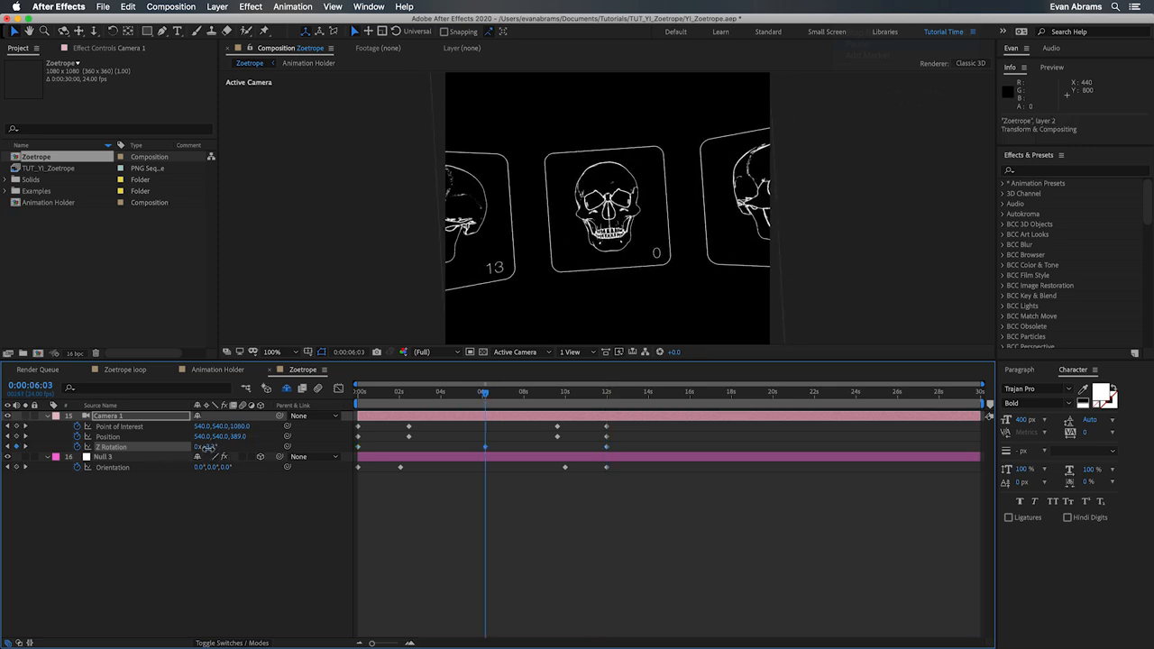
pyautogui.click(559, 397)
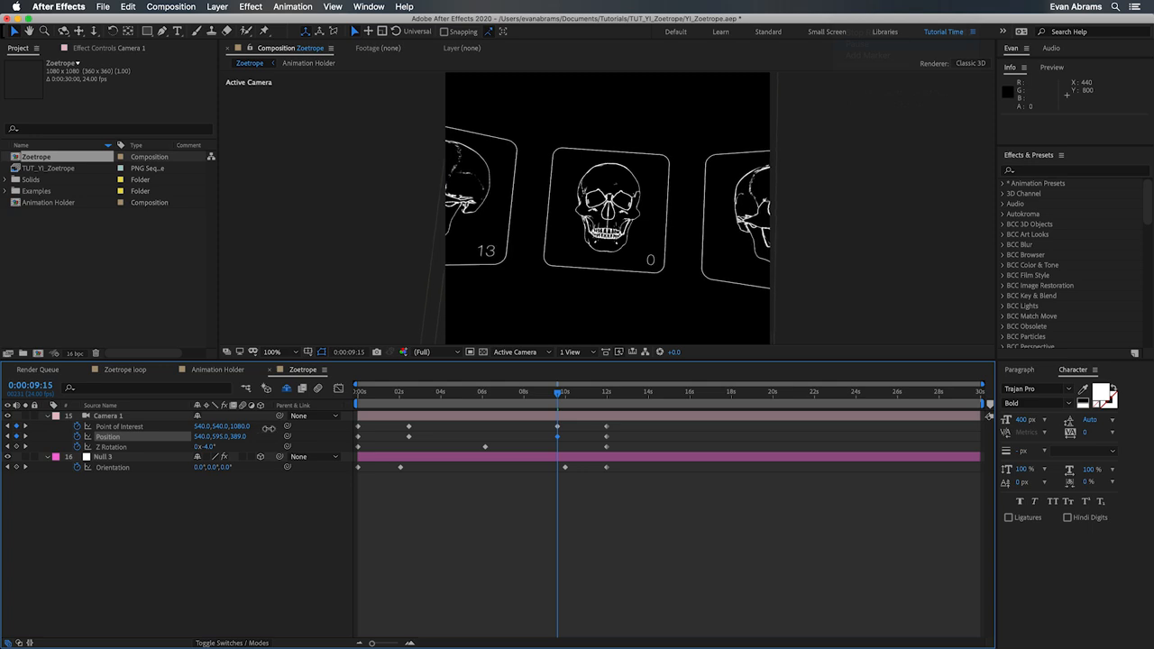
pyautogui.click(109, 415)
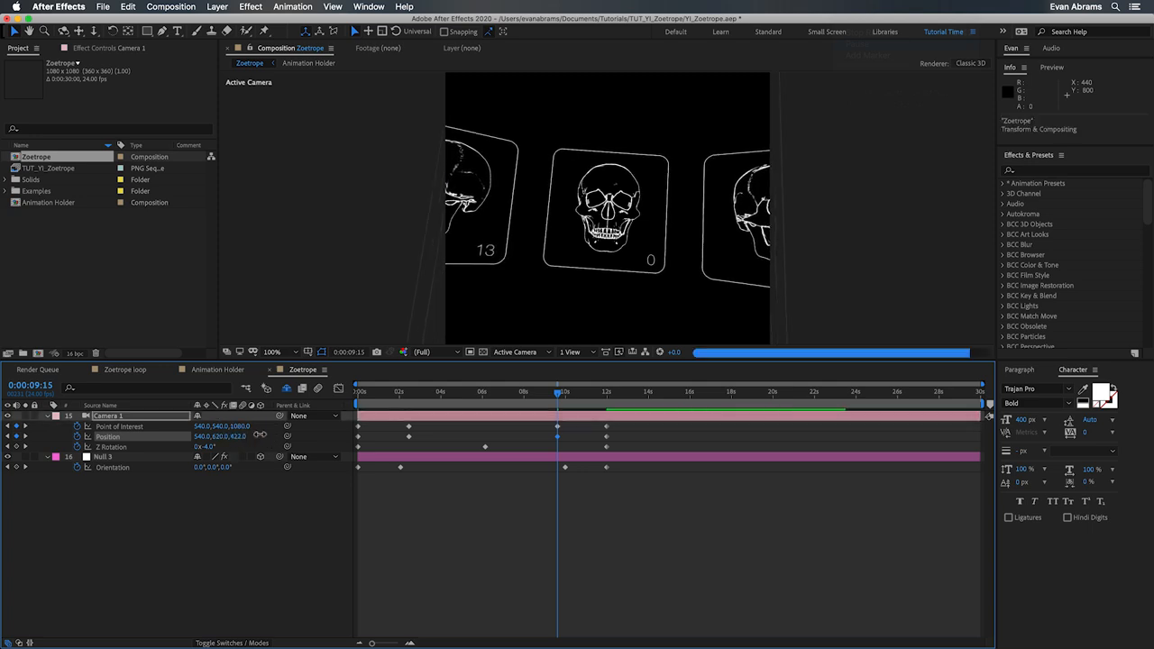
pyautogui.click(411, 394)
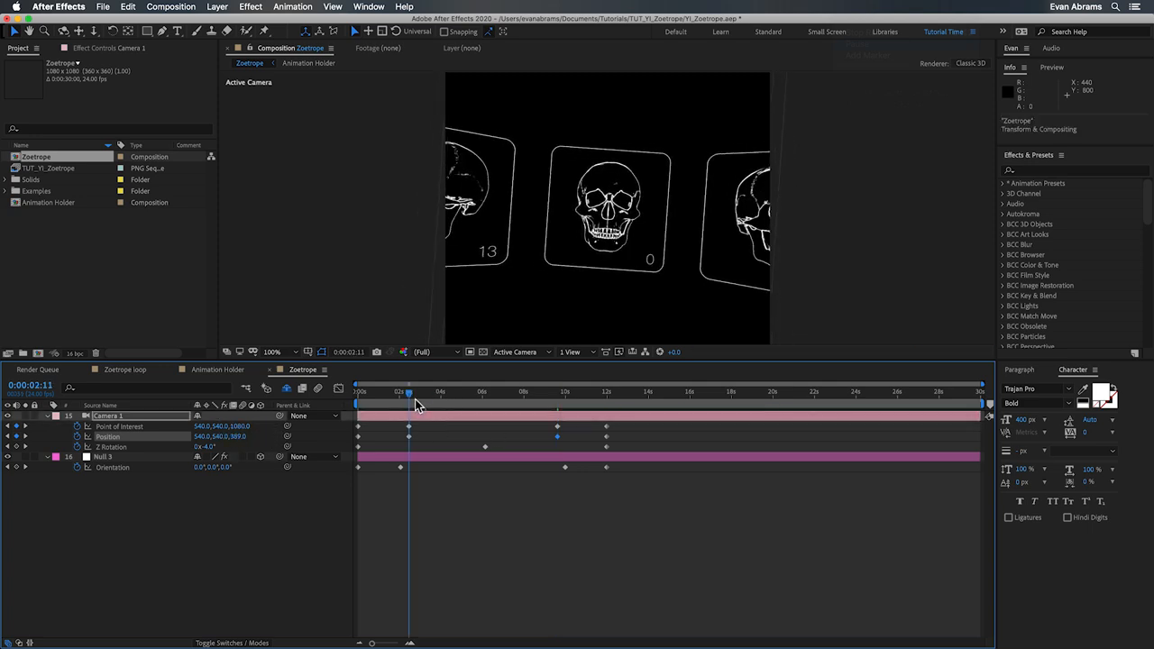
pyautogui.moveTo(220, 436); pyautogui.dragTo(220, 447)
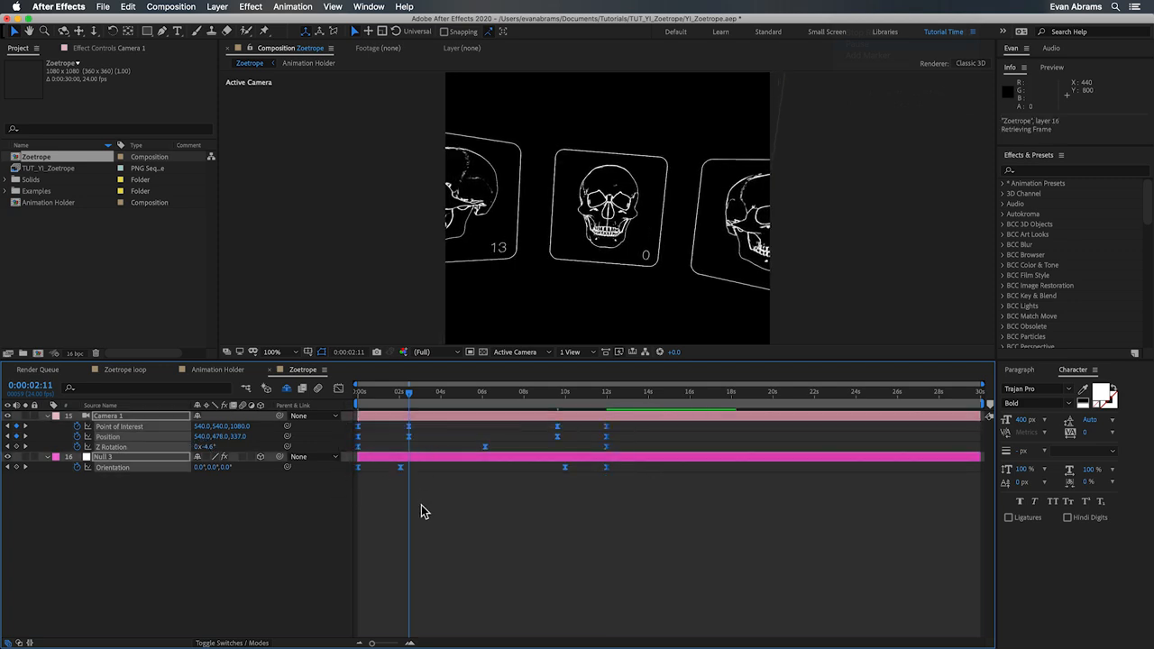
pyautogui.click(606, 391)
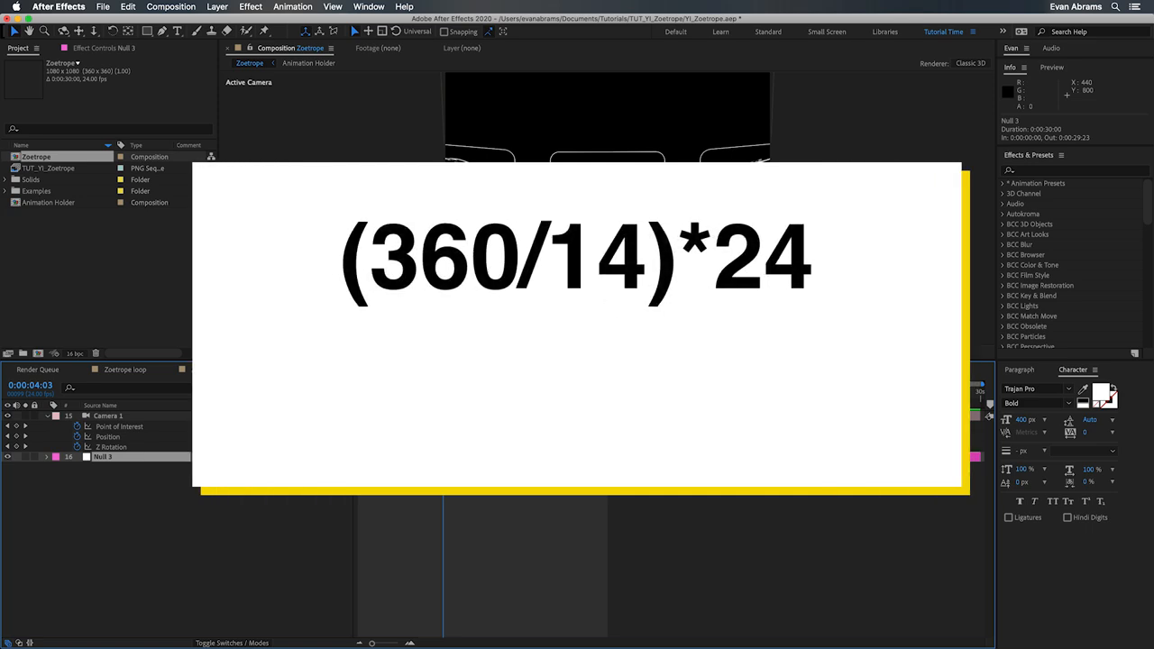
# Step: Enter the expression (360/14)*24 as the null's Y Rotation spin value
pyautogui.write('(/)')
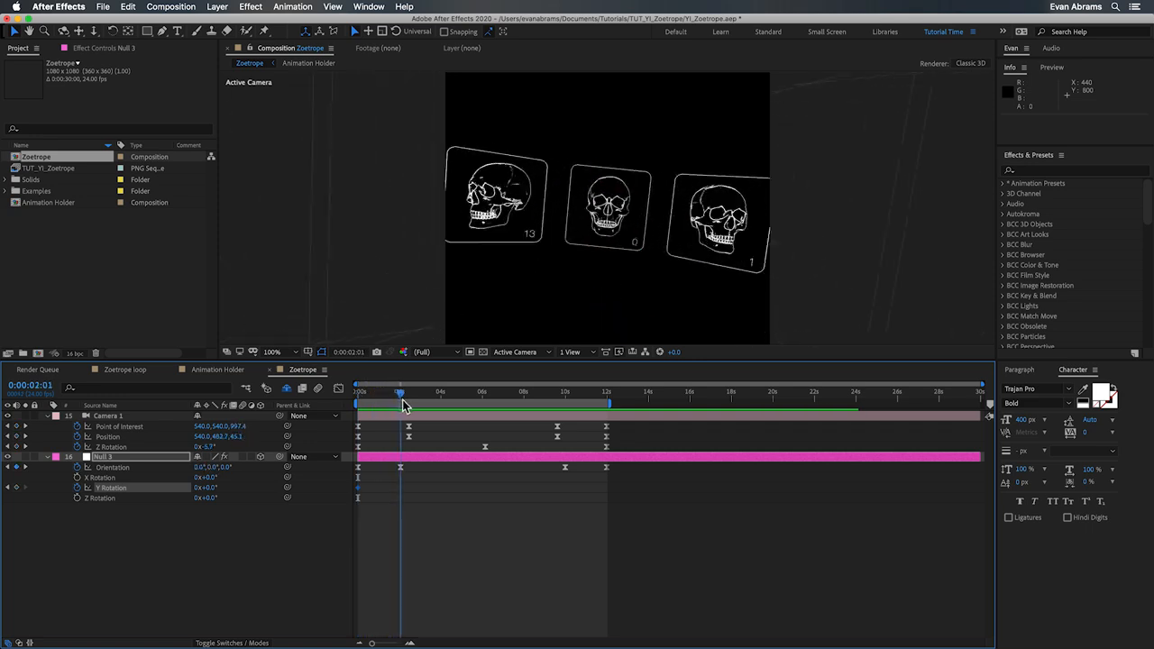
# Step: Select the null's Y Rotation keyframes for viewing in the Graph Editor
pyautogui.moveTo(400, 392); pyautogui.dragTo(440, 391)
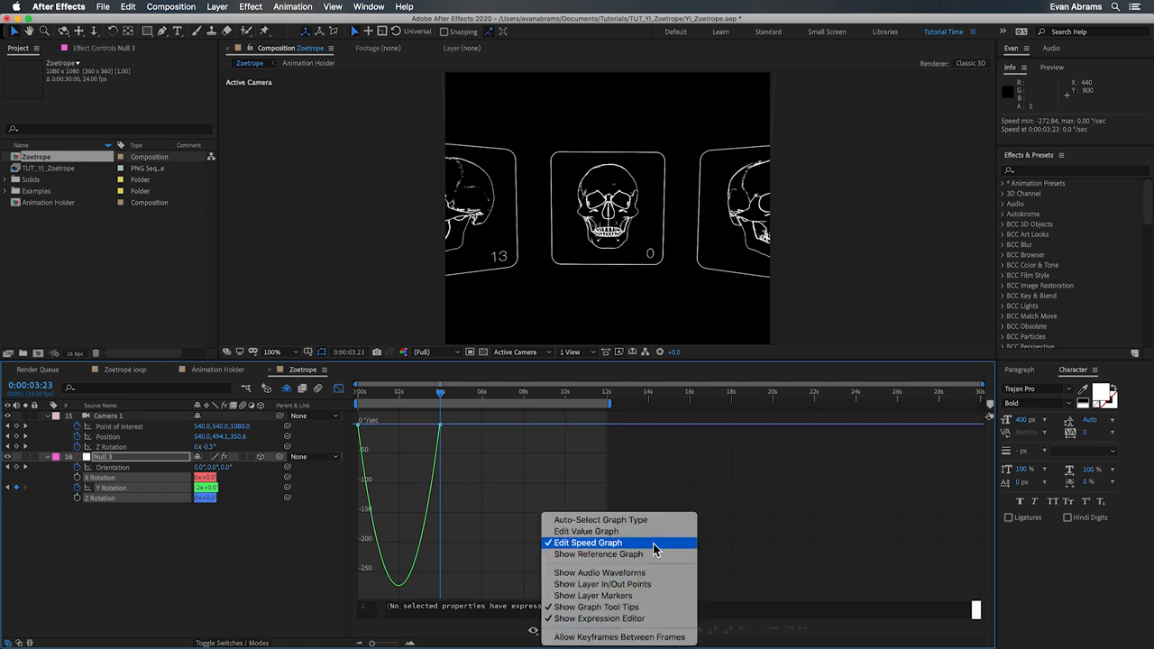
# Step: Set the 3:23 Y Rotation keyframe's velocity to -617 degrees per second, continuous, in the speed graph
pyautogui.click(588, 541)
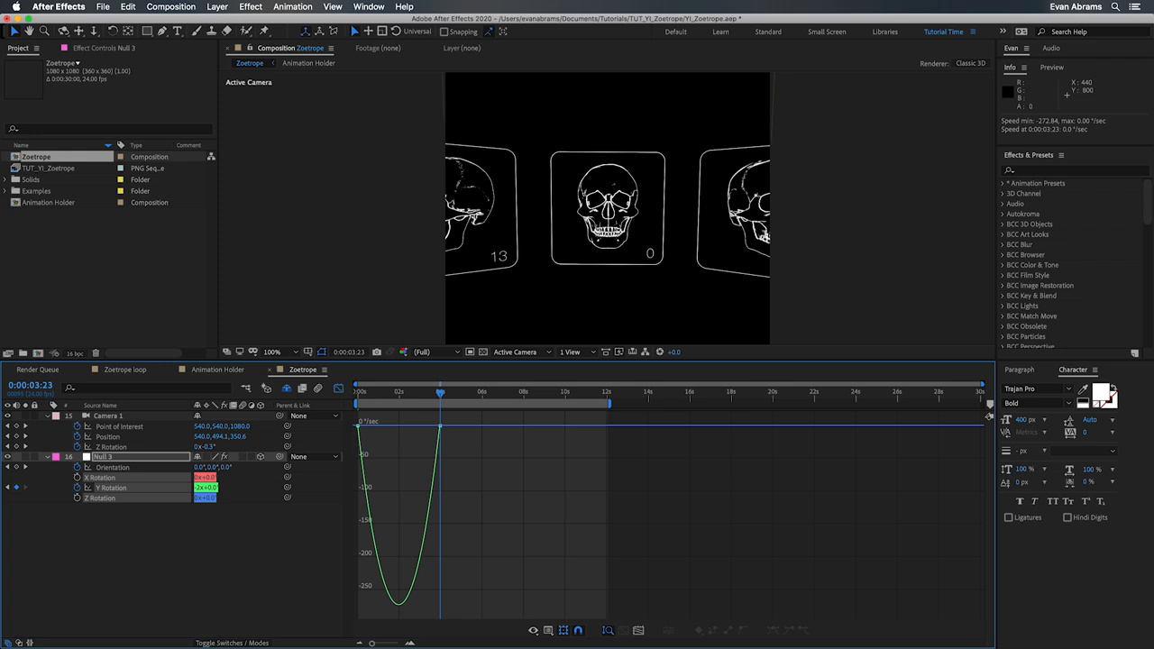
pyautogui.doubleClick(439, 401)
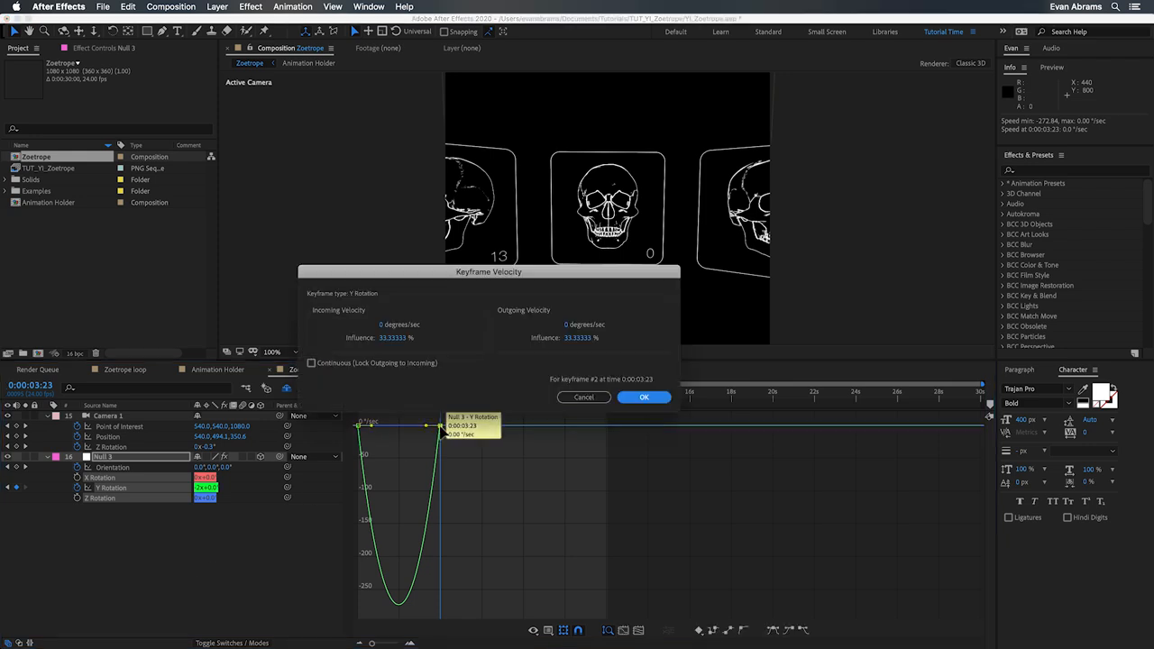
pyautogui.tripleClick(429, 325)
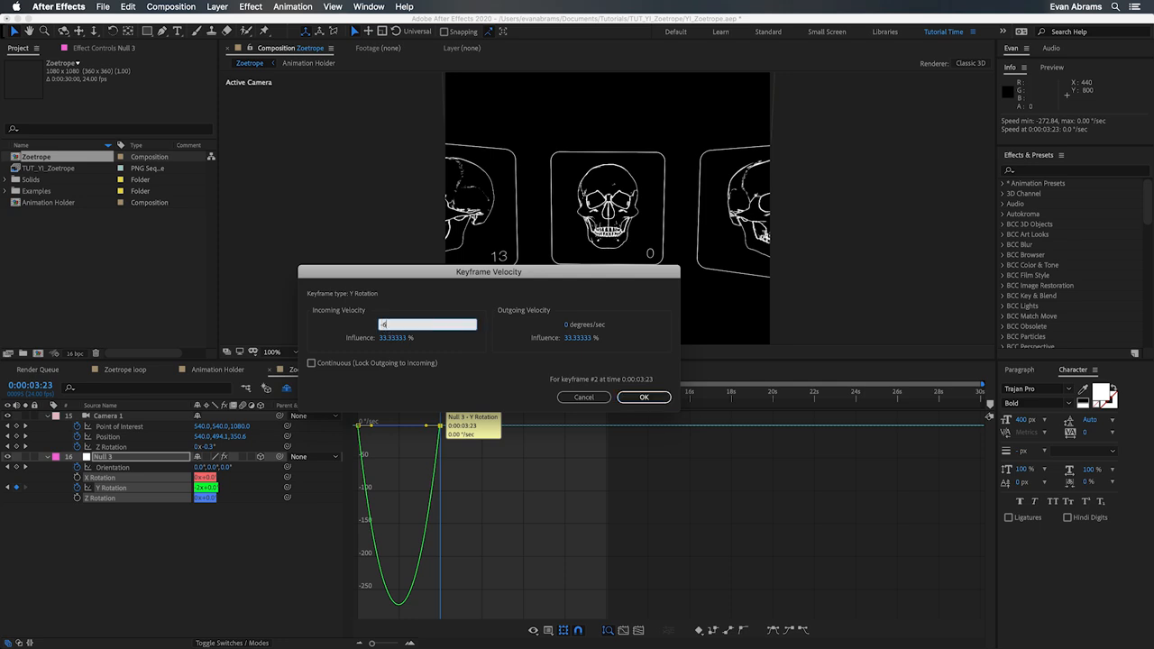
pyautogui.write('-617')
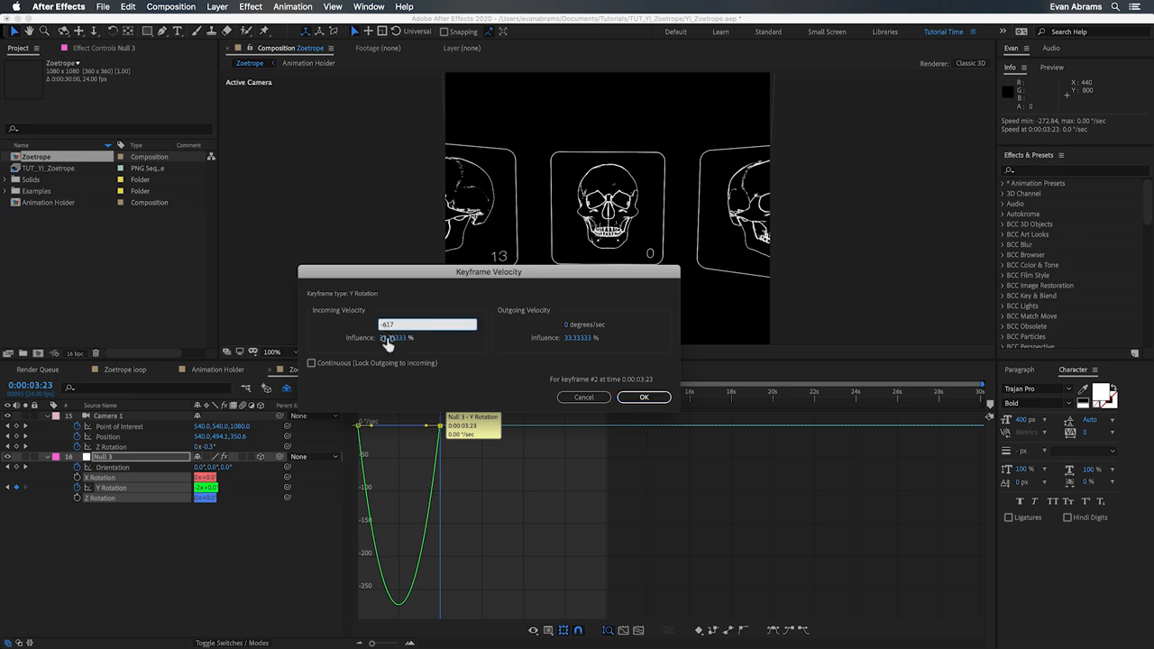
pyautogui.click(312, 363)
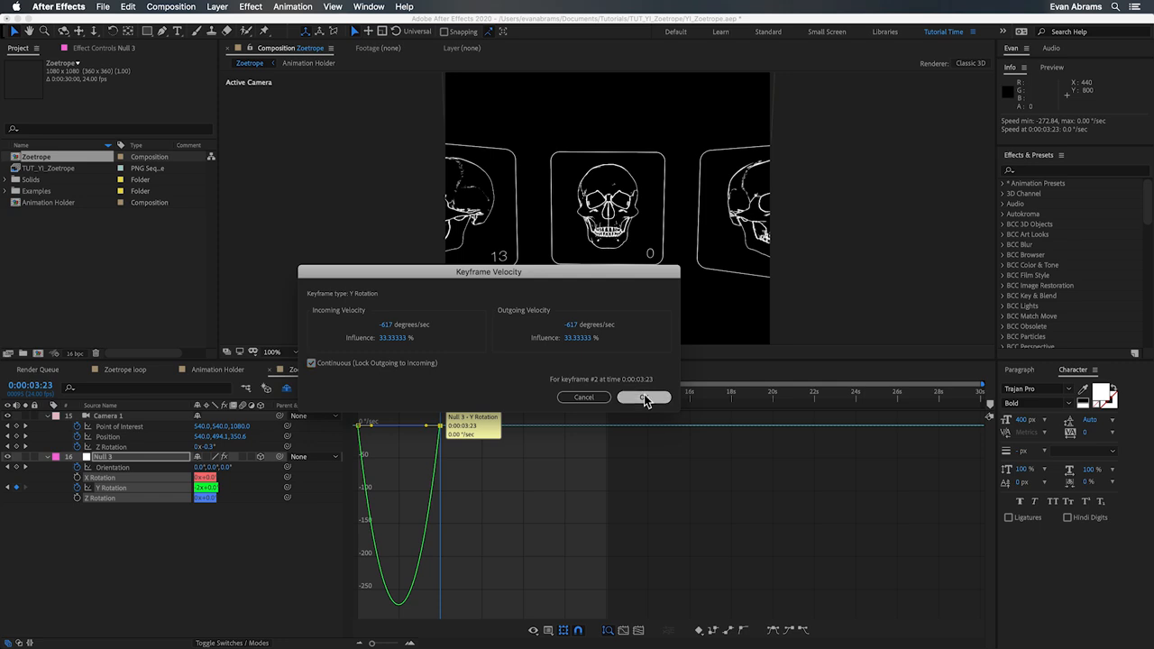
pyautogui.click(645, 398)
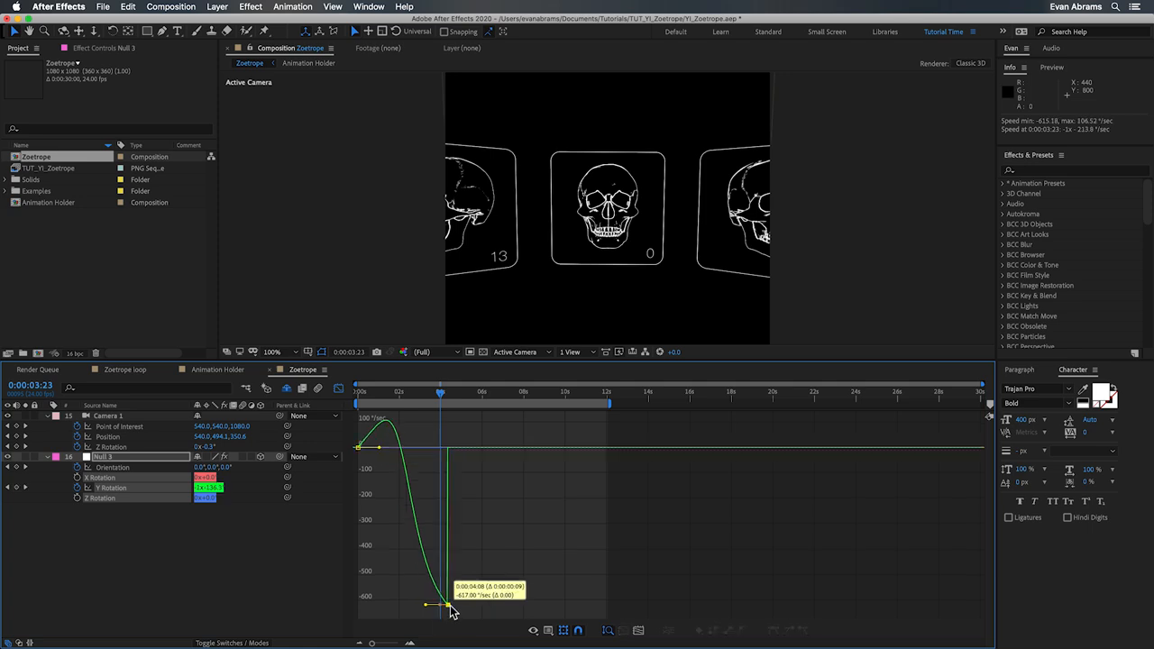
# Step: Stretch the speed-curve influence so the spin eases gradually up to full speed, then leave the graph
pyautogui.moveTo(451, 604); pyautogui.dragTo(418, 604)
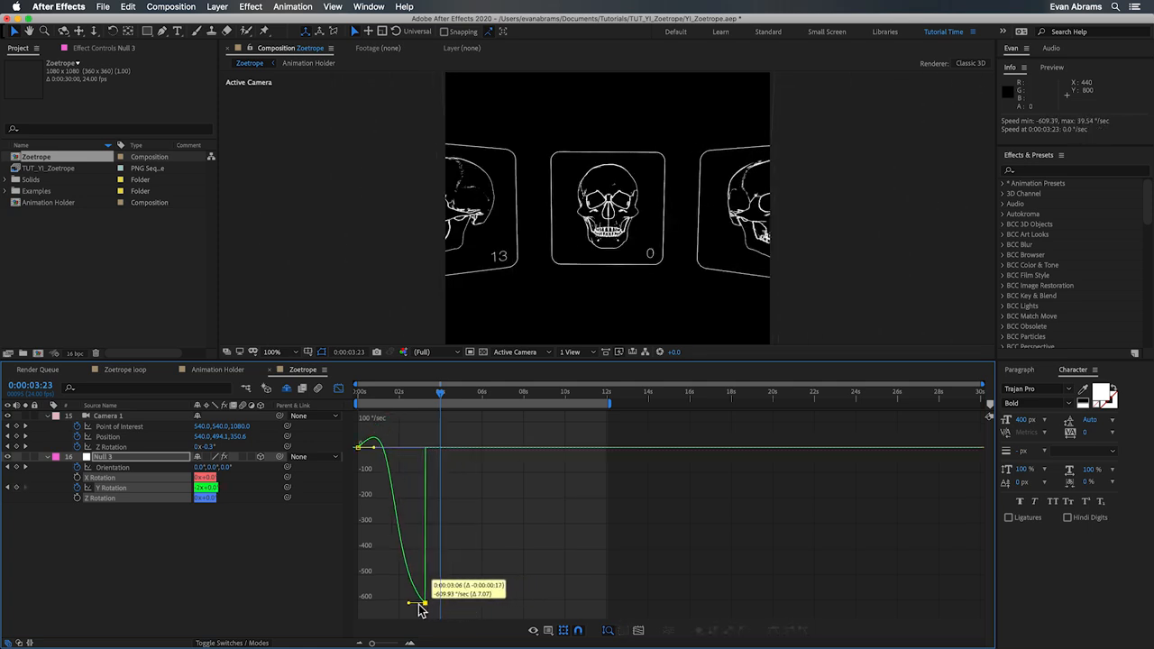
pyautogui.moveTo(419, 604); pyautogui.dragTo(406, 605)
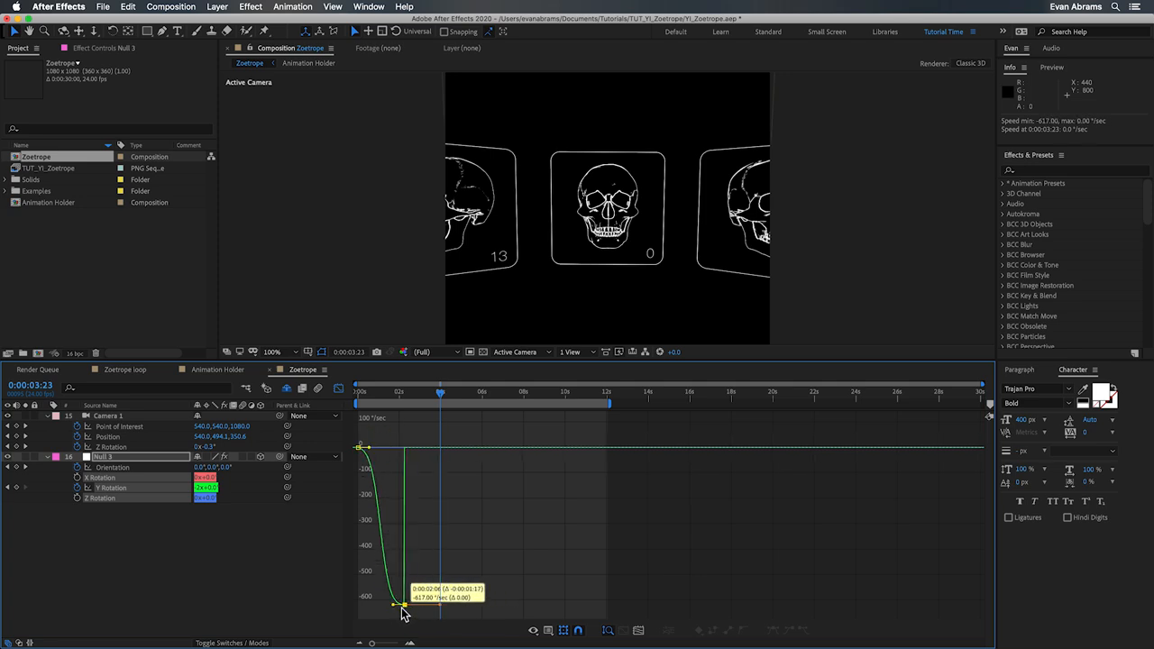
pyautogui.moveTo(397, 606); pyautogui.dragTo(450, 604)
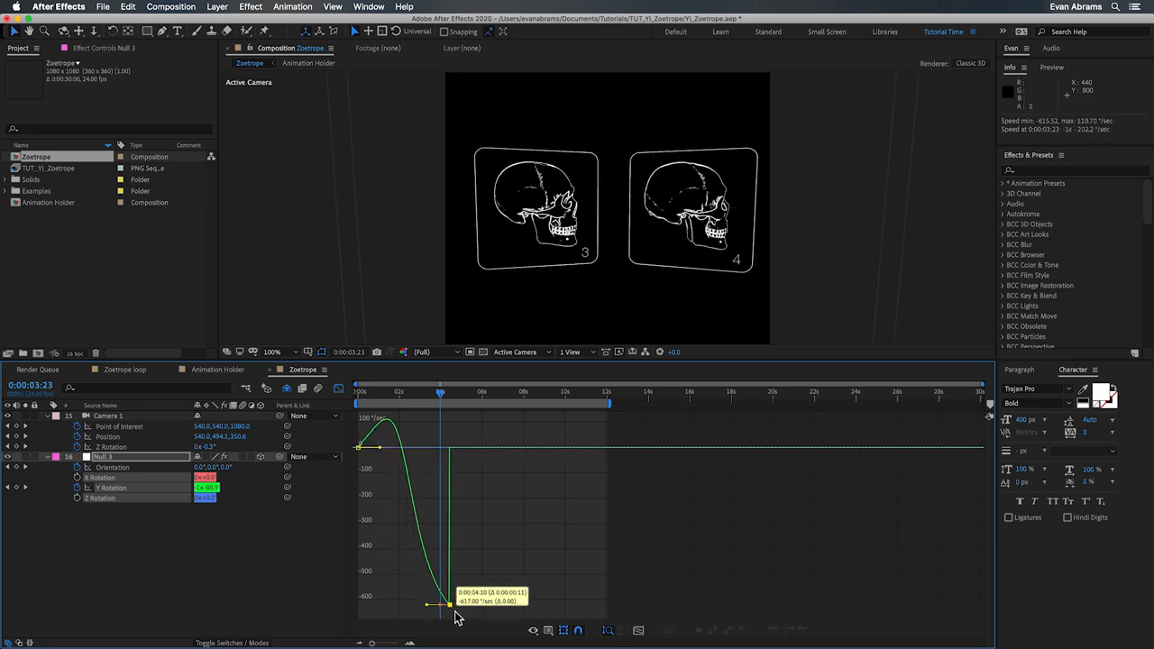
pyautogui.moveTo(454, 604); pyautogui.dragTo(431, 604)
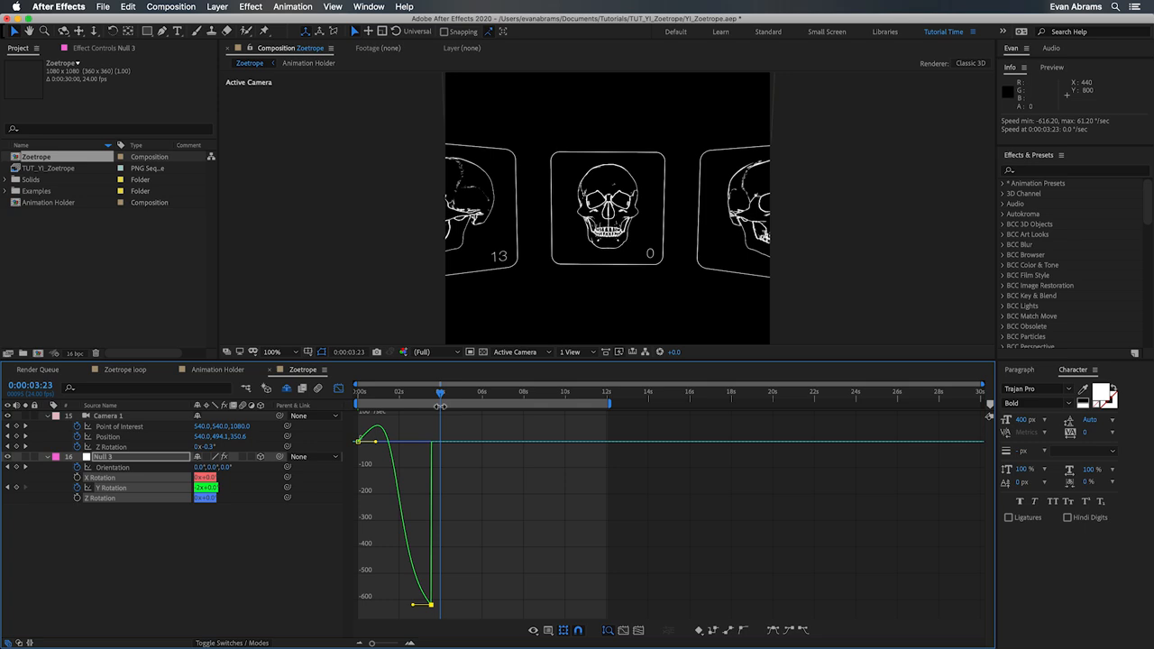
pyautogui.press('space')
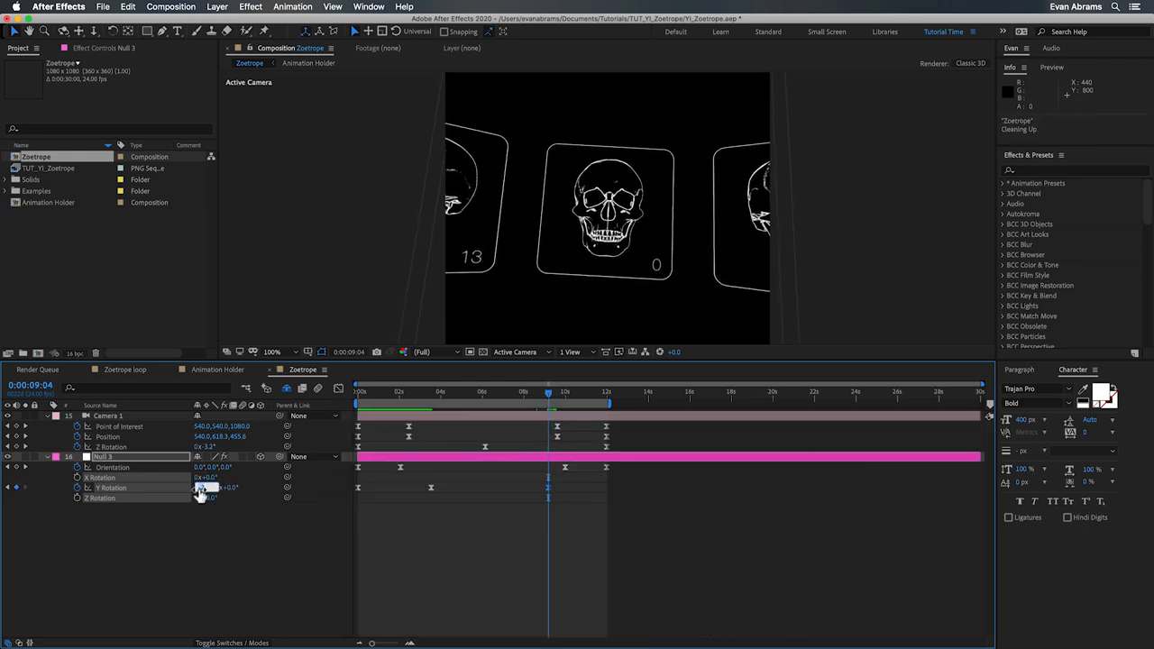
# Step: Give the later 9:04 Y Rotation keyframe the same -617 degrees per second velocity
pyautogui.click(562, 629)
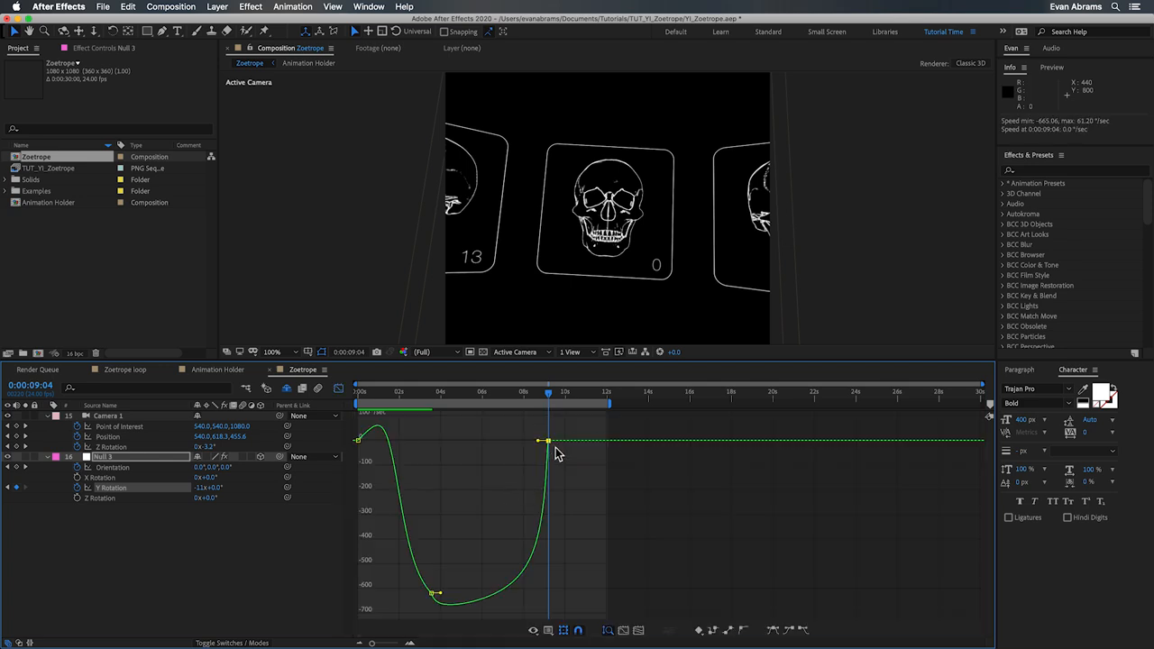
pyautogui.doubleClick(548, 442)
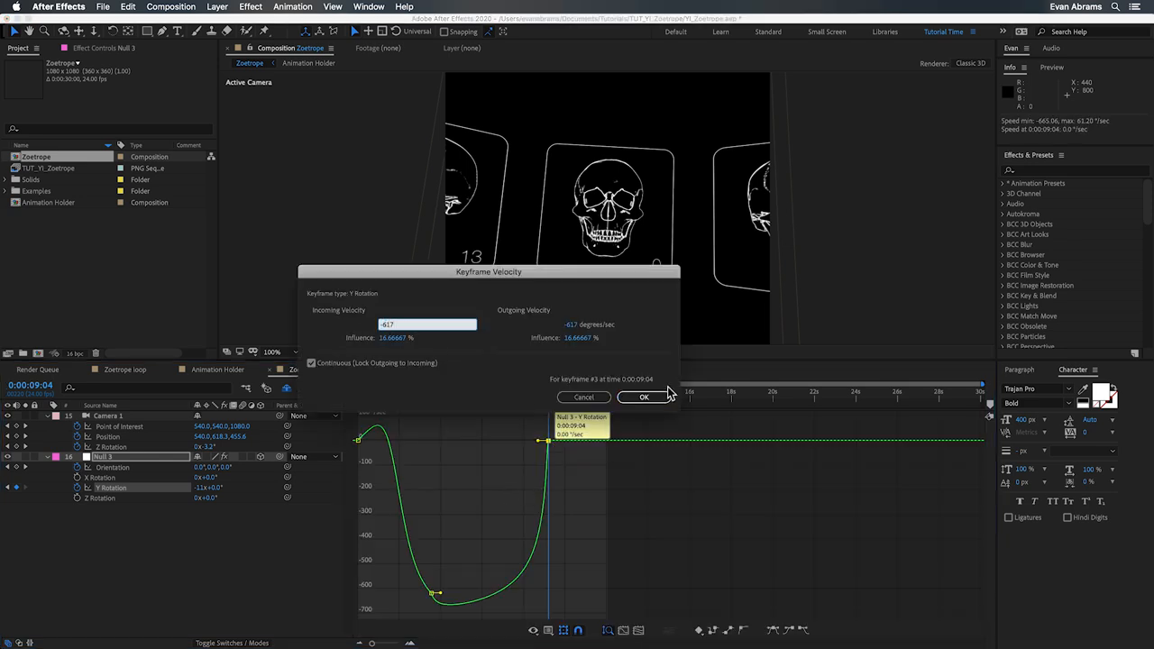
pyautogui.click(643, 397)
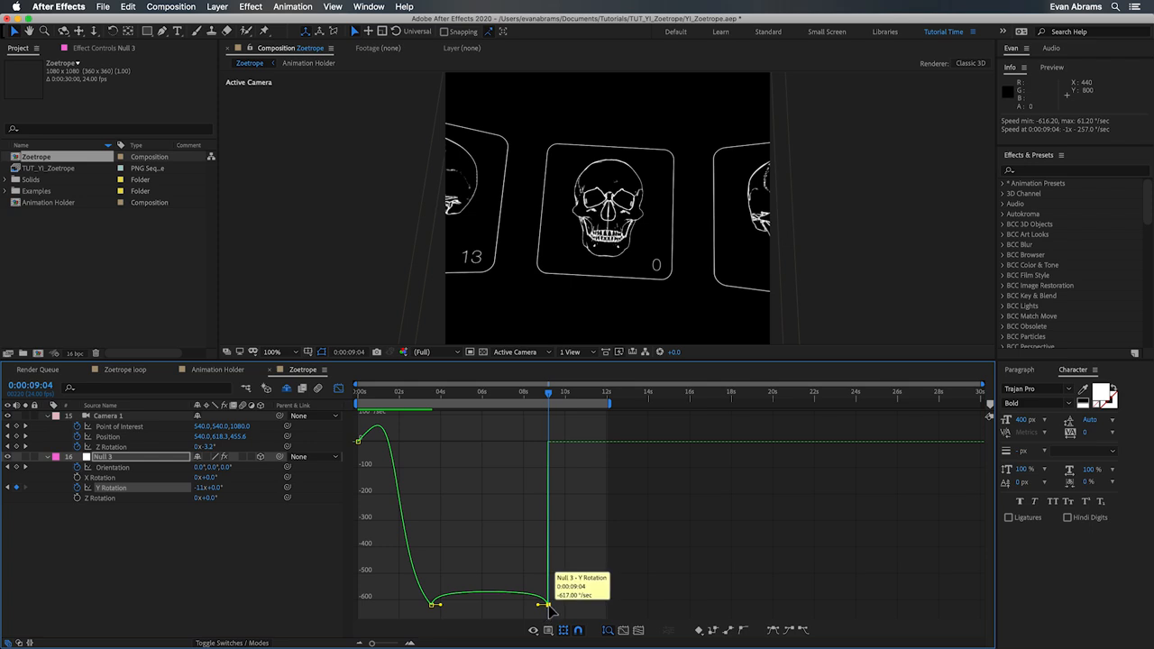
# Step: Ease the spin out of the later keyframe and adjust the null's final rotation amount
pyautogui.moveTo(550, 604); pyautogui.dragTo(541, 604)
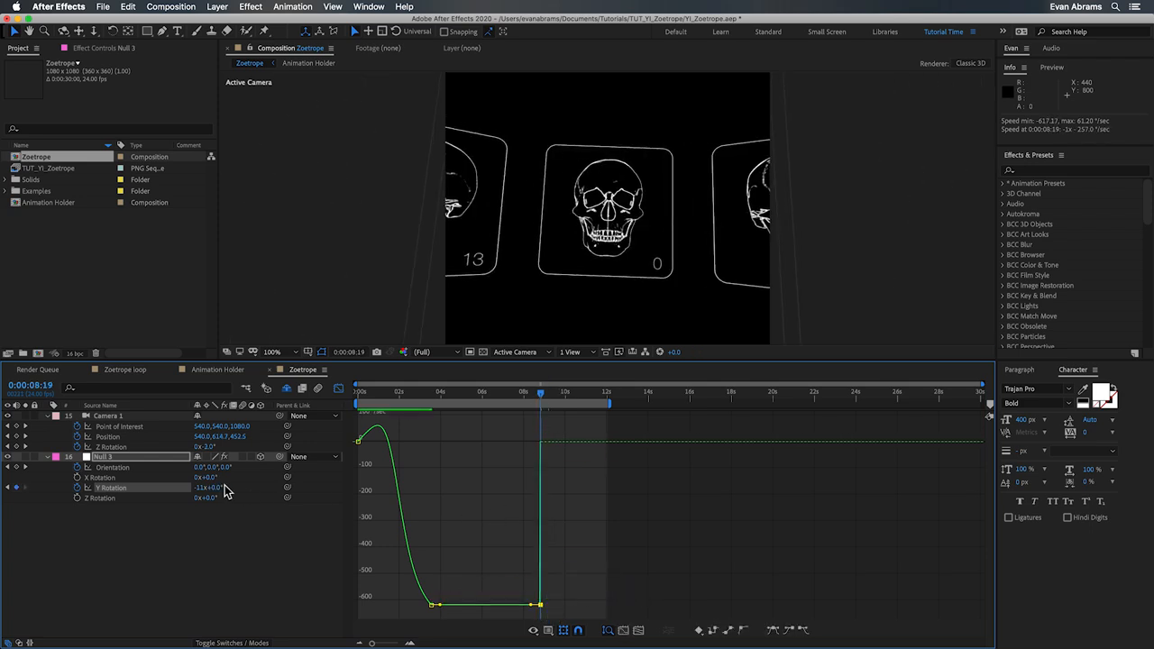
pyautogui.click(541, 391)
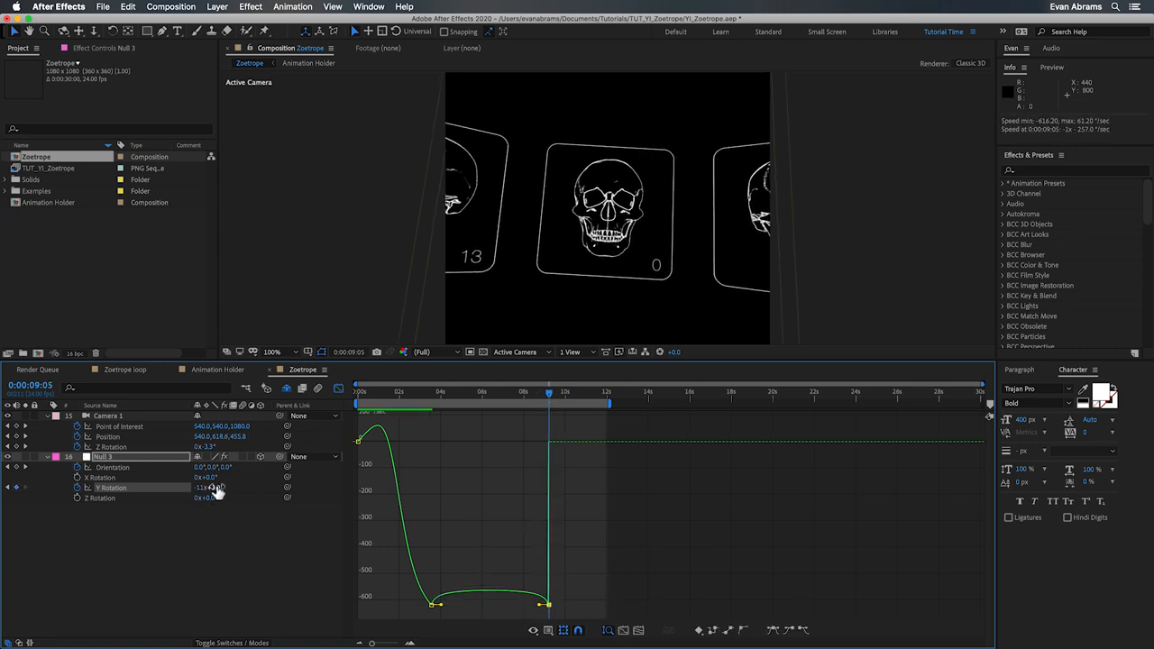
pyautogui.moveTo(213, 487); pyautogui.dragTo(216, 487)
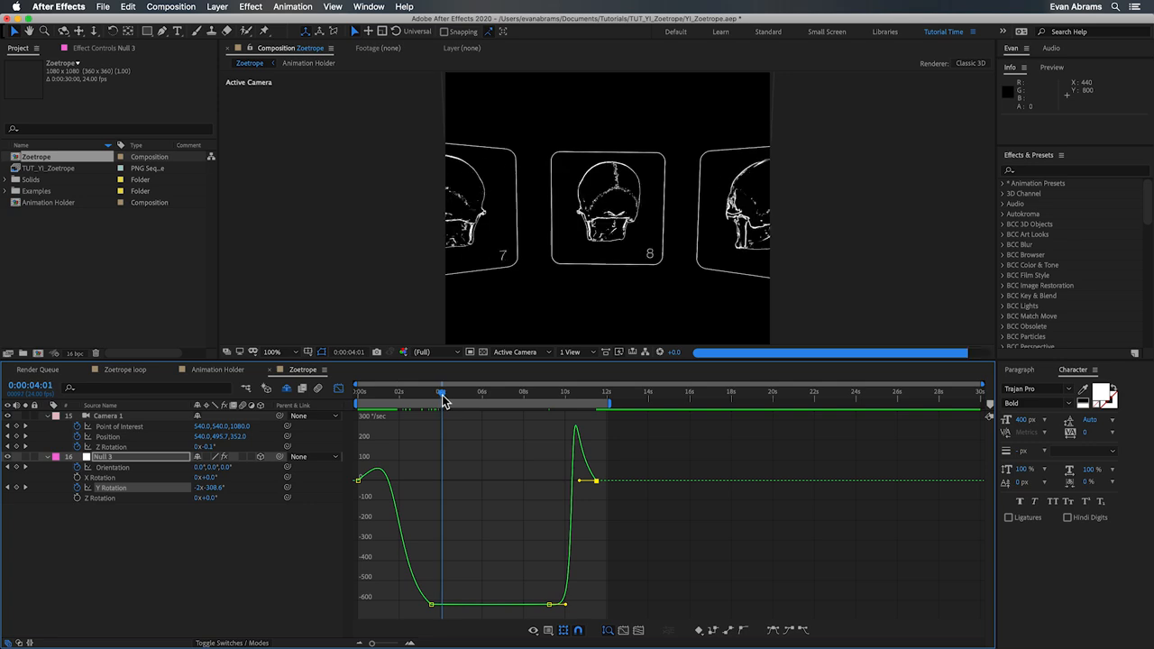
# Step: Check the rotation value curve by scrubbing, then save the Zoetrope project with Cmd+S
pyautogui.moveTo(442, 397); pyautogui.dragTo(451, 397)
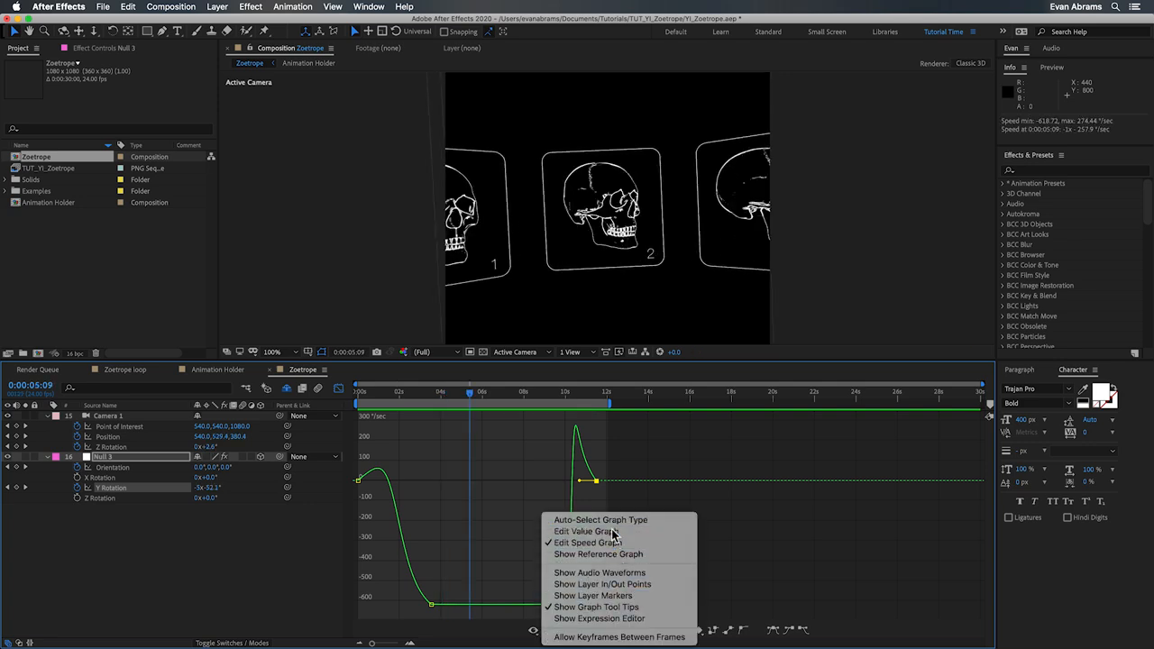
pyautogui.click(584, 530)
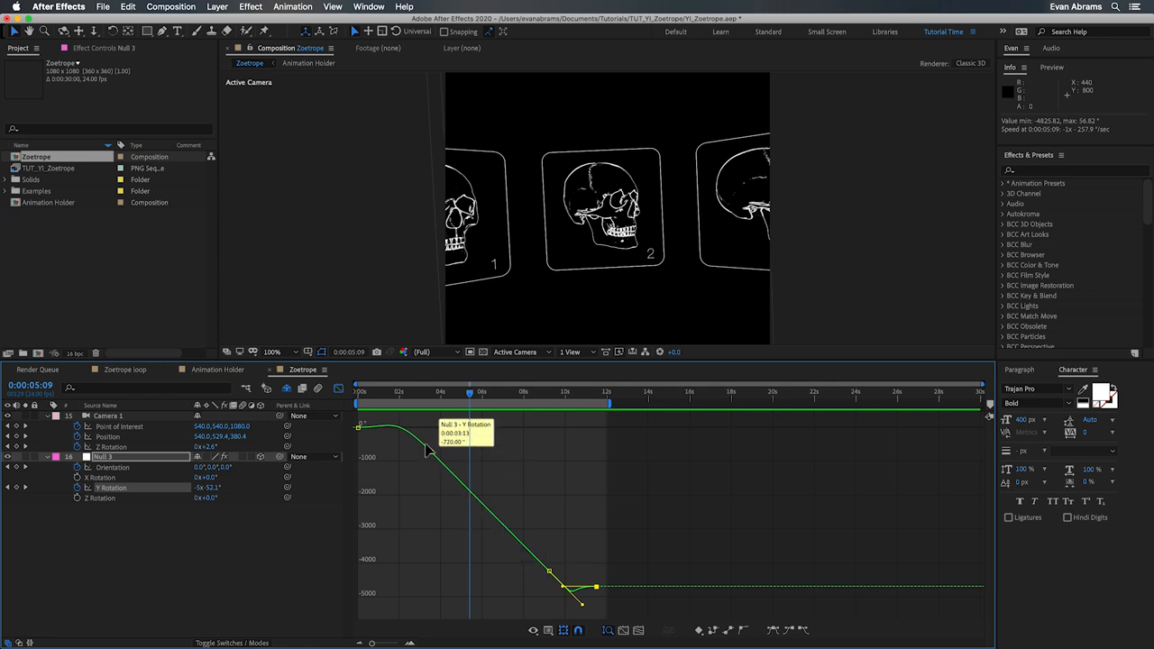
pyautogui.moveTo(509, 544)
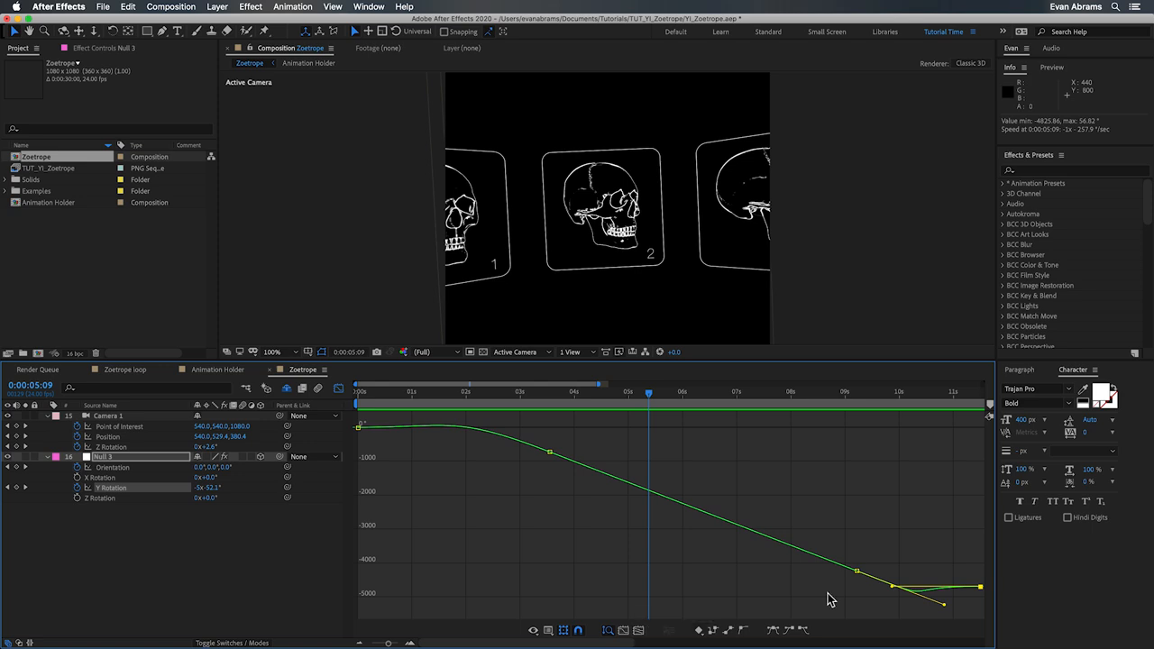
pyautogui.moveTo(945, 611)
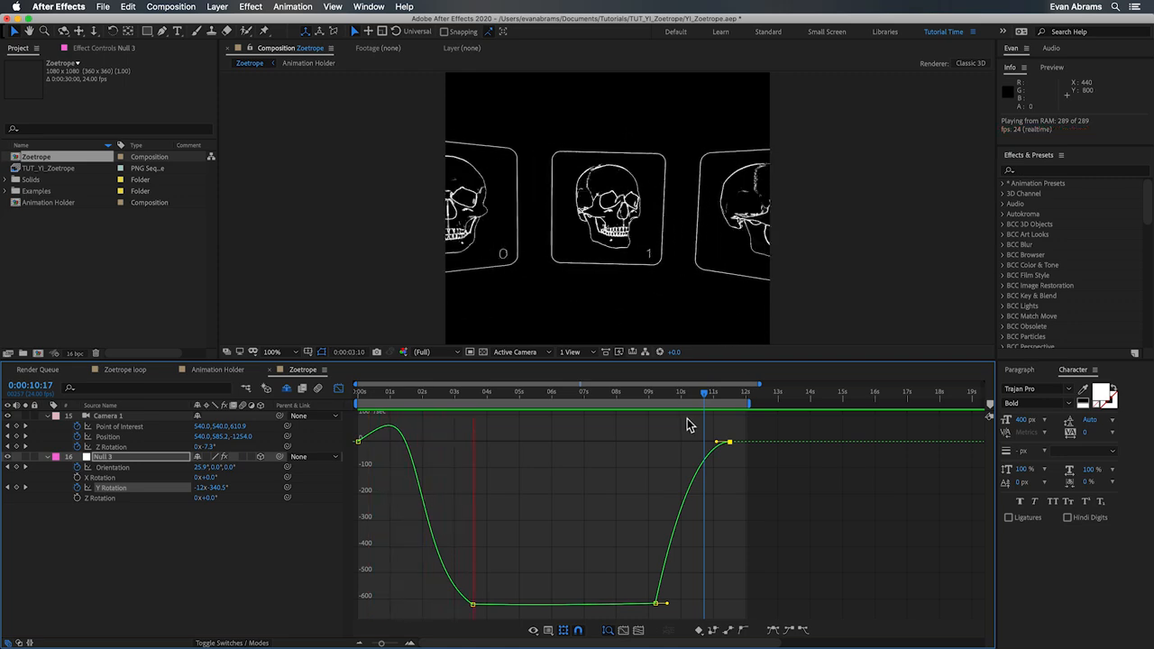
pyautogui.press('cmd+s')
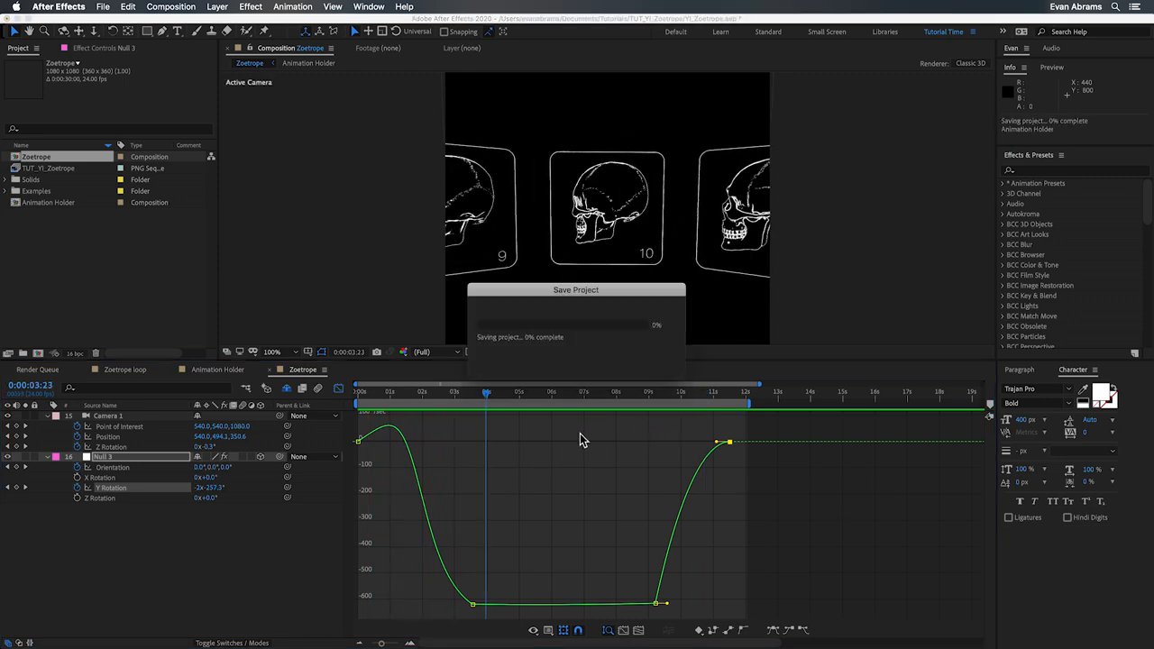